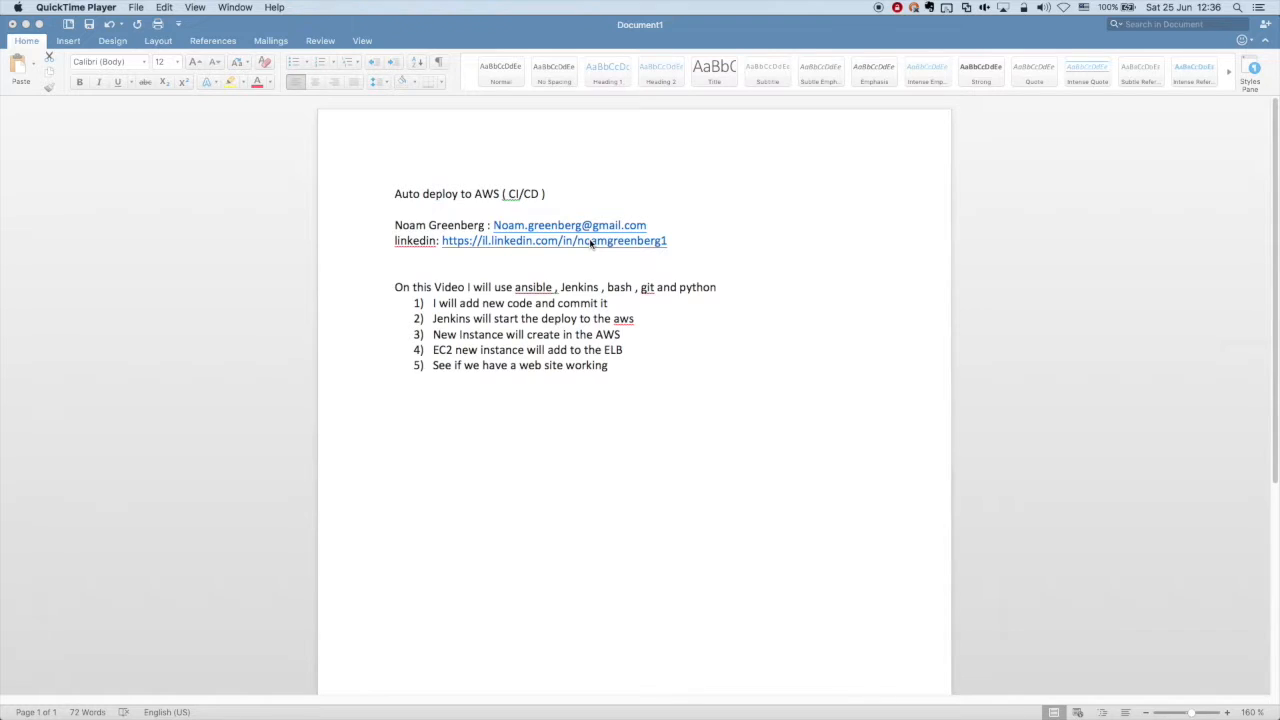
Commit the staged changes on develop with git commit -m " new vid".
{"action": "left_click", "coordinate": [484, 224]}
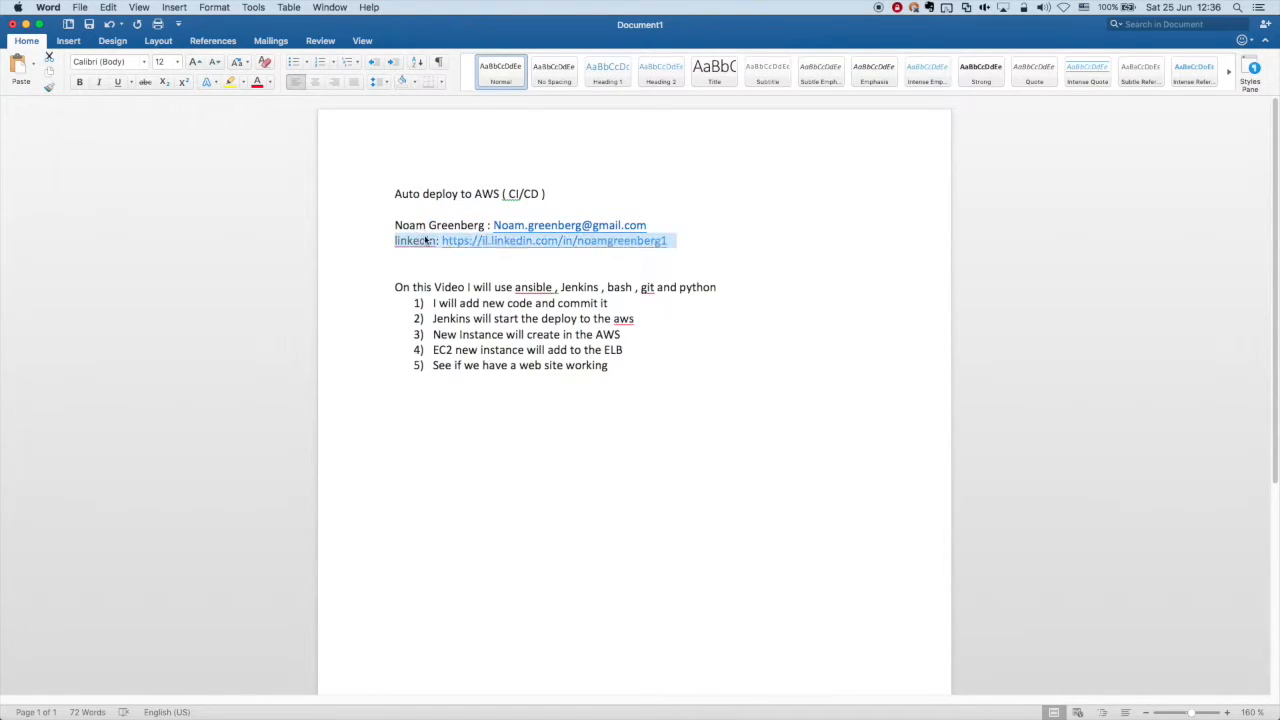
{"action": "double_click", "coordinate": [482, 288]}
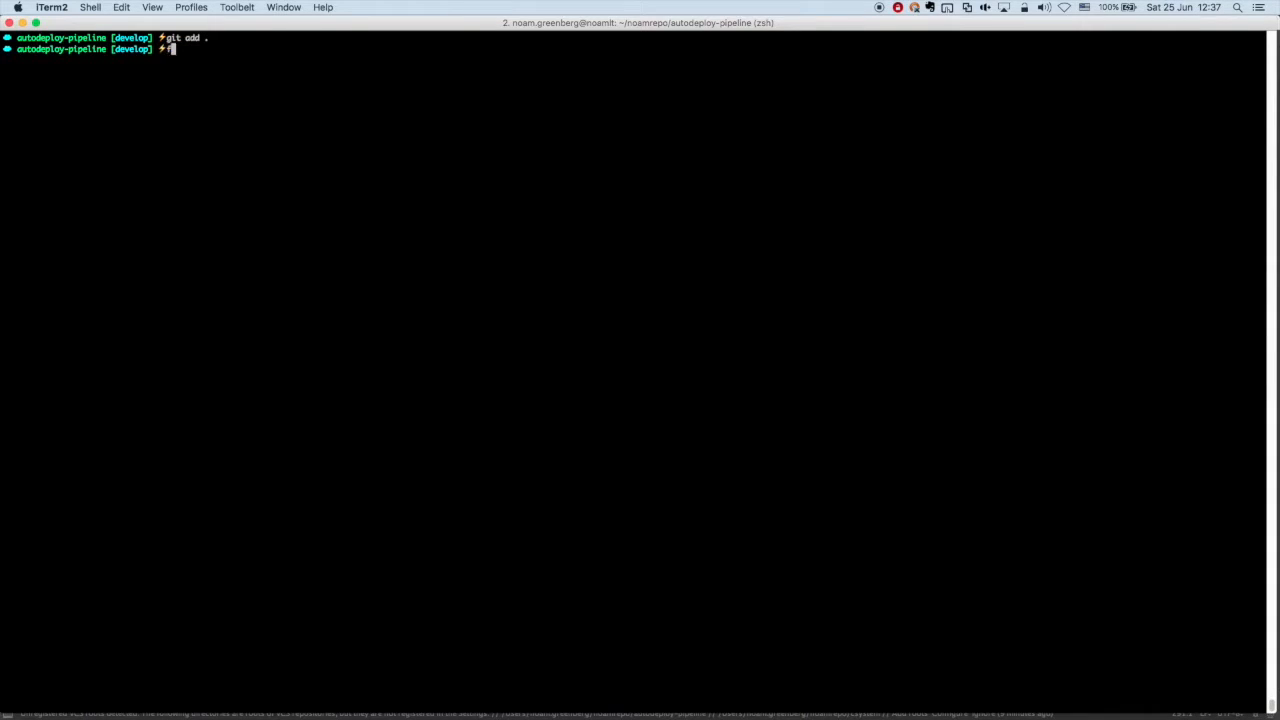
{"action": "type", "text": "git c"}
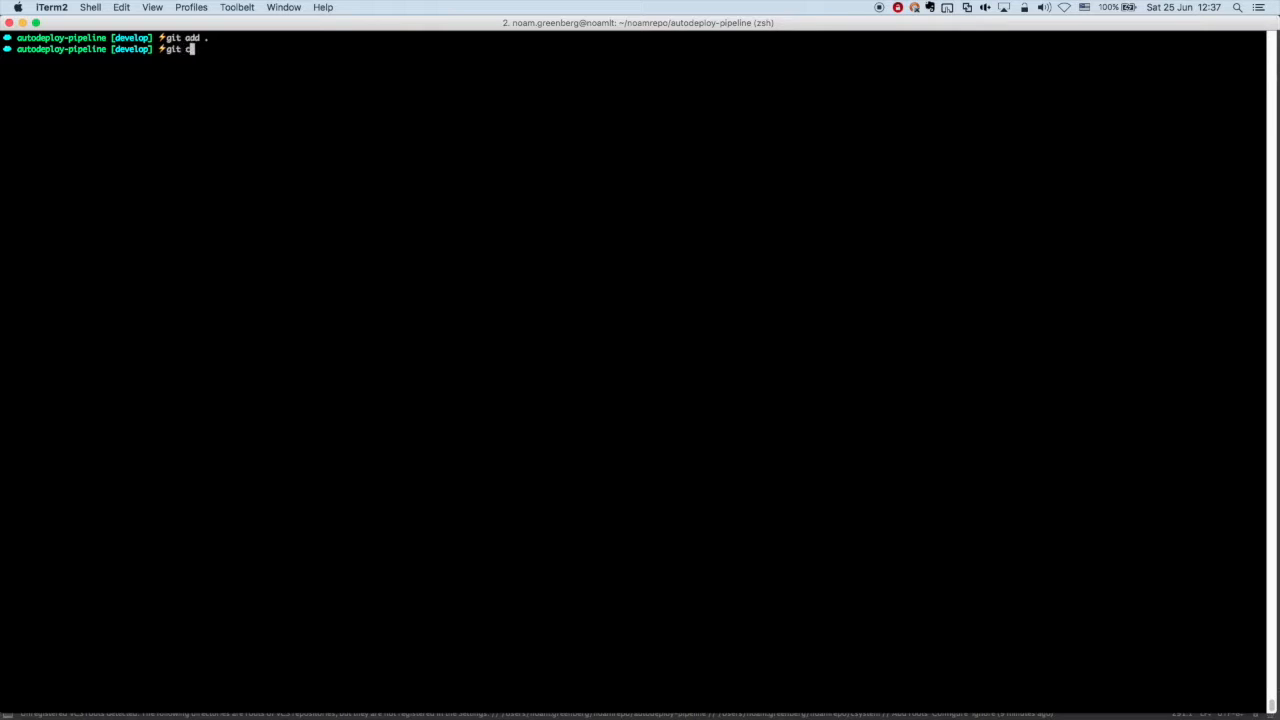
{"action": "type", "text": "ommit -"}
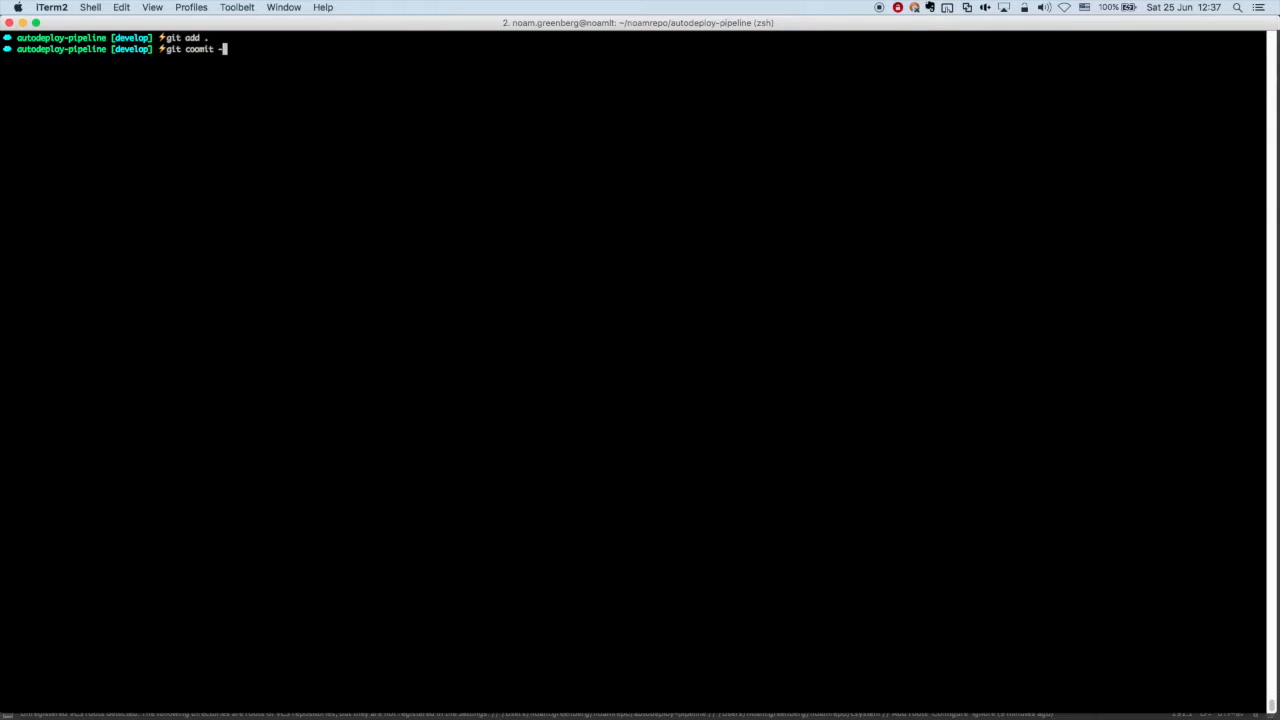
{"action": "type", "text": "-m \" new"}
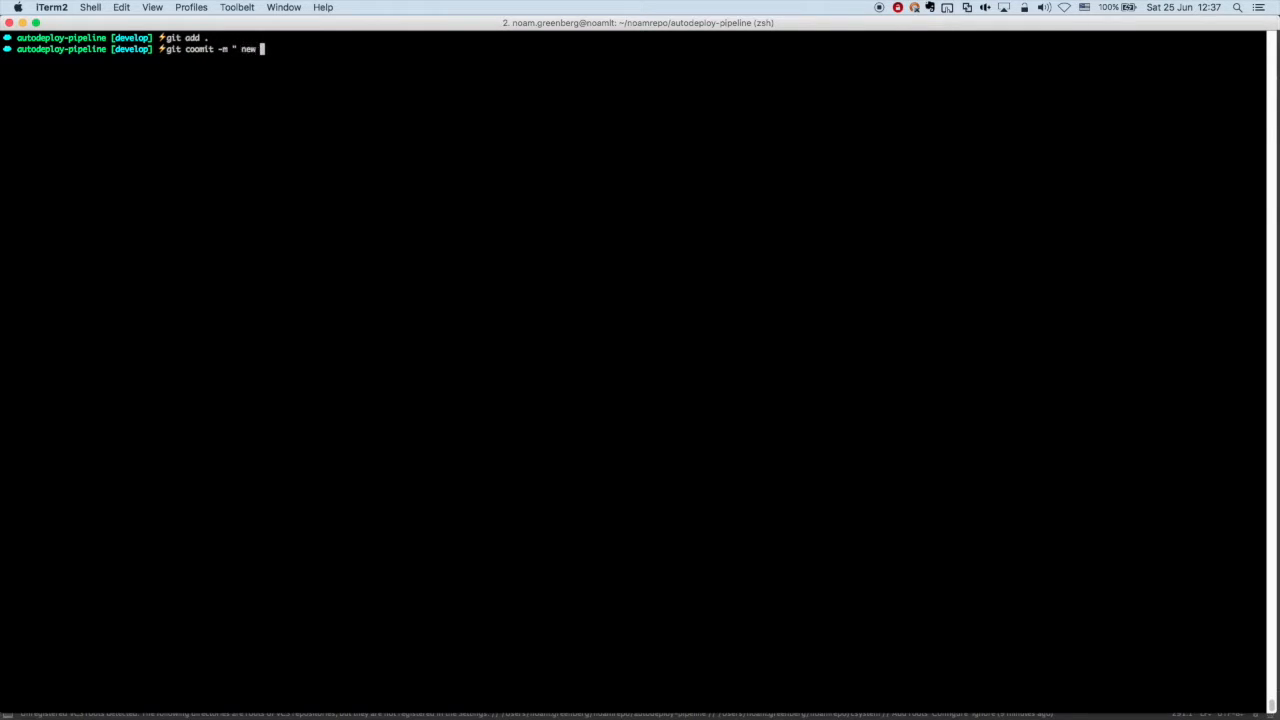
{"action": "type", "text": "vid"}
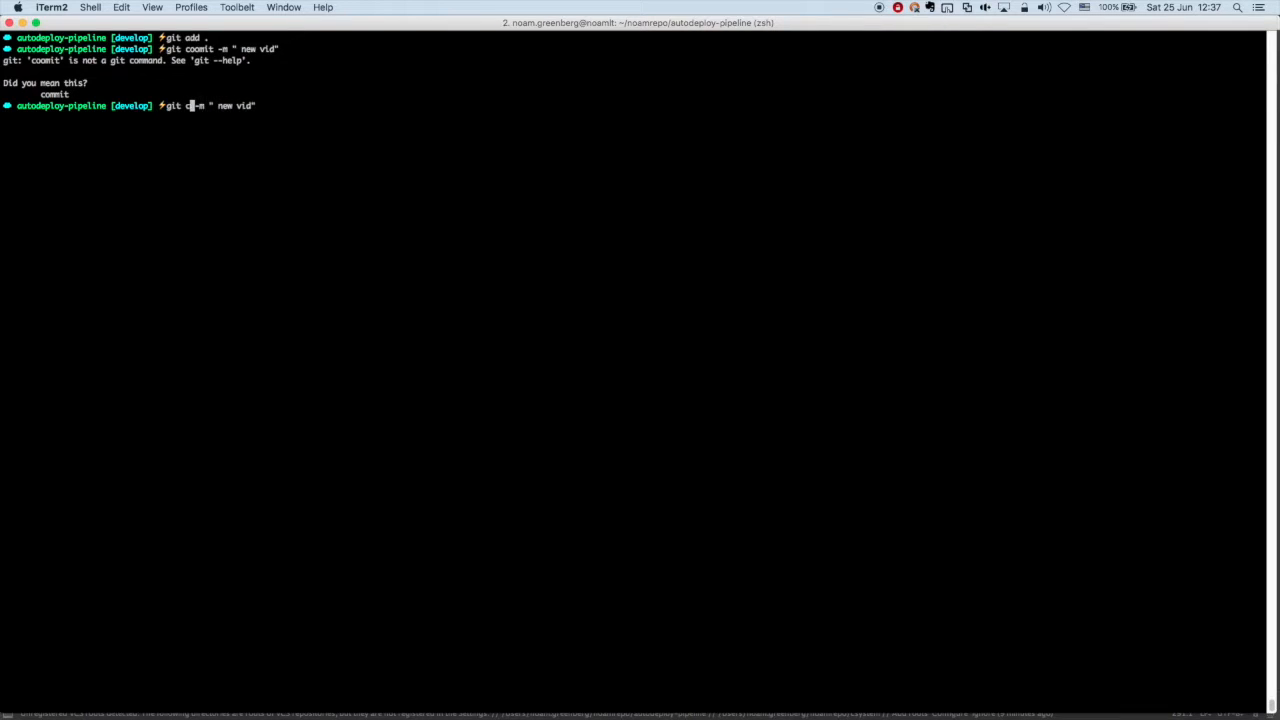
{"action": "key", "text": "Return"}
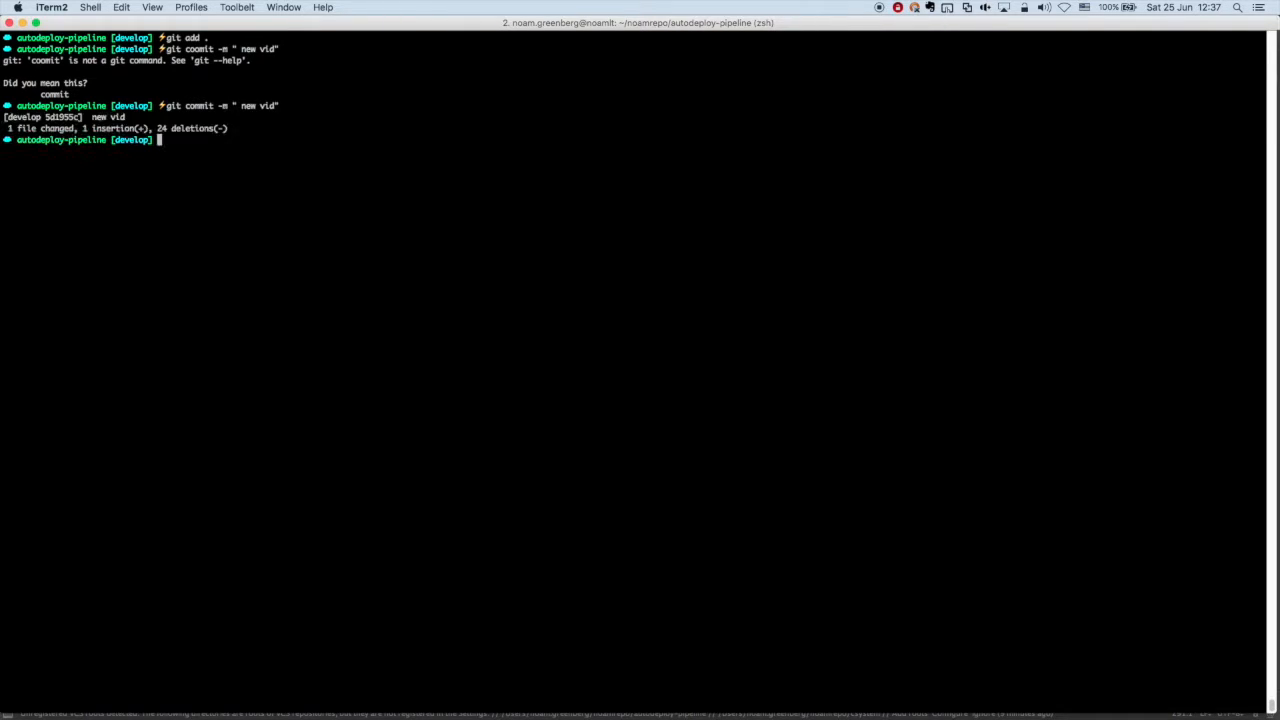
Push the develop branch to origin with git push origin develop.
{"action": "type", "text": "git pu"}
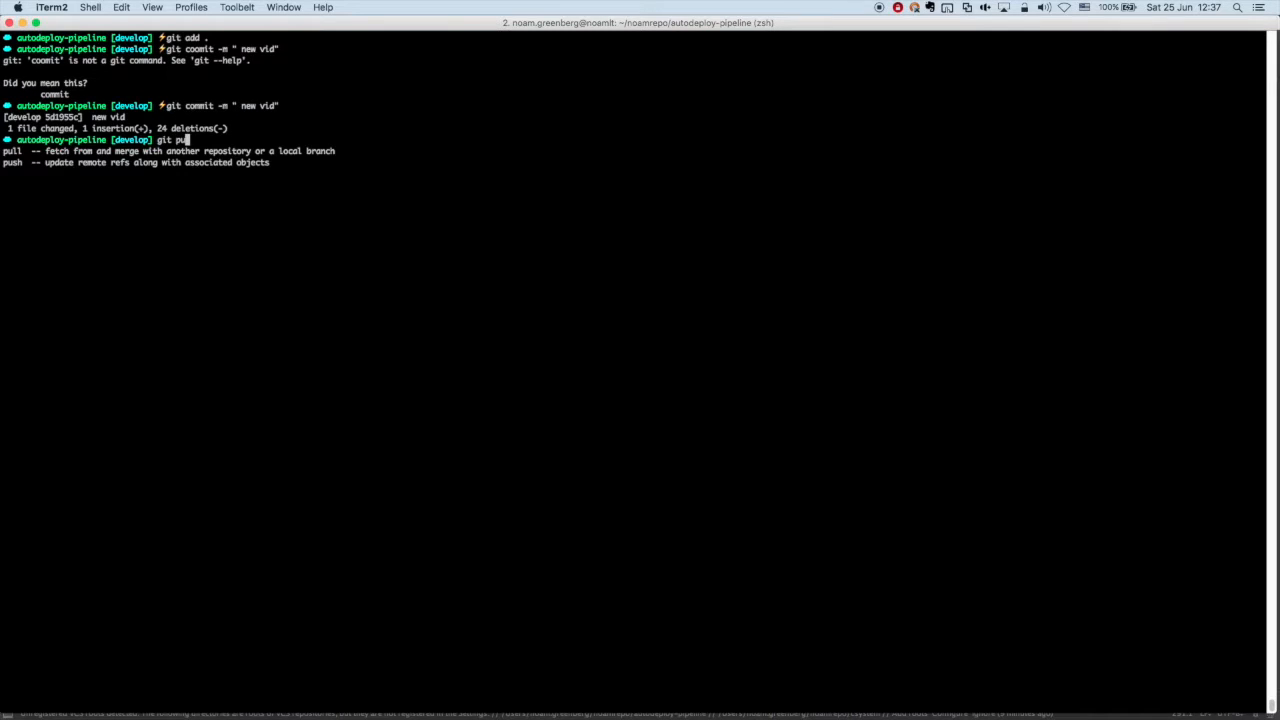
{"action": "type", "text": "sh"}
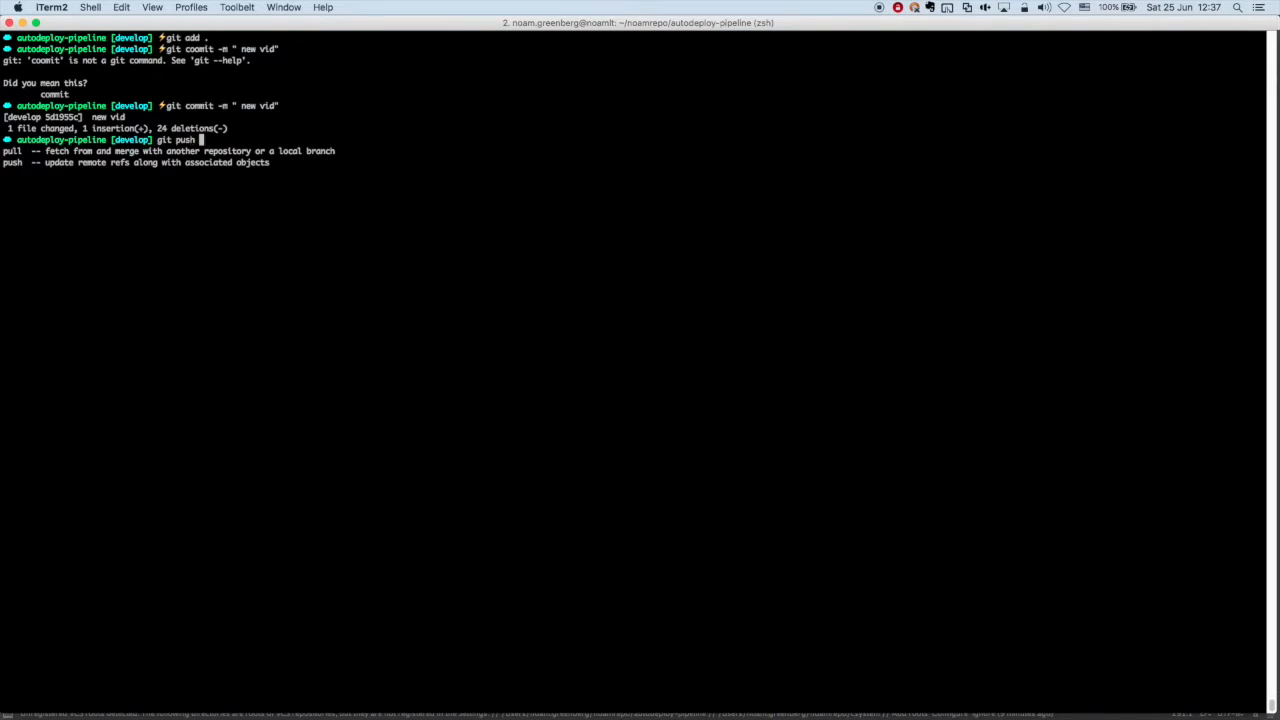
{"action": "type", "text": "origin develop"}
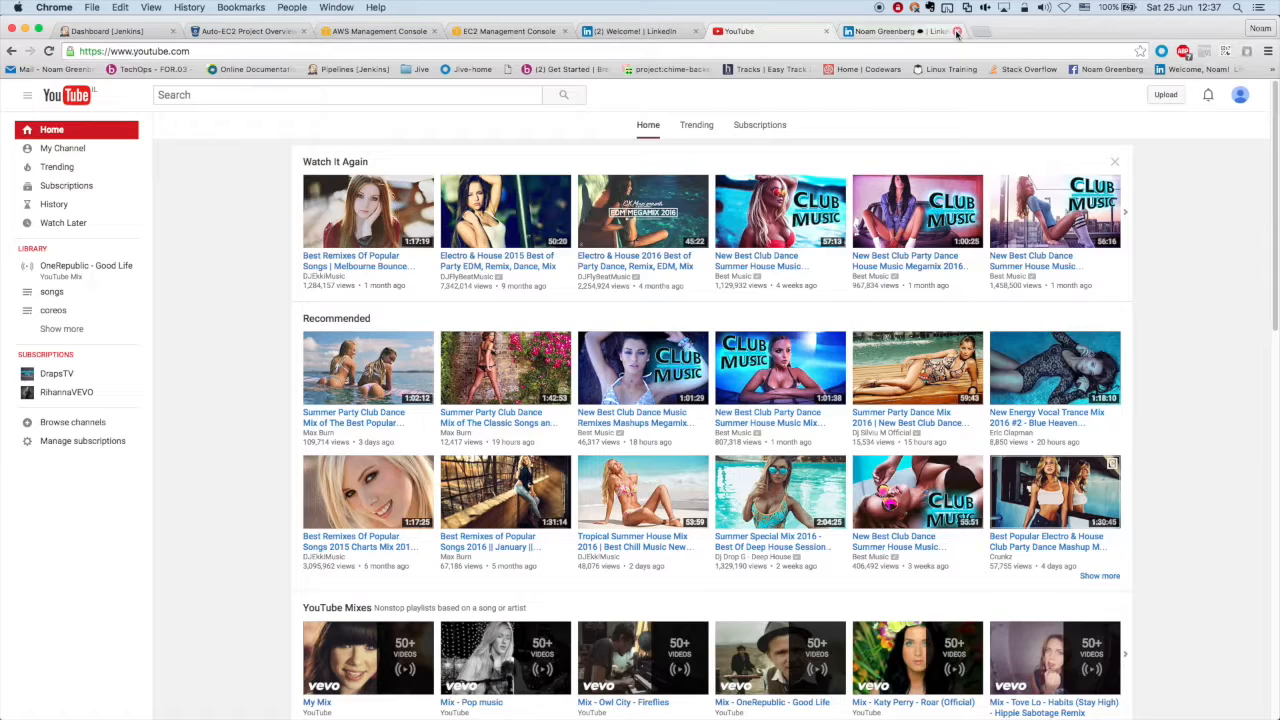
Log in to Jenkins and go to the Auto-deploy-deploy project.
{"action": "left_click", "coordinate": [106, 32]}
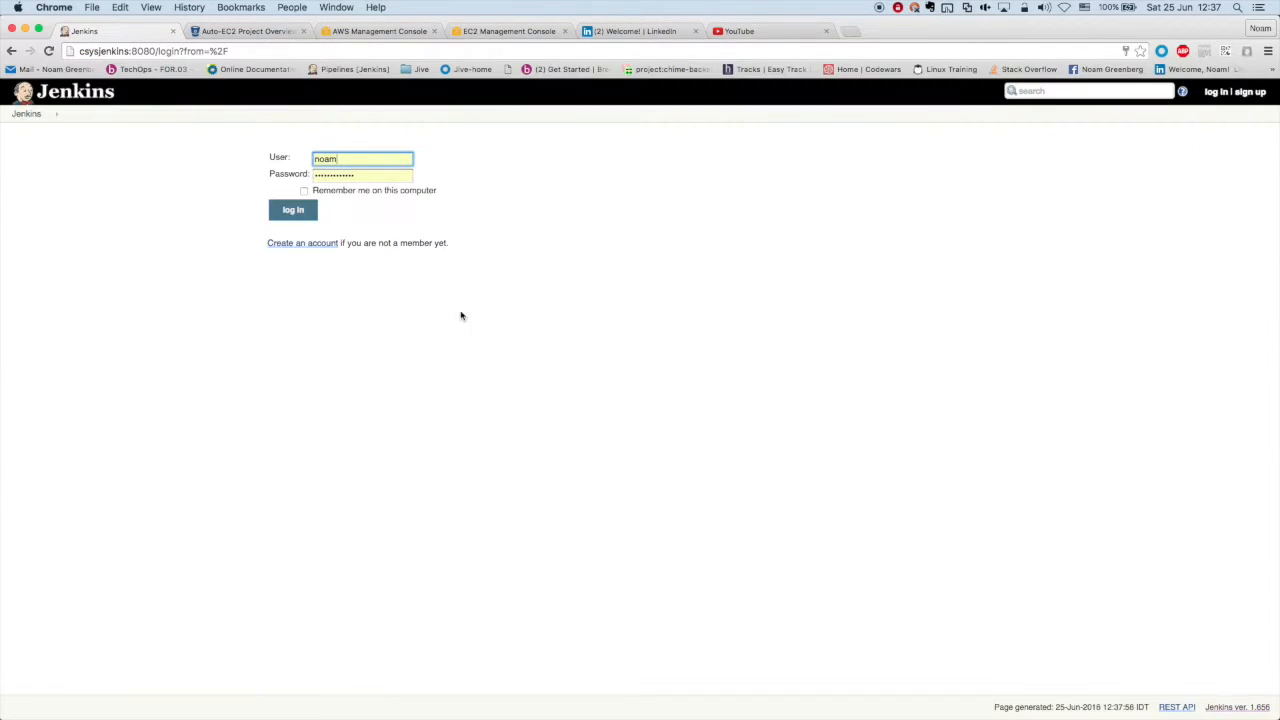
{"action": "left_click", "coordinate": [292, 210]}
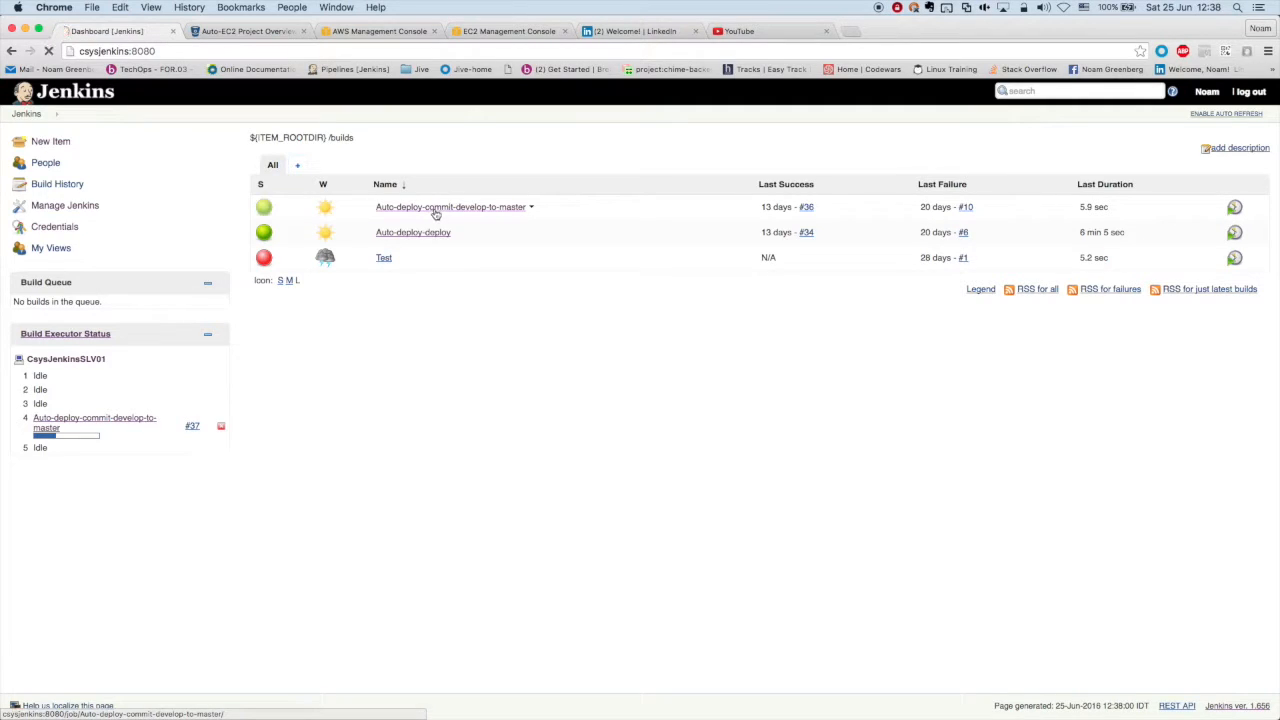
{"action": "left_click", "coordinate": [450, 206]}
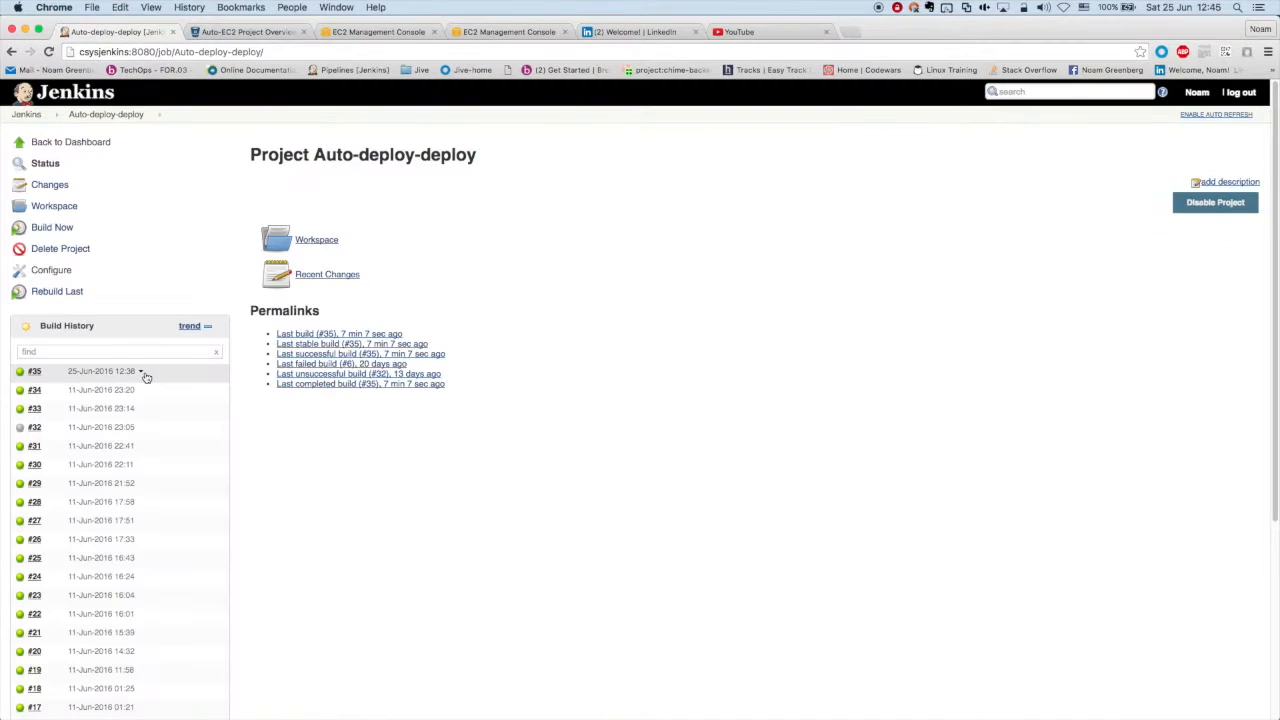
Rebuild the latest Auto-deploy-deploy build and follow its console output.
{"action": "left_click", "coordinate": [142, 370]}
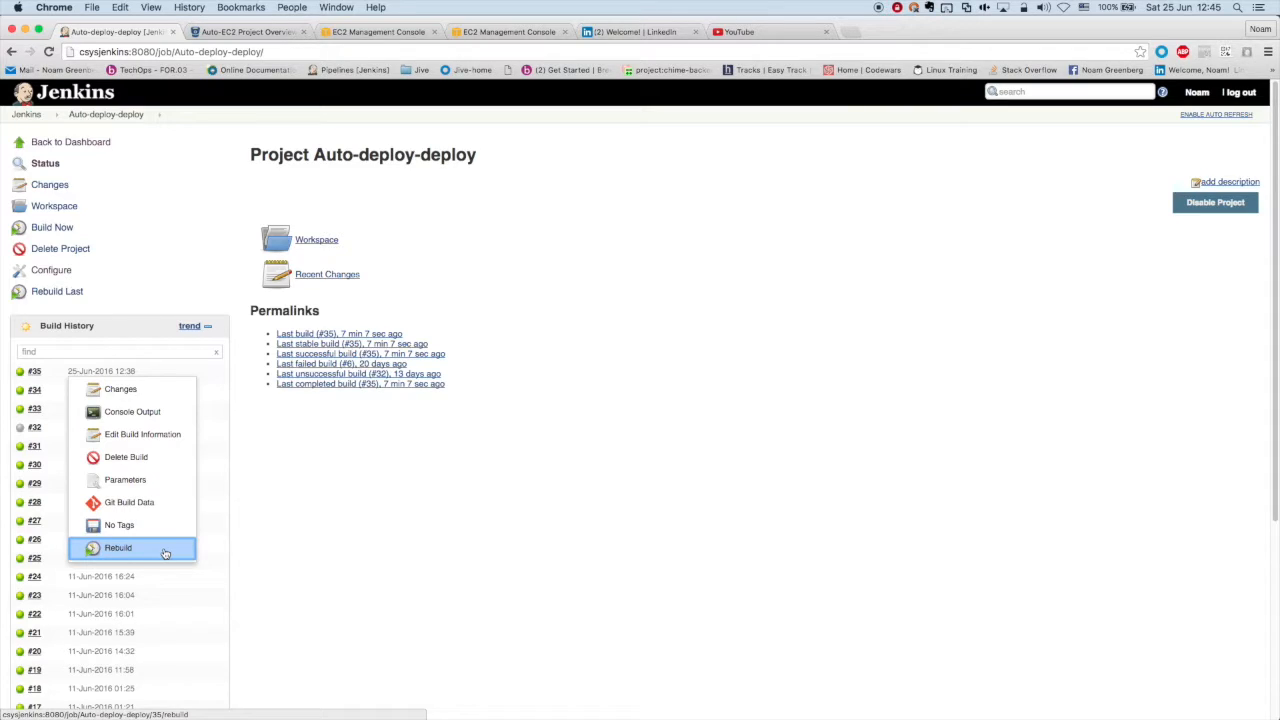
{"action": "left_click", "coordinate": [118, 548]}
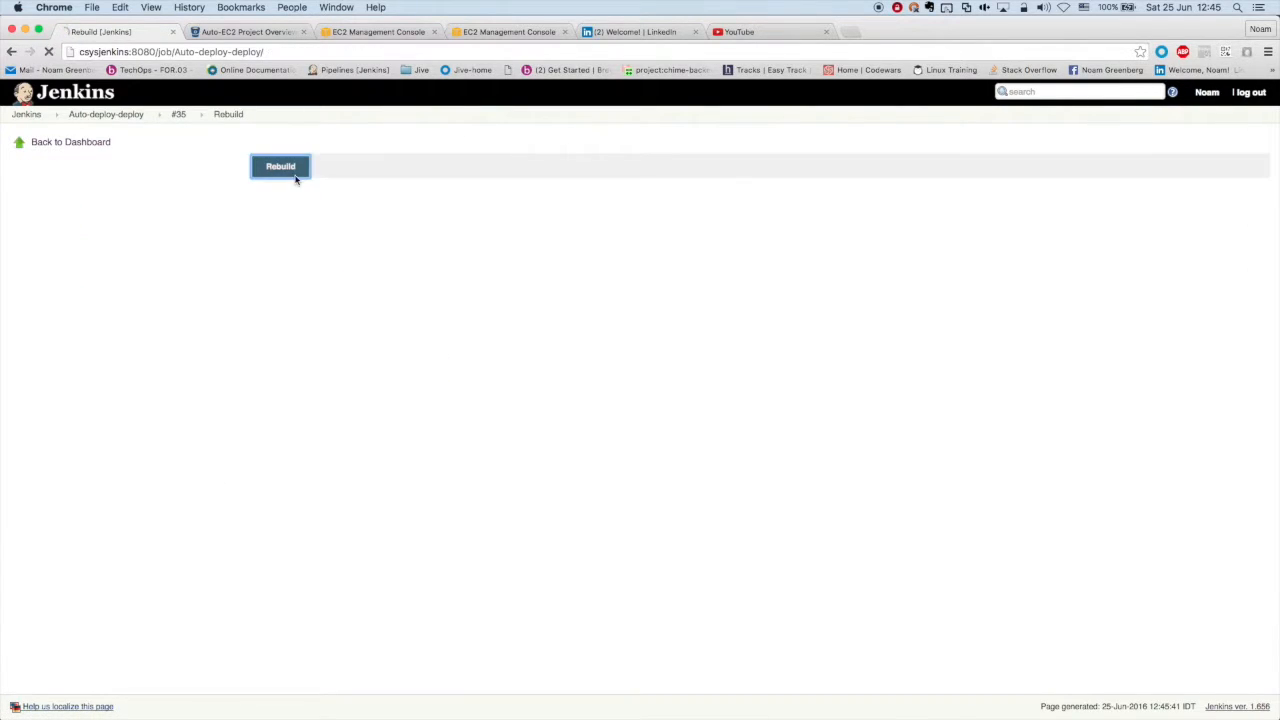
{"action": "left_click", "coordinate": [280, 166]}
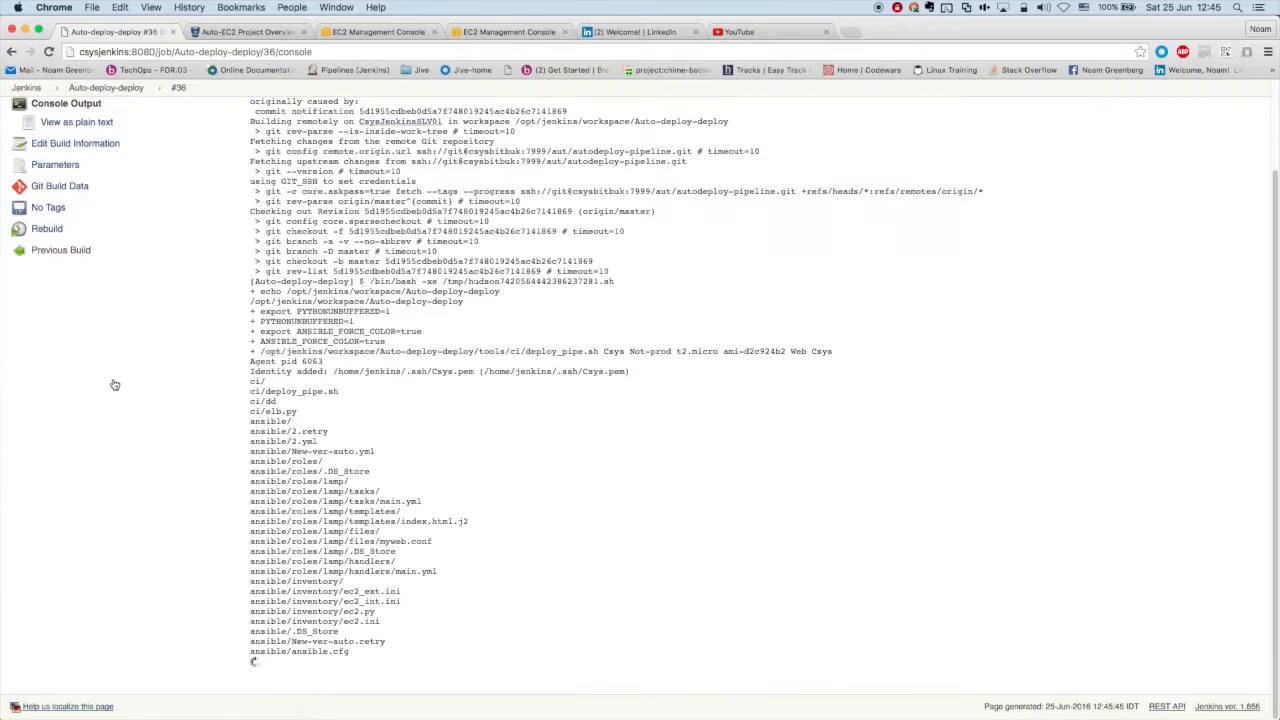
{"action": "scroll", "scroll_direction": "down", "scroll_amount": 3}
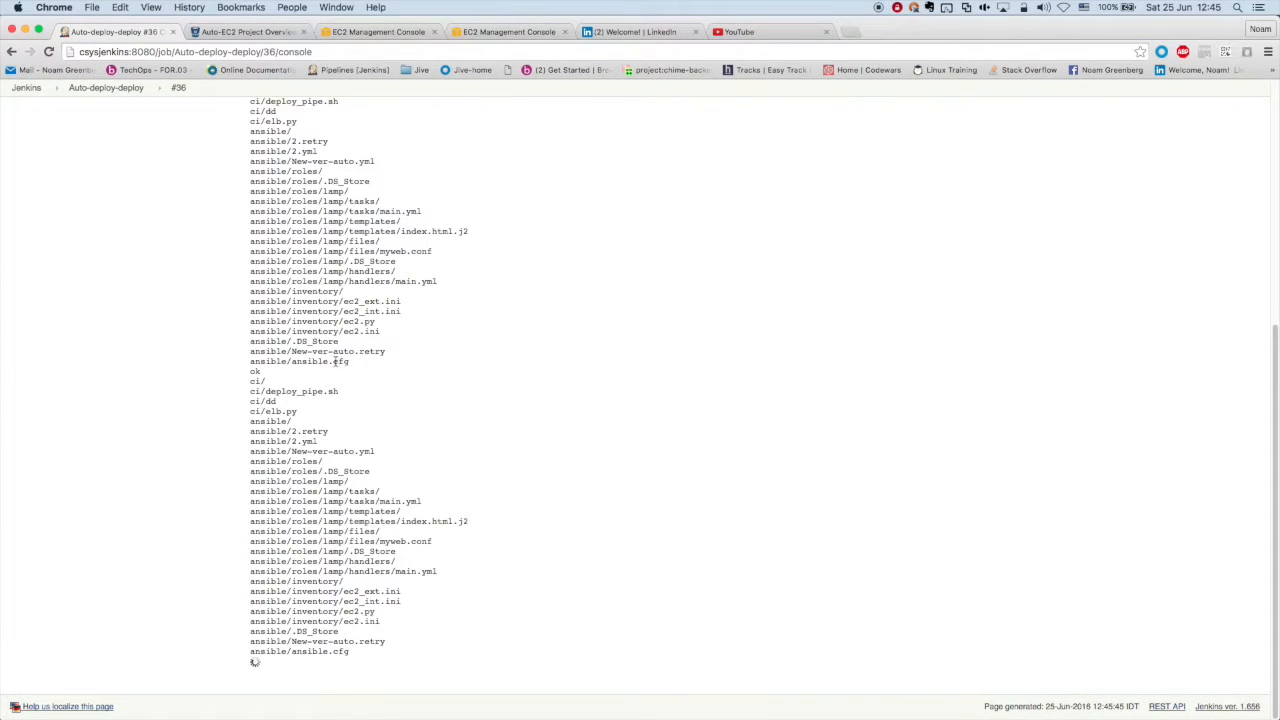
{"action": "scroll", "scroll_direction": "down", "scroll_amount": 3}
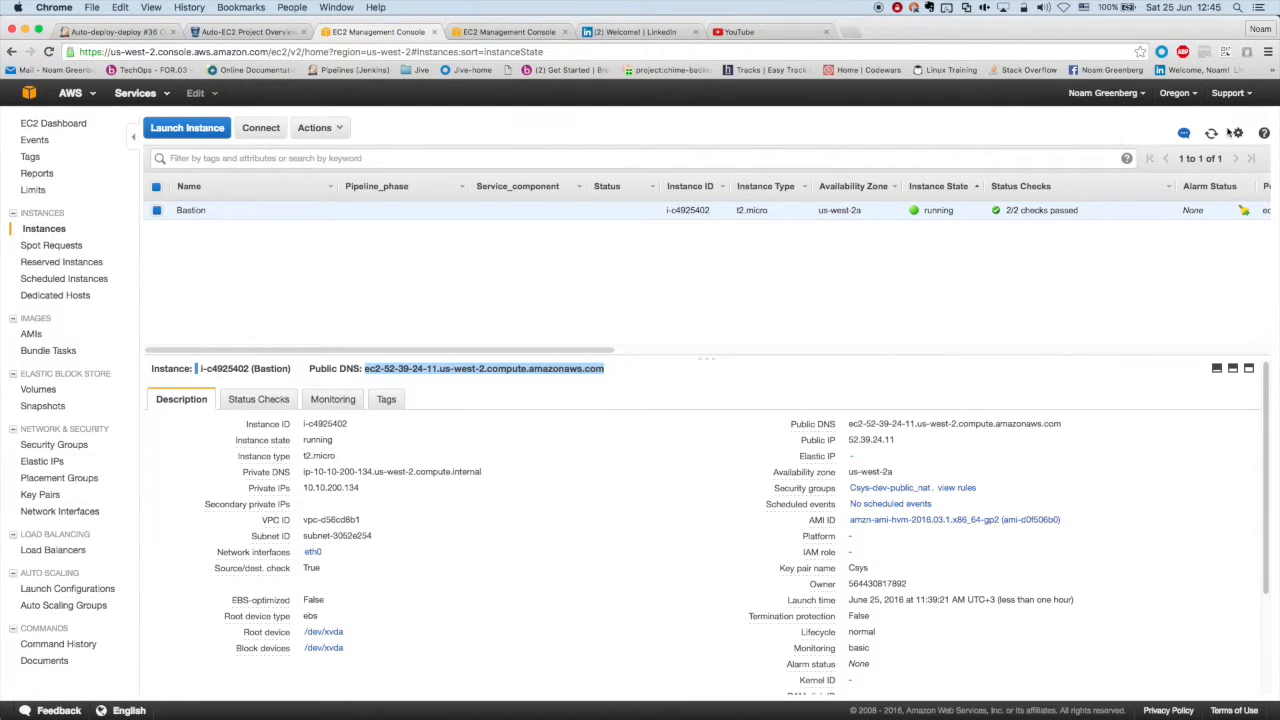
Refresh the EC2 instances, then check the load balancer's DNS name and registered instances.
{"action": "left_click", "coordinate": [1212, 132]}
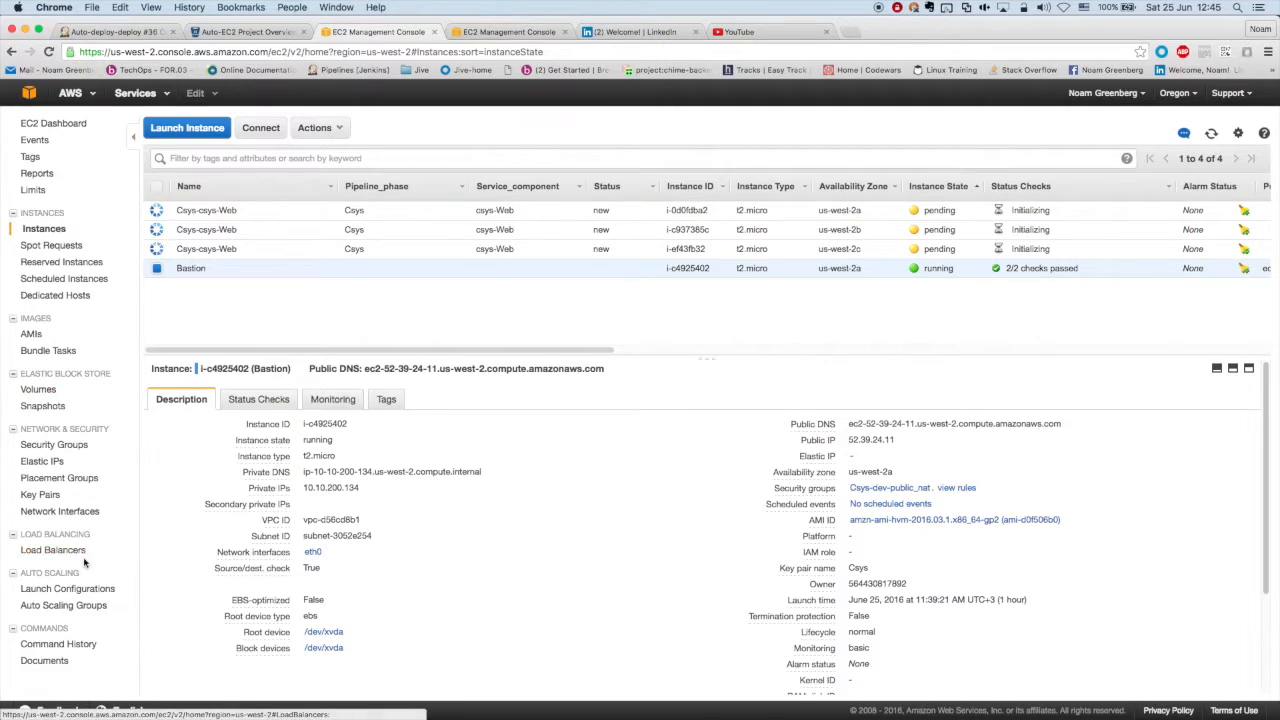
{"action": "left_click", "coordinate": [52, 550]}
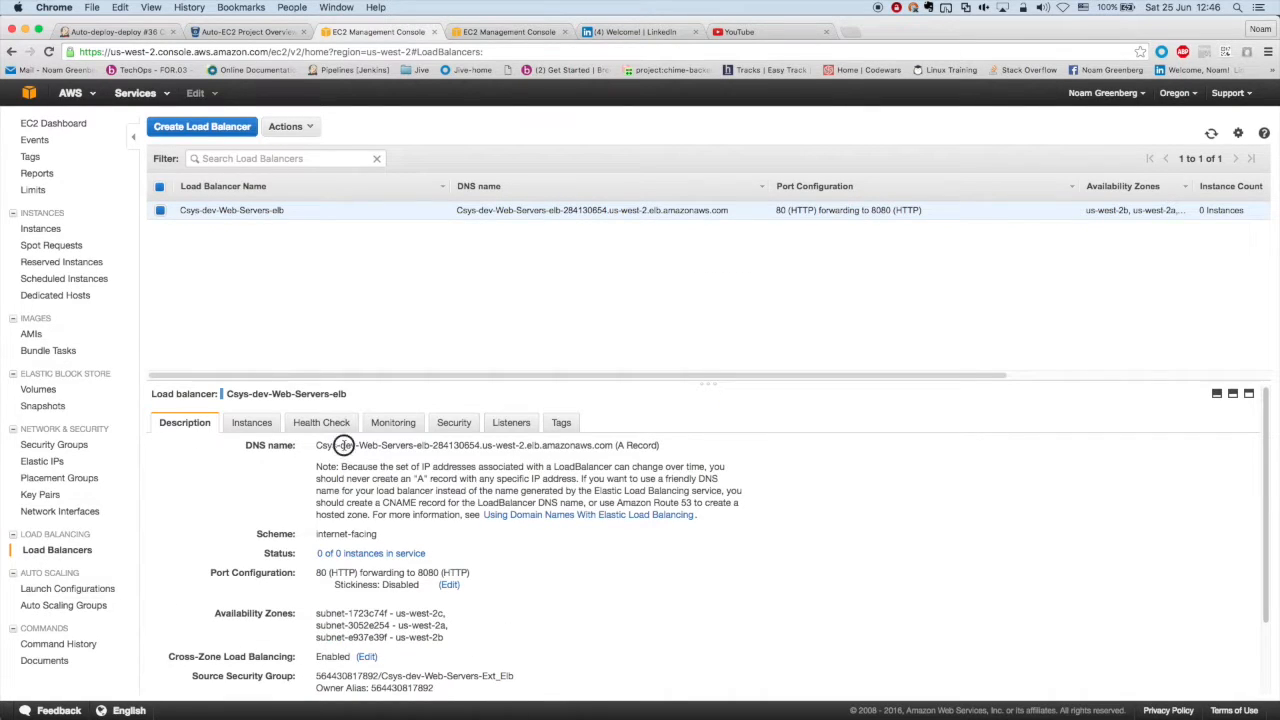
{"action": "left_click_drag", "start_coordinate": [316, 444], "coordinate": [616, 444]}
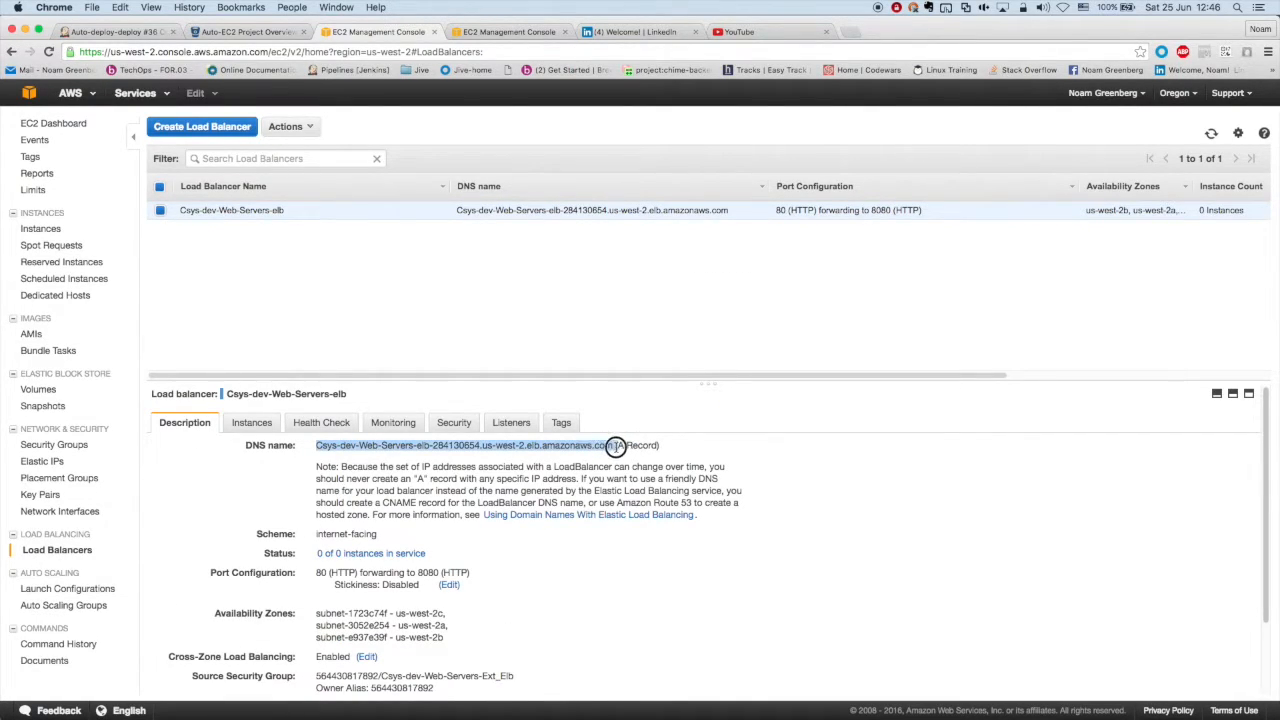
{"action": "left_click", "coordinate": [252, 422]}
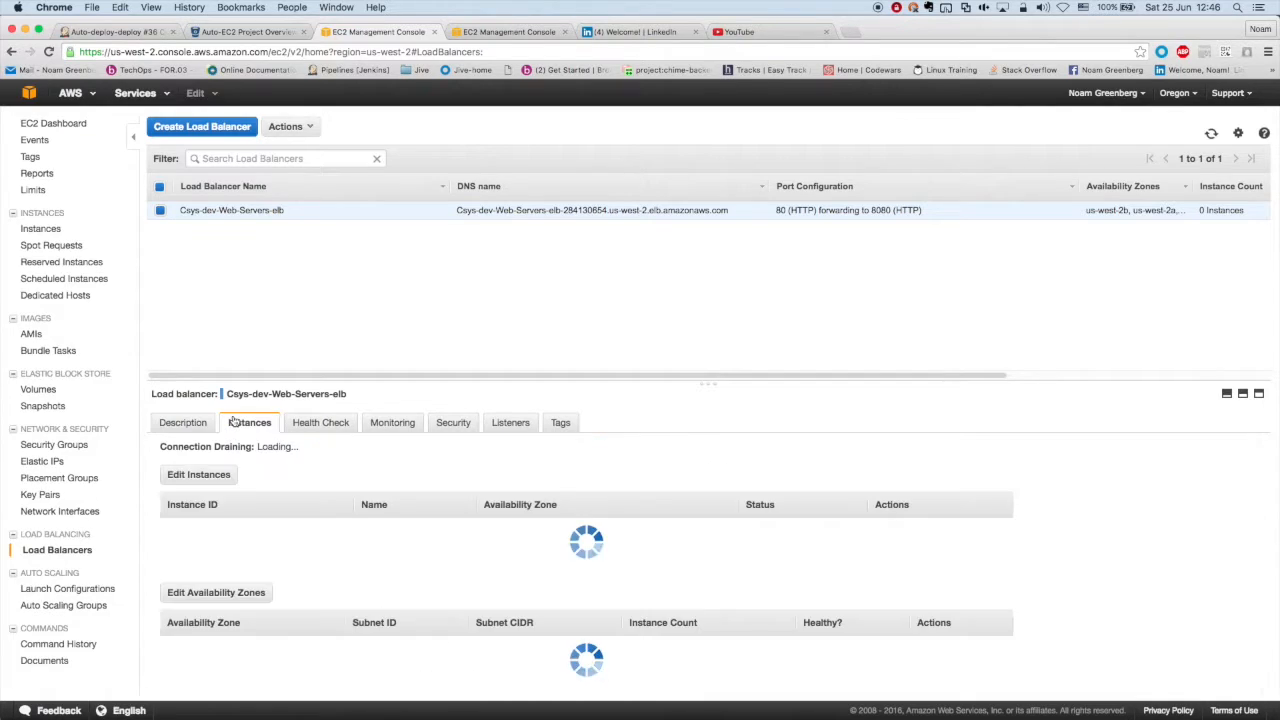
{"action": "left_click", "coordinate": [184, 422]}
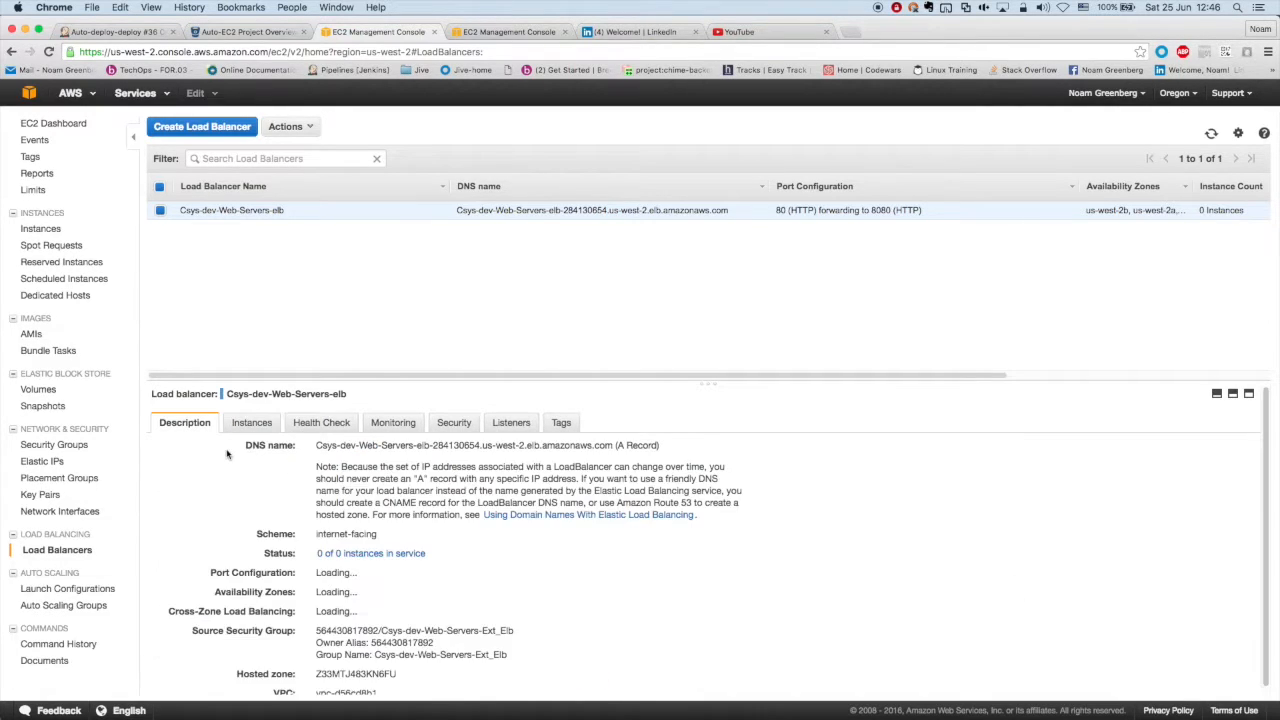
Flip between the Jenkins build output, EC2 instances and load balancers pages to watch the deploy.
{"action": "left_click", "coordinate": [116, 32]}
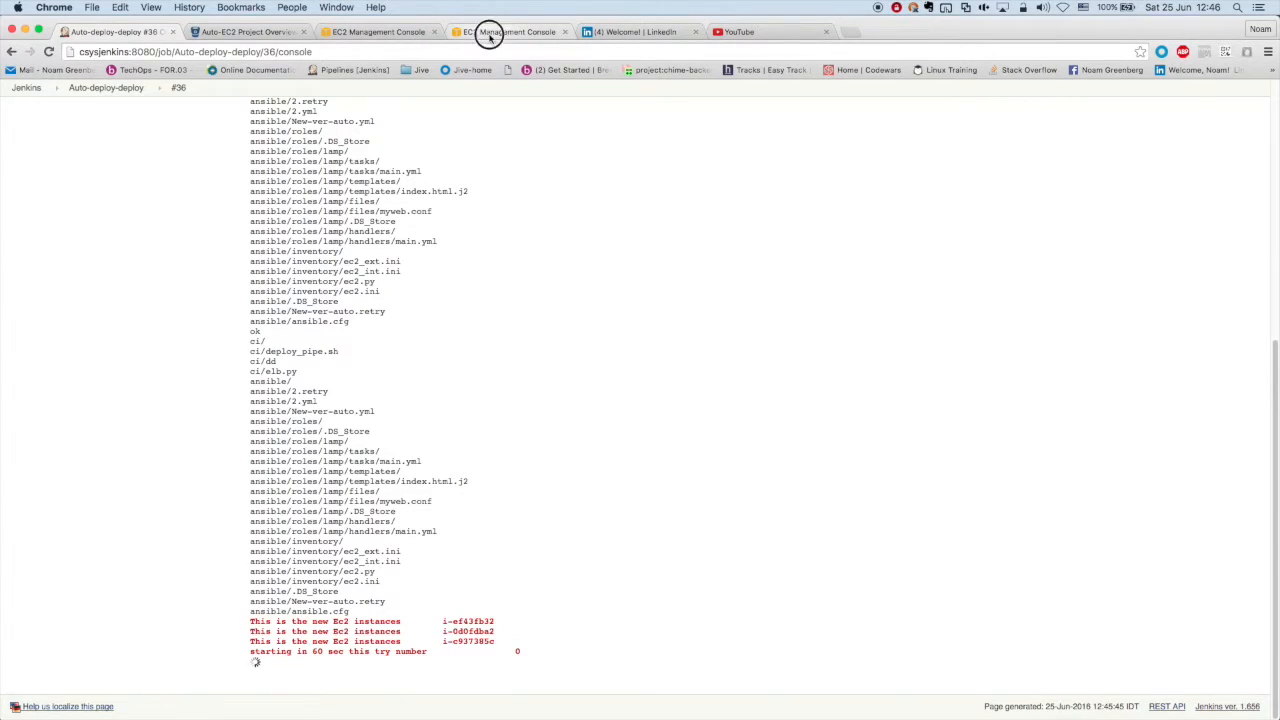
{"action": "left_click", "coordinate": [510, 32]}
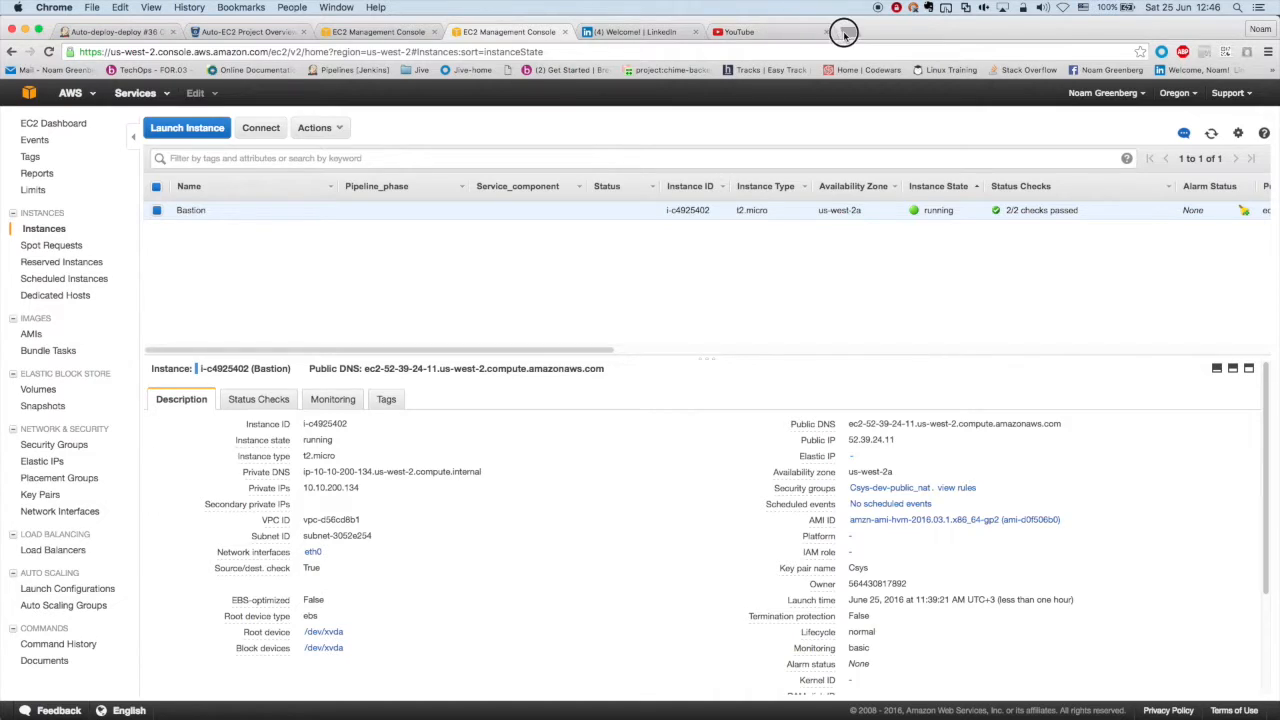
{"action": "left_click", "coordinate": [844, 32]}
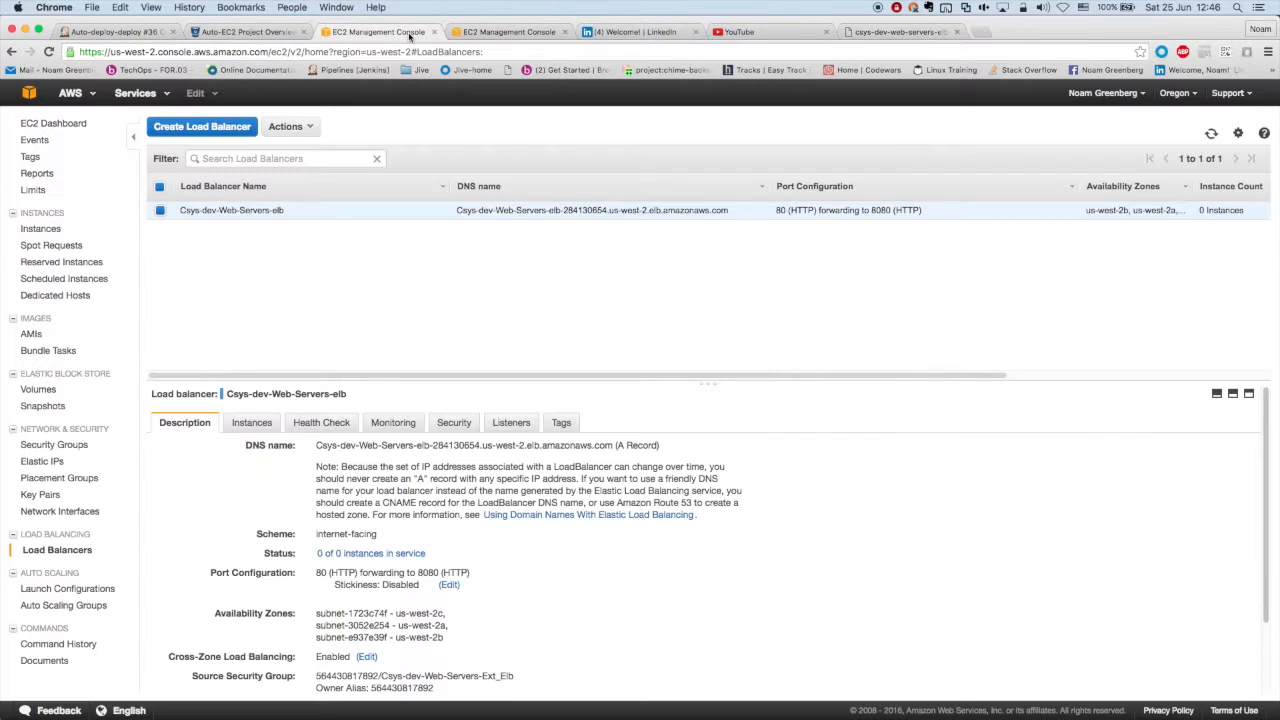
{"action": "left_click", "coordinate": [112, 32]}
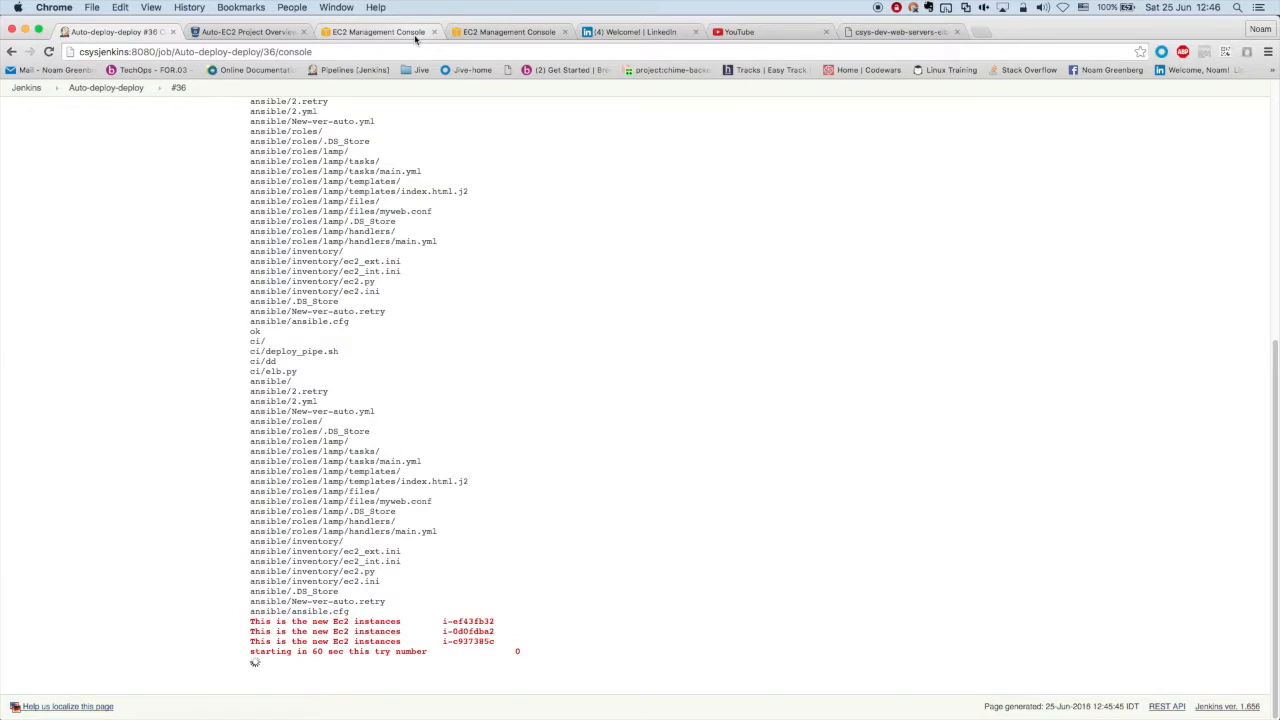
{"action": "mouse_move", "coordinate": [376, 32]}
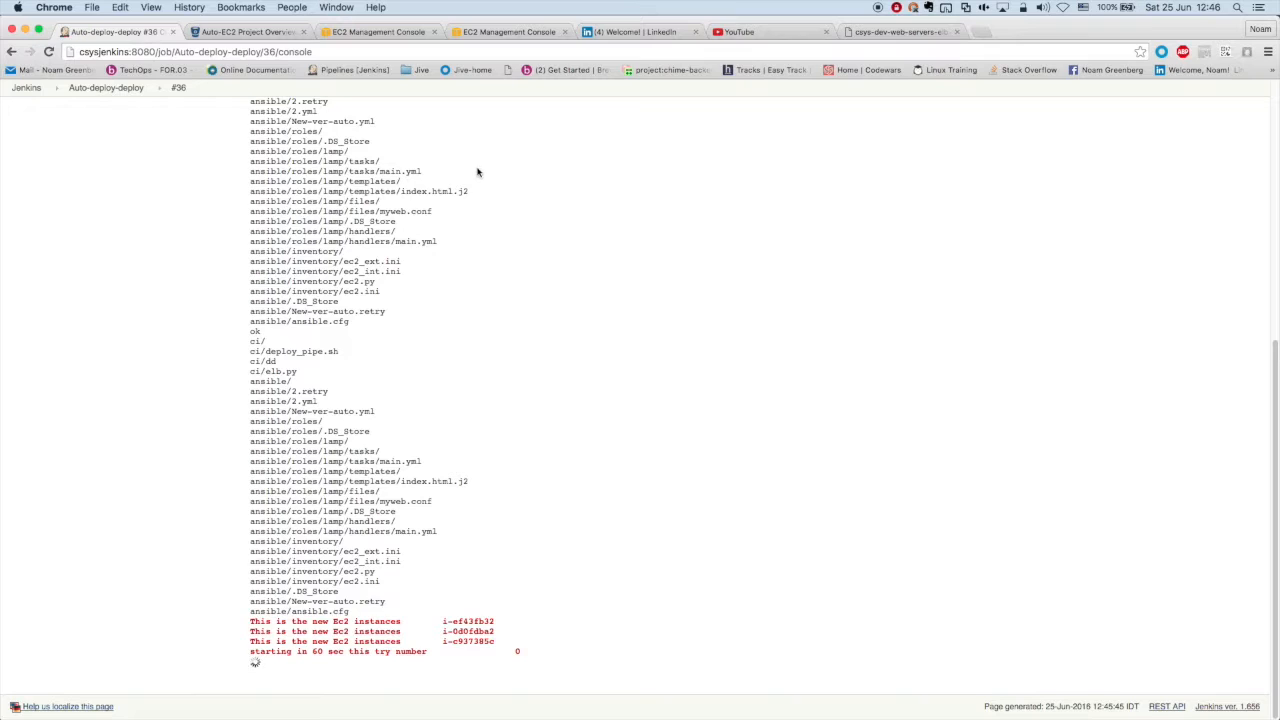
{"action": "left_click", "coordinate": [378, 32]}
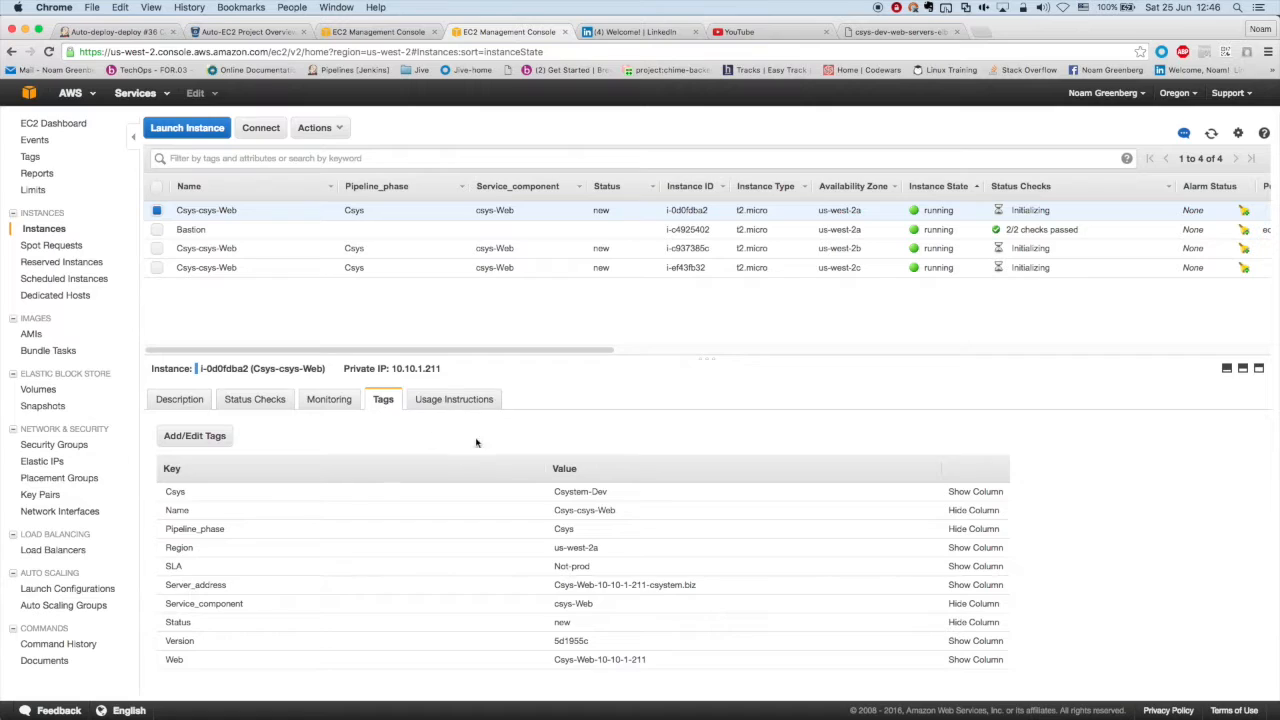
{"action": "mouse_move", "coordinate": [352, 634]}
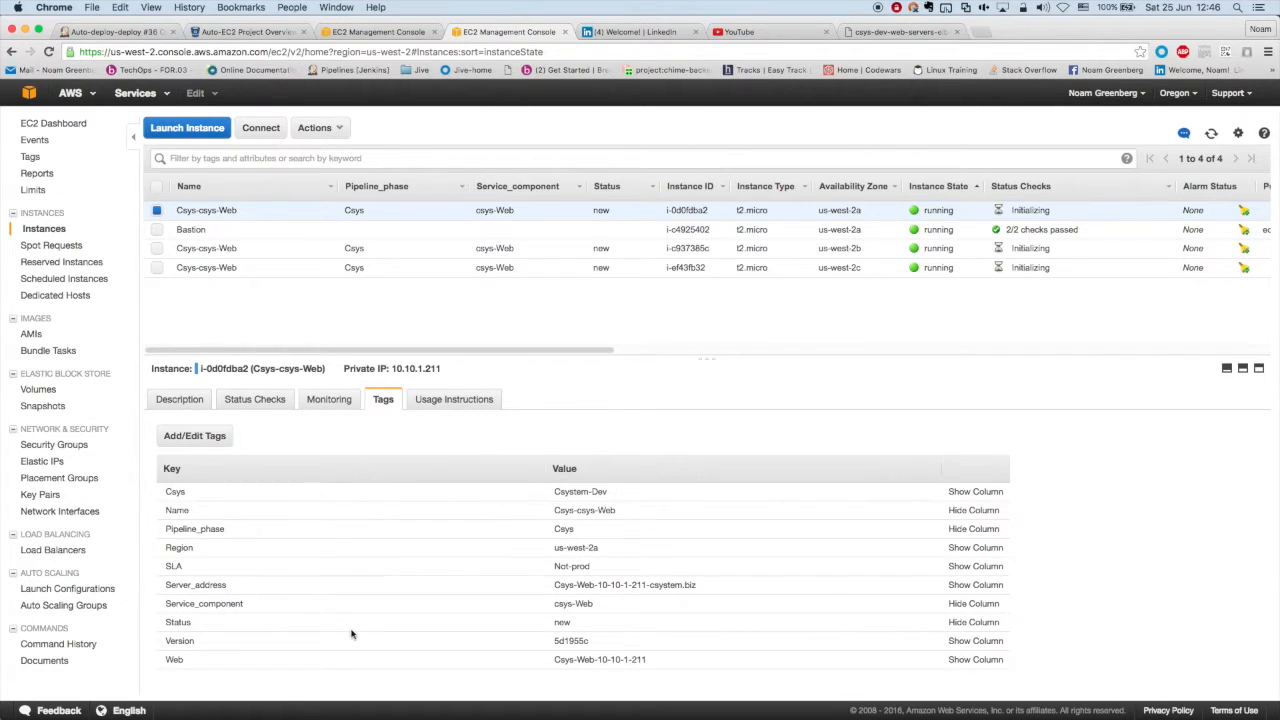
{"action": "mouse_move", "coordinate": [208, 654]}
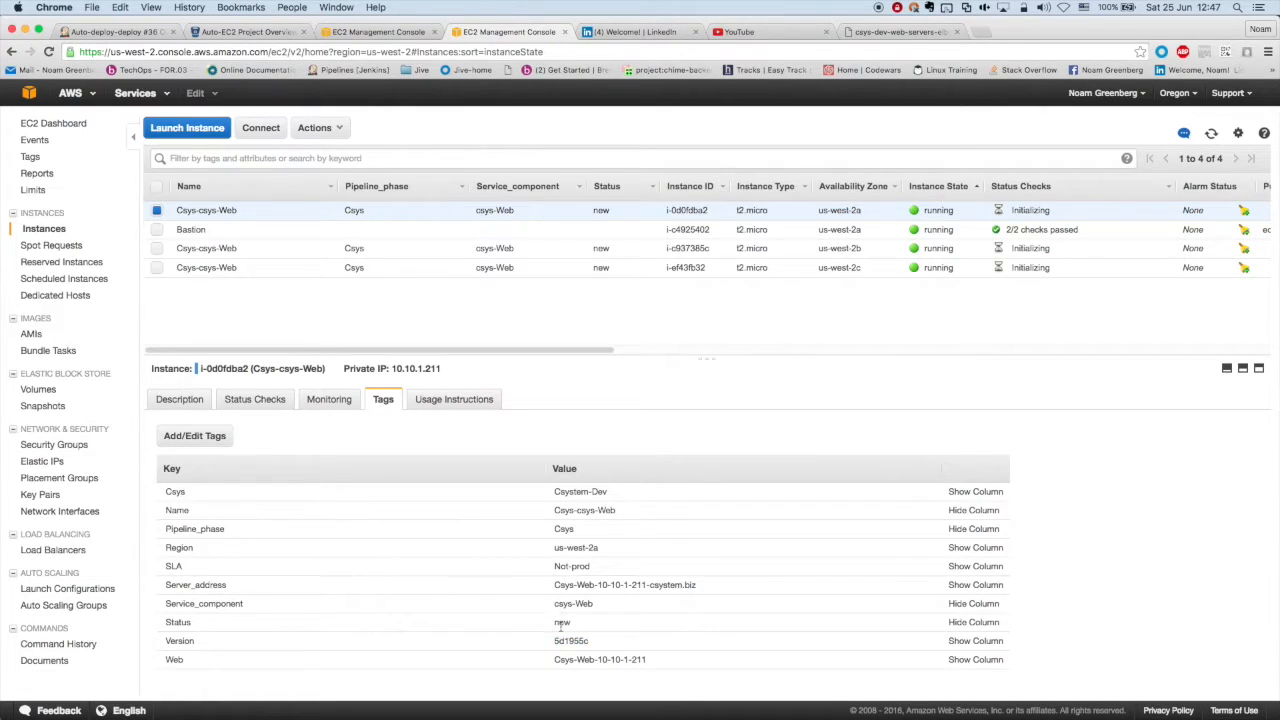
{"action": "double_click", "coordinate": [562, 622]}
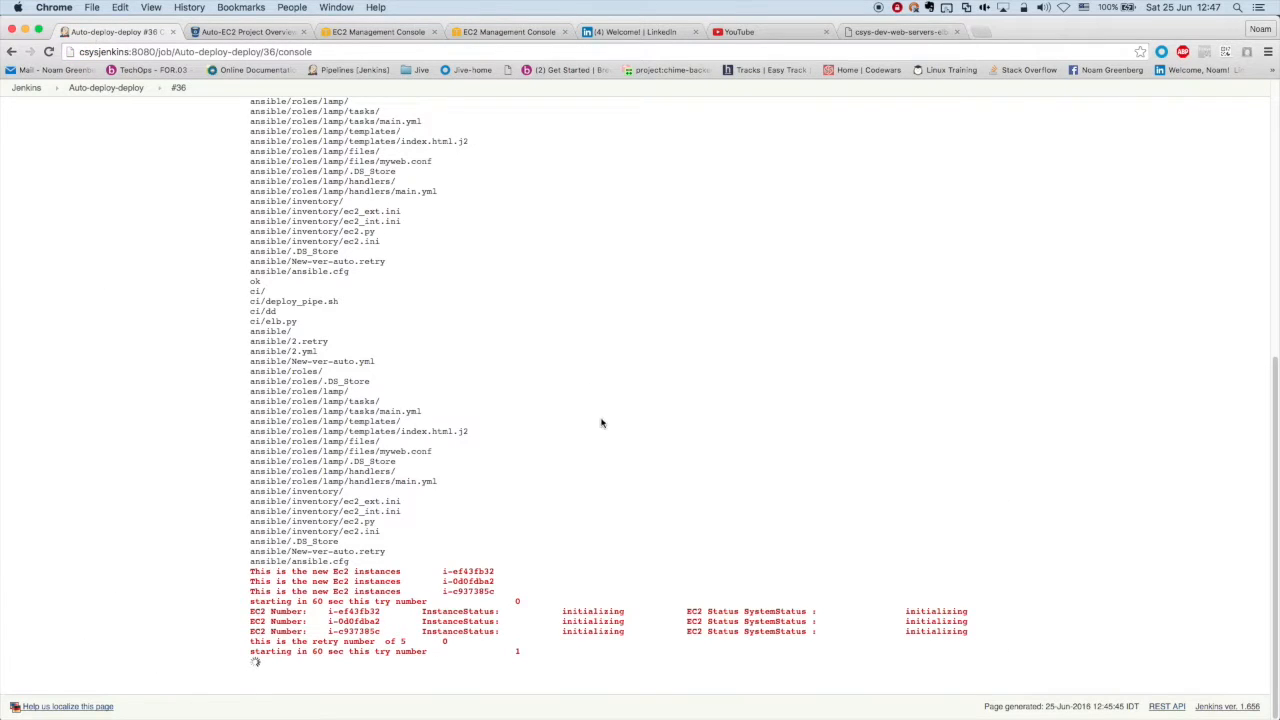
{"action": "mouse_move", "coordinate": [470, 670]}
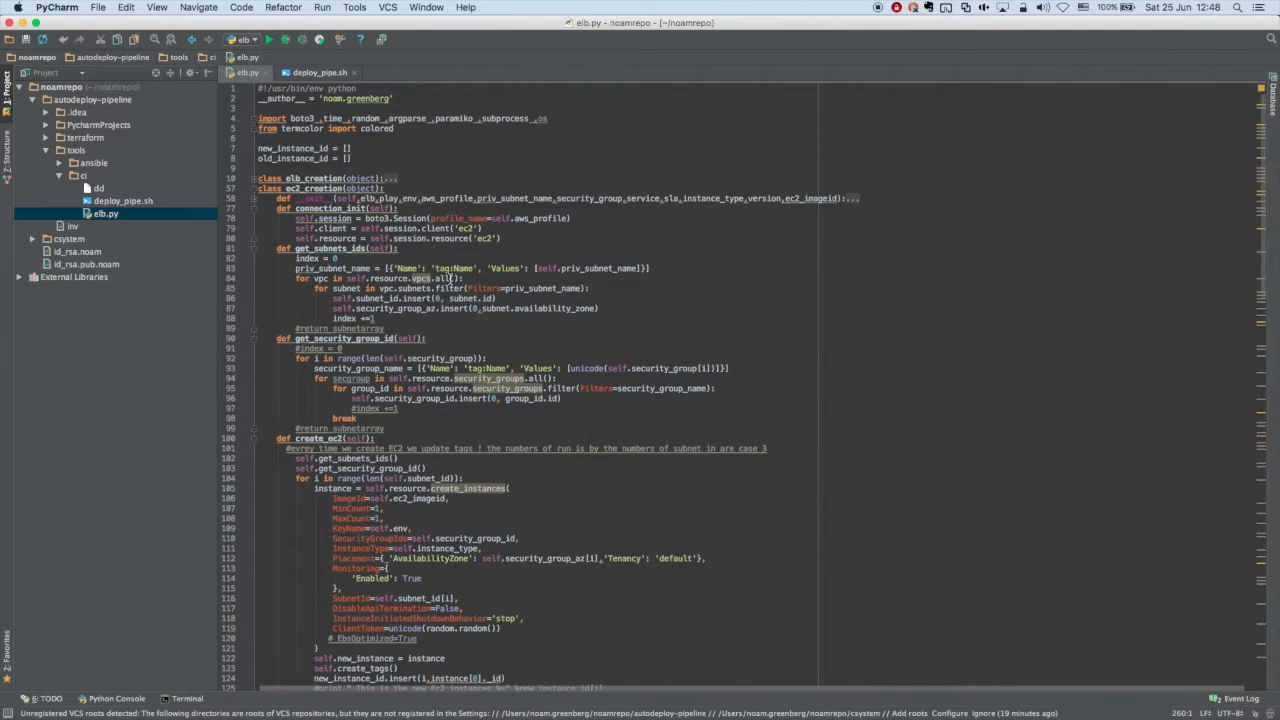
Scroll through elb.py's create_ec2 and create_tags functions in PyCharm.
{"action": "scroll", "scroll_direction": "down", "scroll_amount": 3}
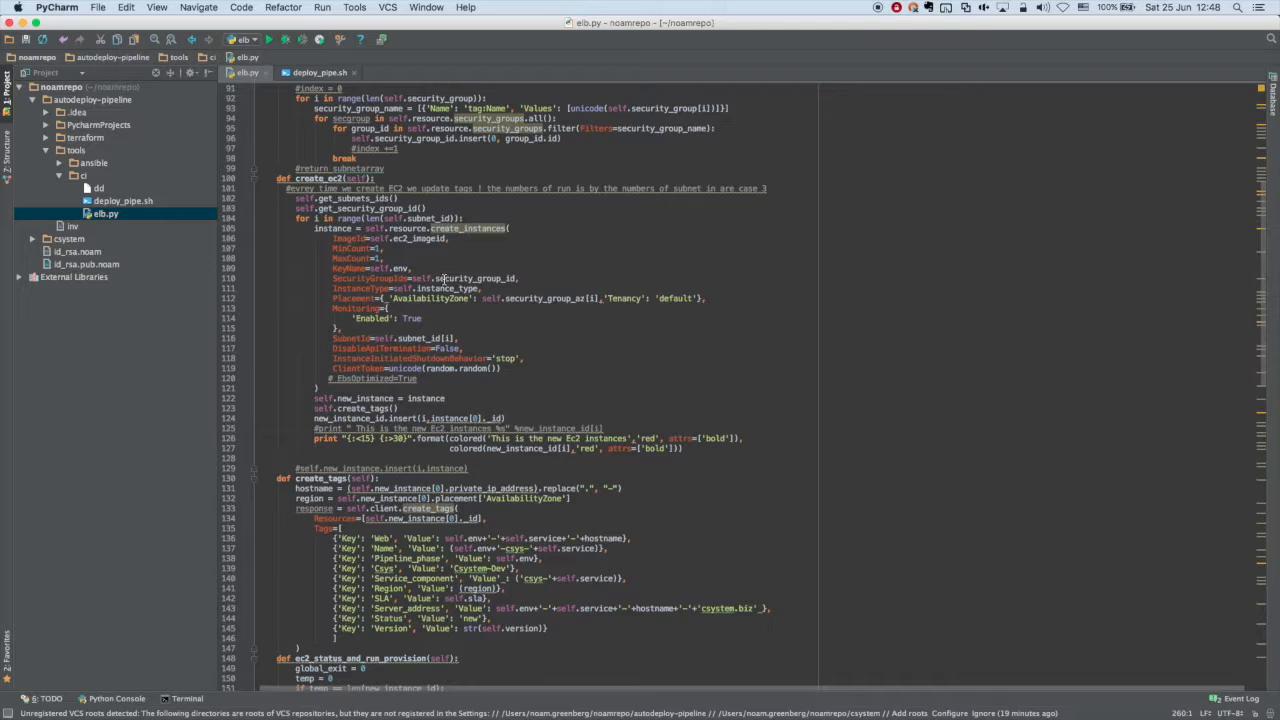
{"action": "scroll", "scroll_direction": "down", "scroll_amount": 3}
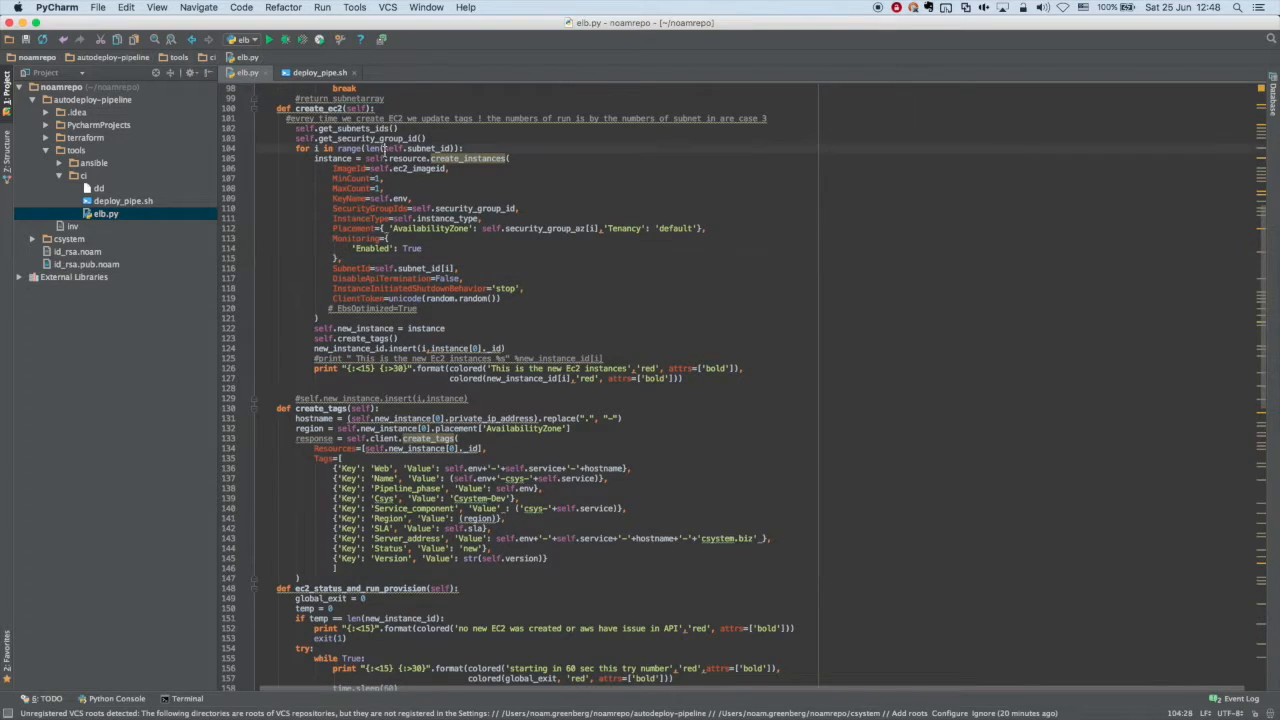
{"action": "left_click", "coordinate": [384, 148]}
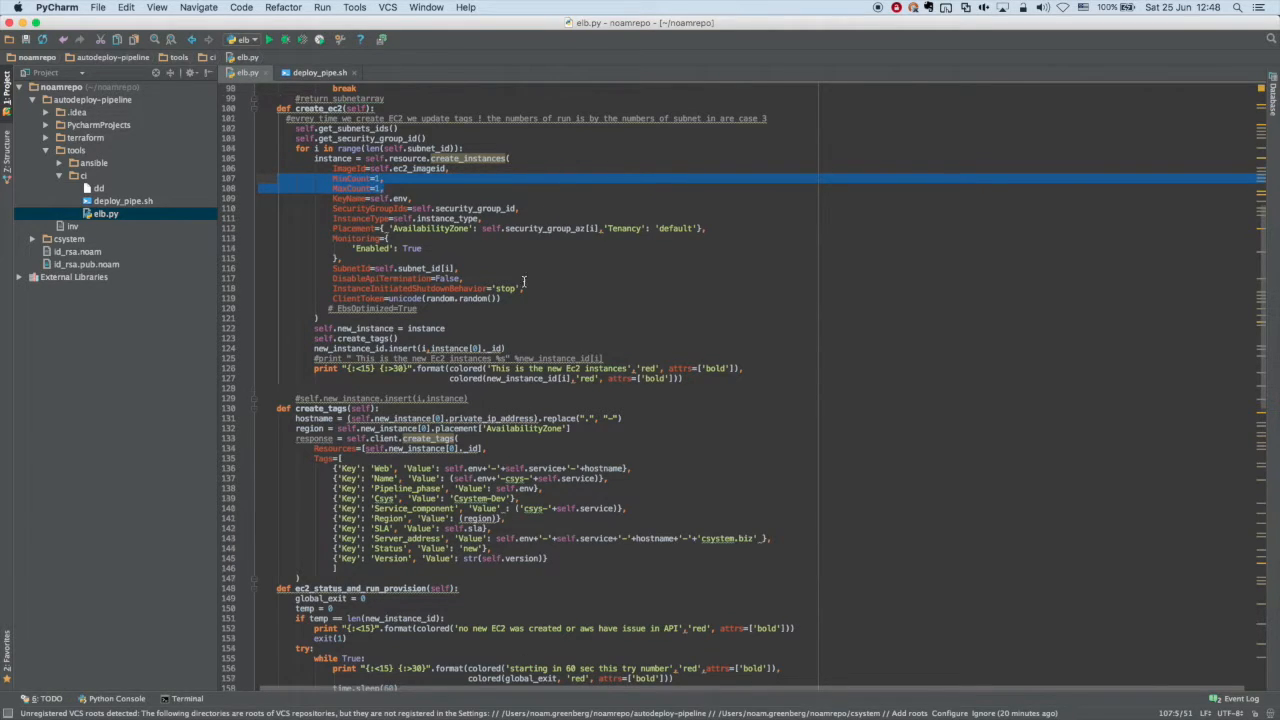
{"action": "scroll", "scroll_direction": "down", "scroll_amount": 3}
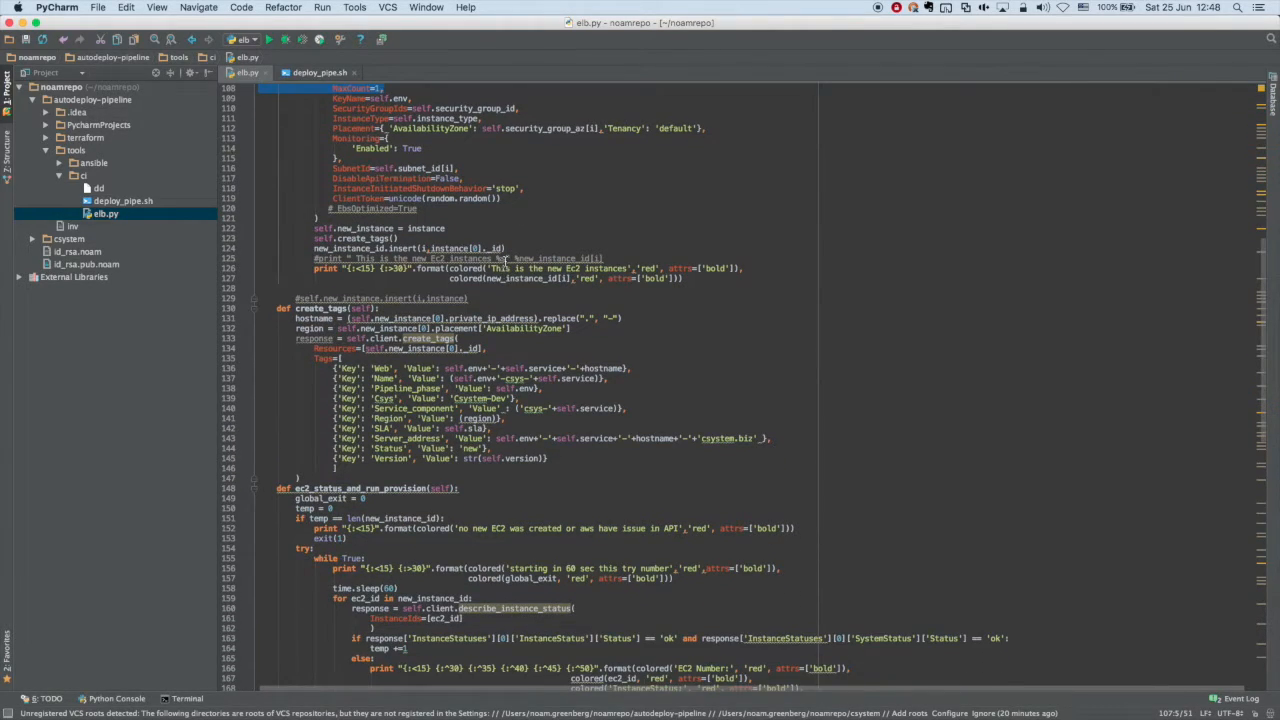
{"action": "scroll", "scroll_direction": "down", "scroll_amount": 3}
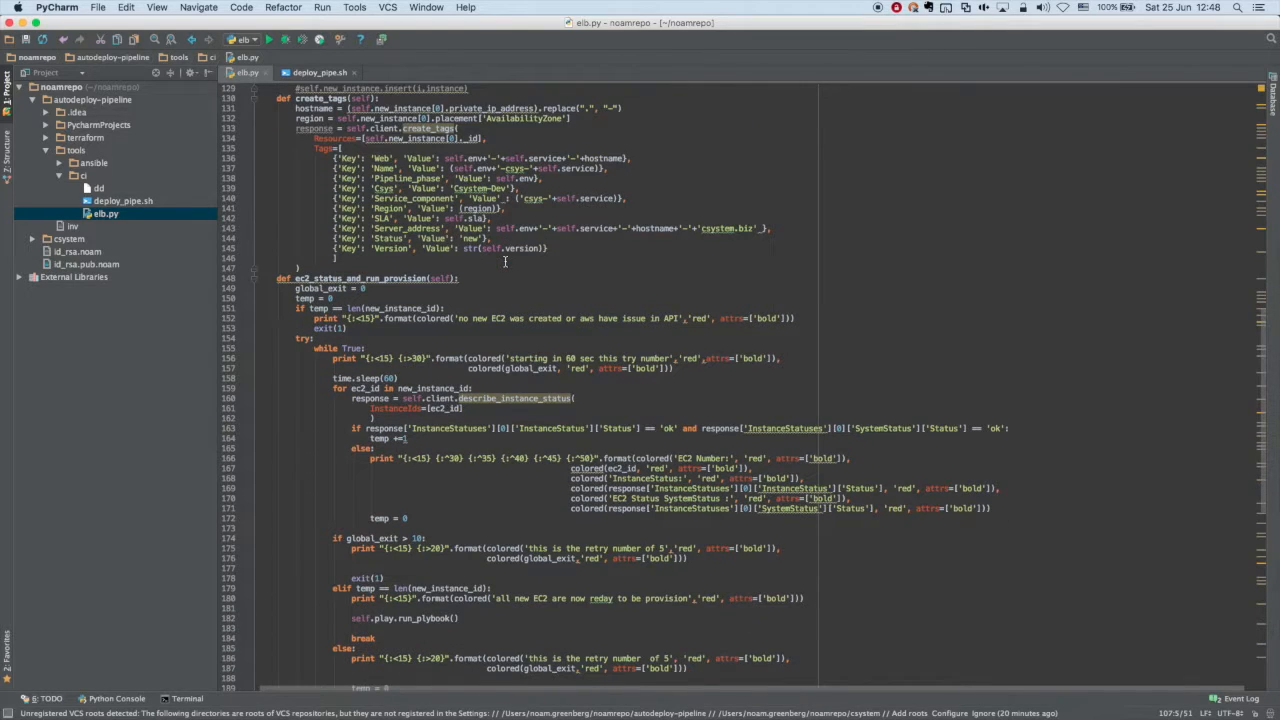
{"action": "scroll", "scroll_direction": "down", "scroll_amount": 3}
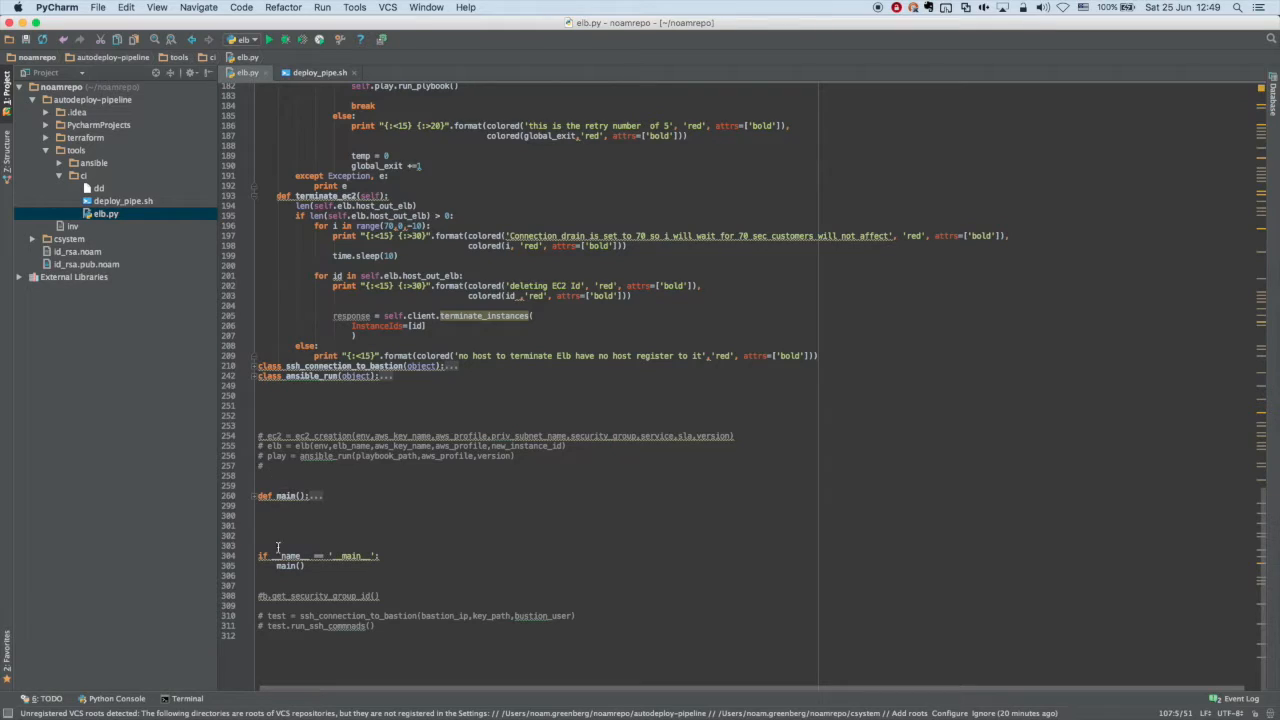
Return from elb.py to the Jenkins build's console output in Chrome.
{"action": "left_click", "coordinate": [252, 494]}
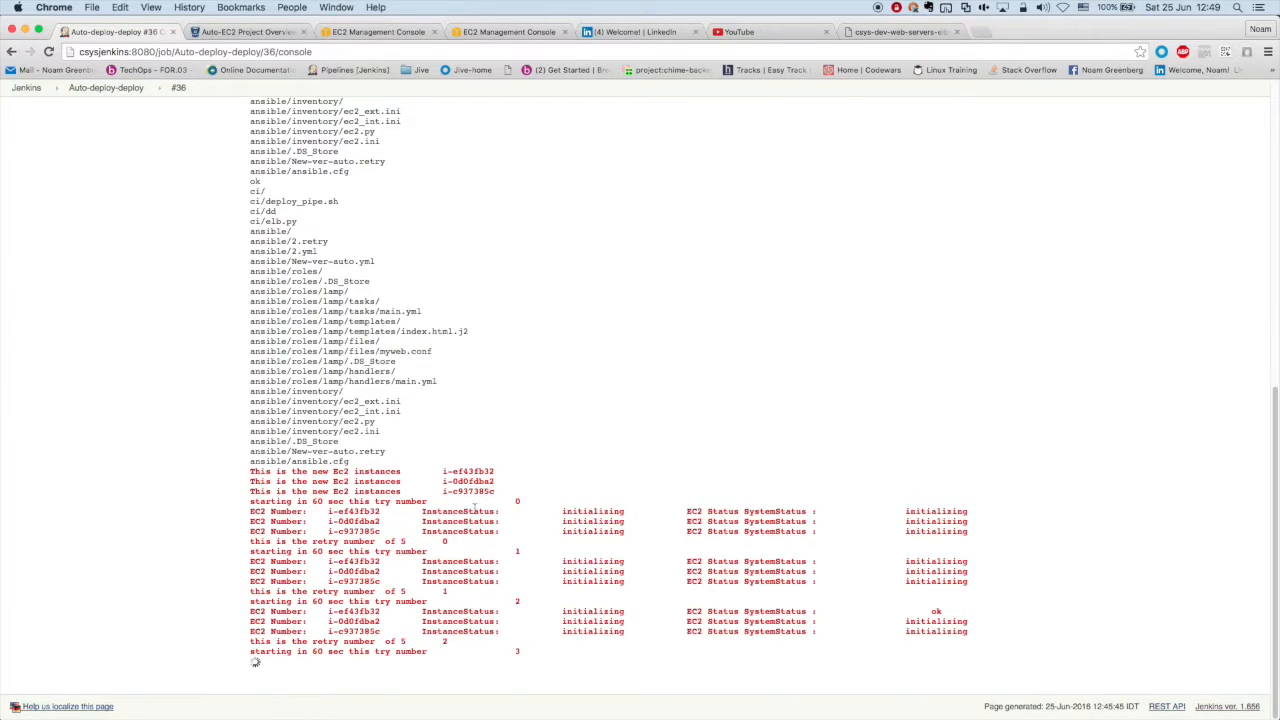
Check the load balancer's Instances tab shows none registered, then return to Jenkins output.
{"action": "left_click", "coordinate": [378, 32]}
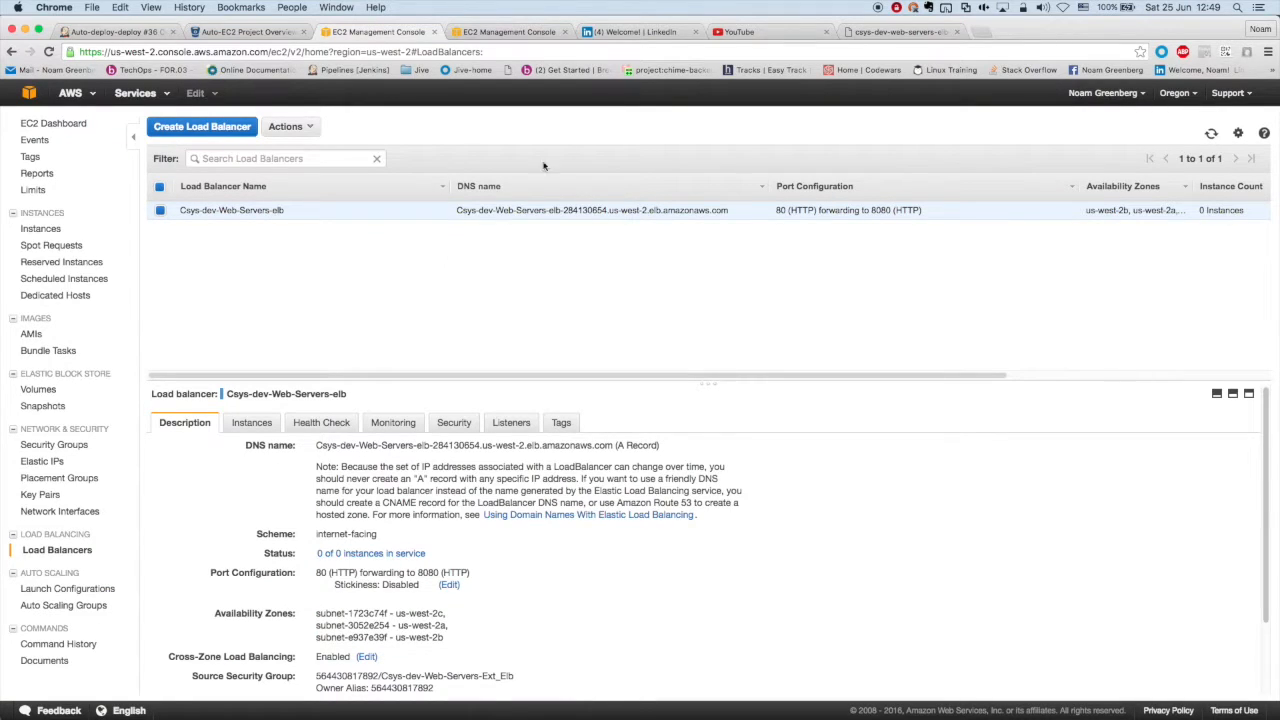
{"action": "left_click", "coordinate": [250, 422]}
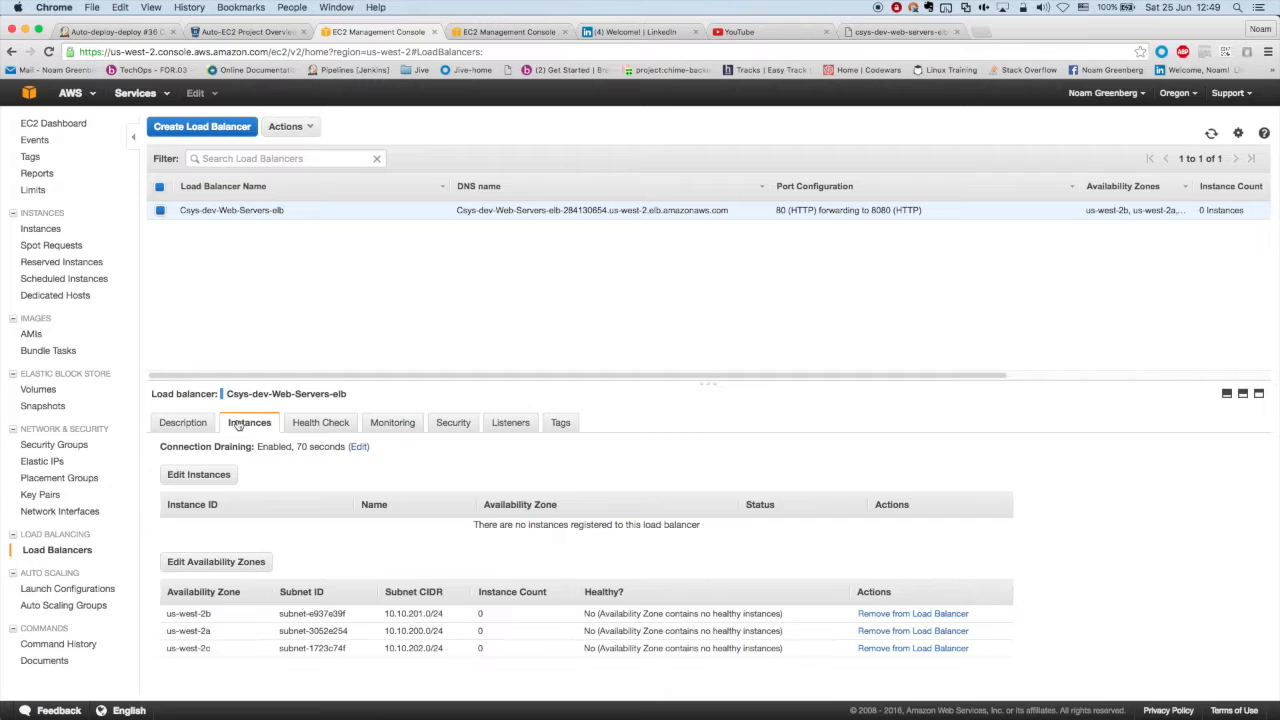
{"action": "left_click", "coordinate": [44, 228]}
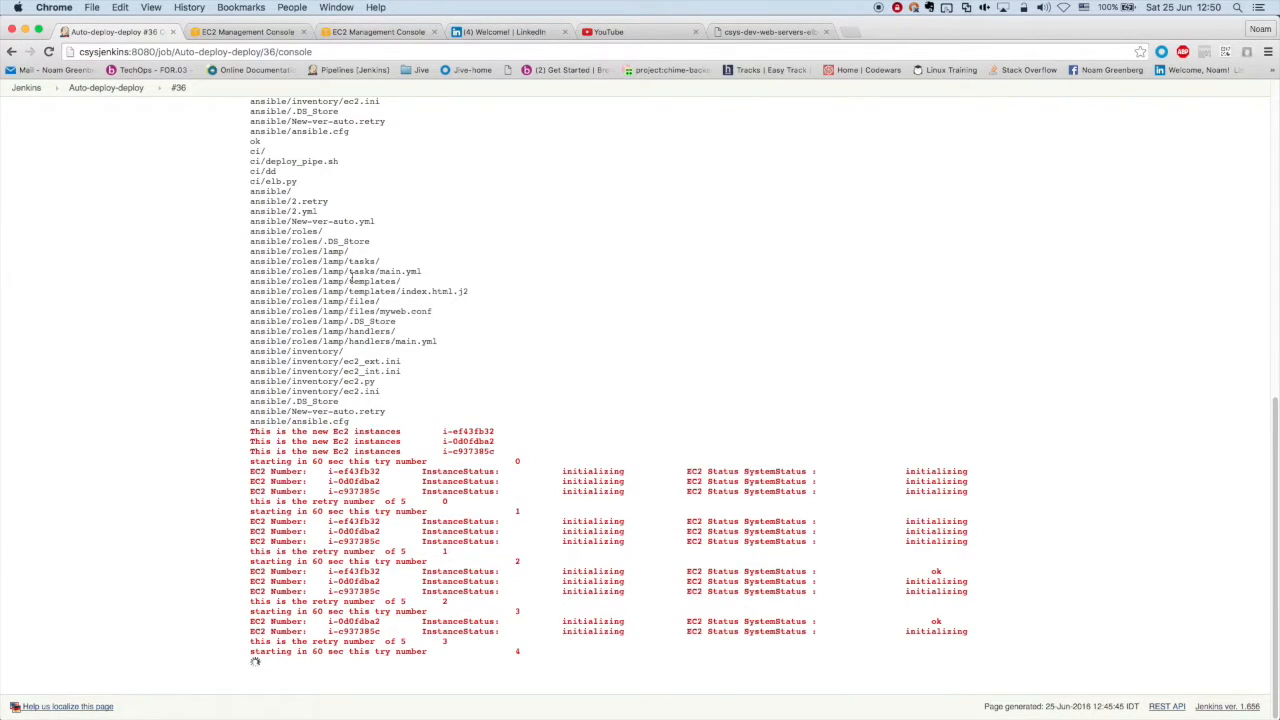
Follow the build output down into the Ansible playbook tasks installing Apache.
{"action": "scroll", "scroll_direction": "down", "scroll_amount": 3}
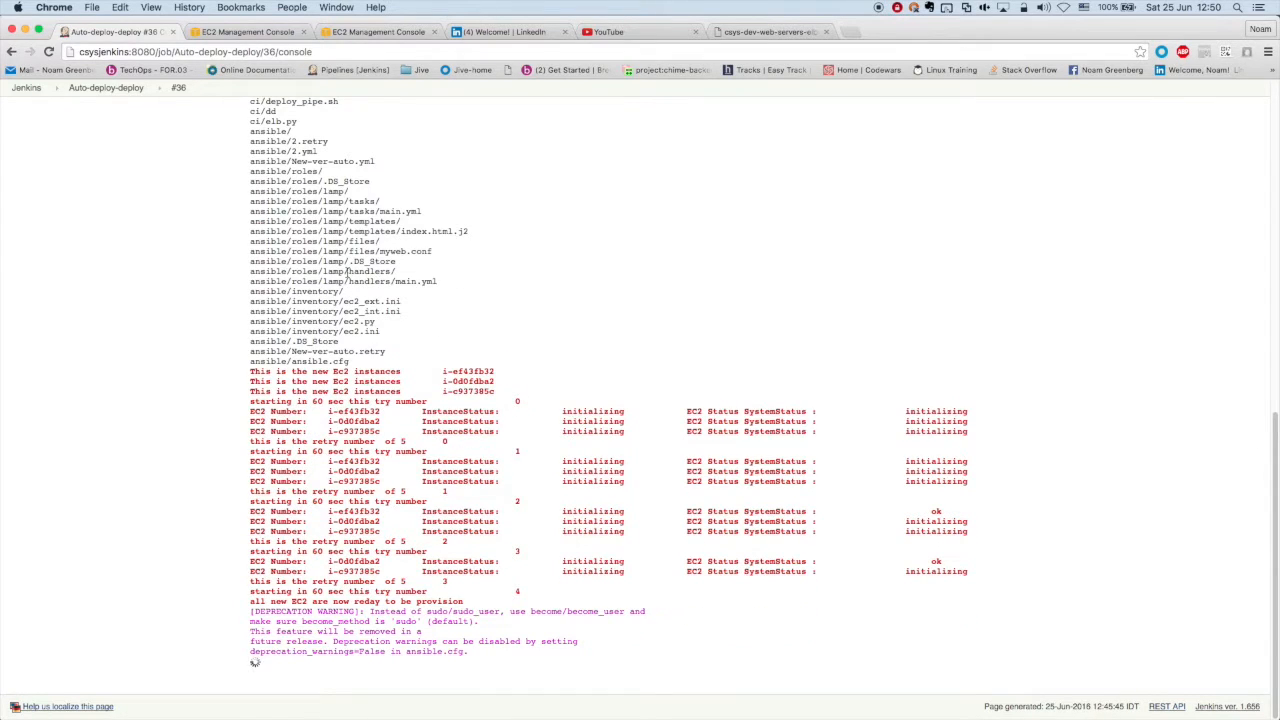
{"action": "scroll", "scroll_direction": "down", "scroll_amount": 3}
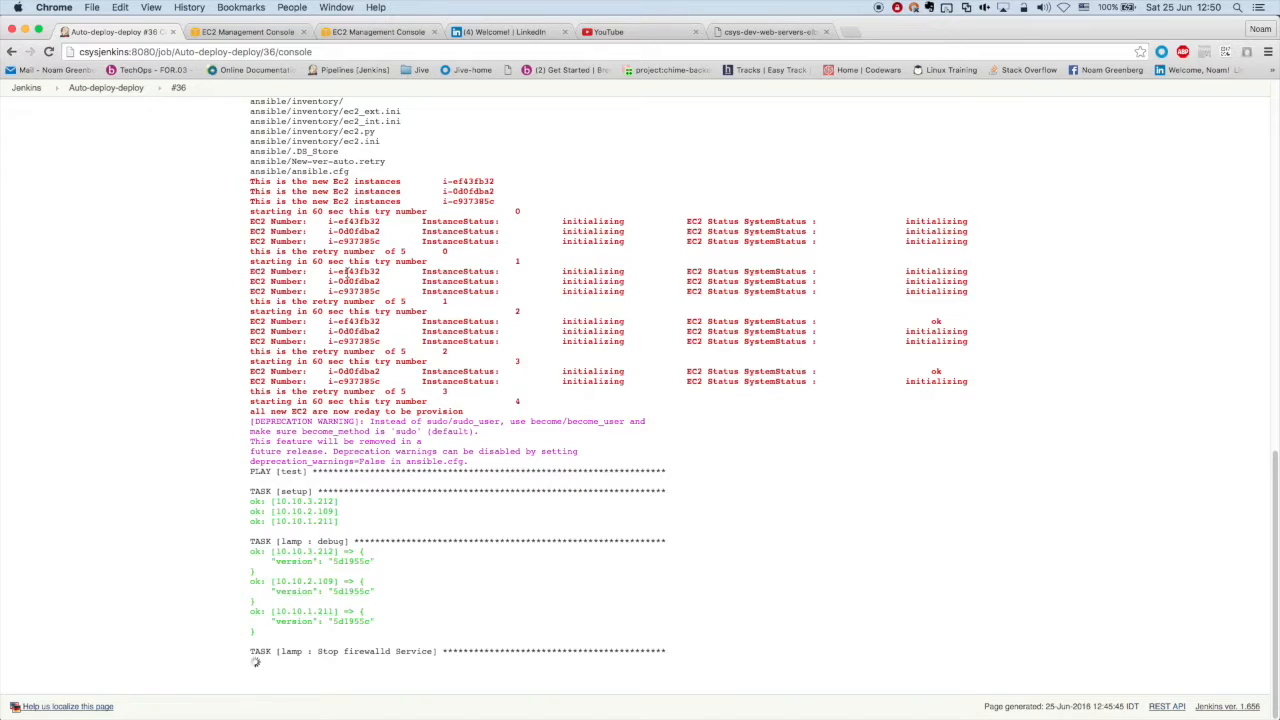
{"action": "scroll", "scroll_direction": "down", "scroll_amount": 3}
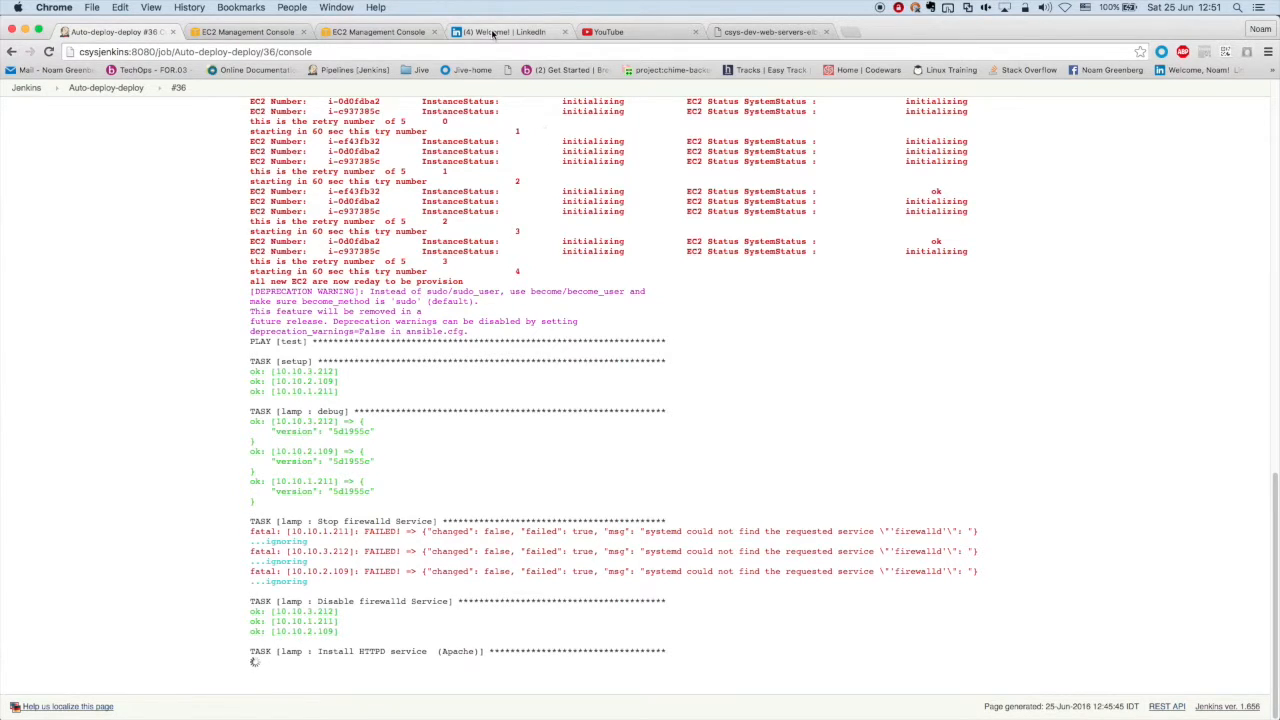
Check the new instances' status checks and the refreshed load balancer list, then return to Jenkins output.
{"action": "left_click", "coordinate": [490, 32]}
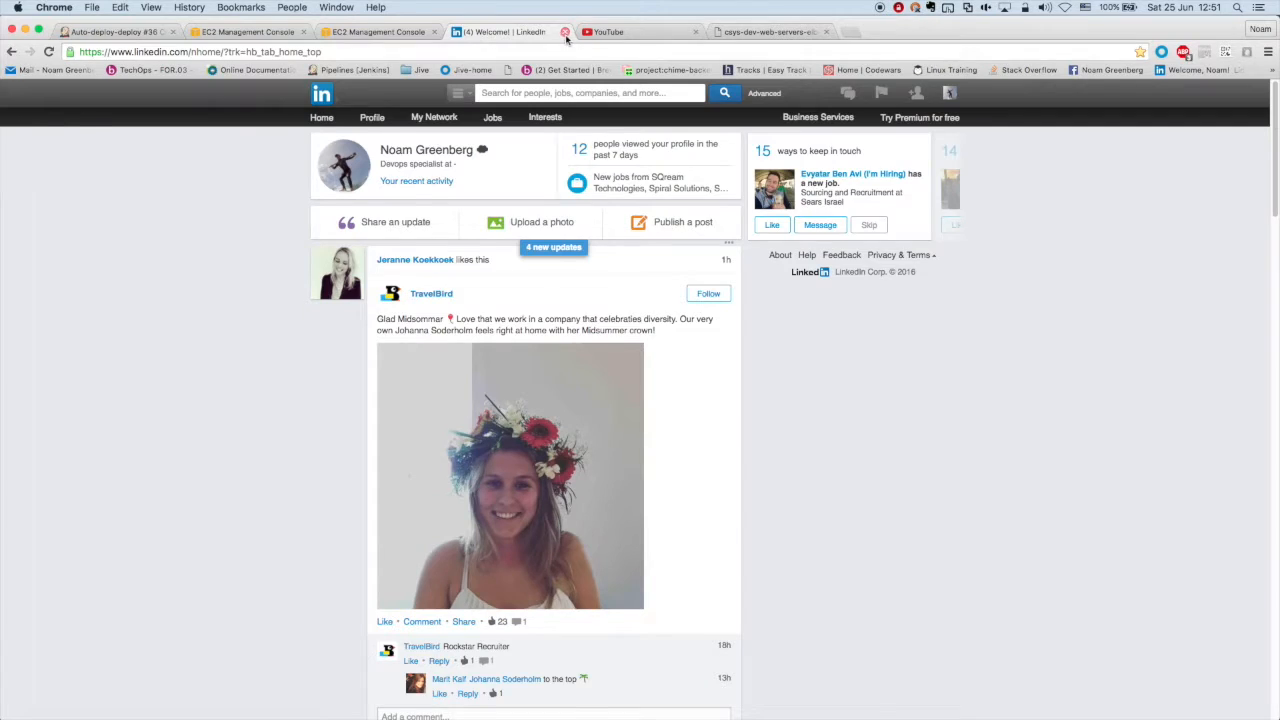
{"action": "left_click", "coordinate": [378, 32]}
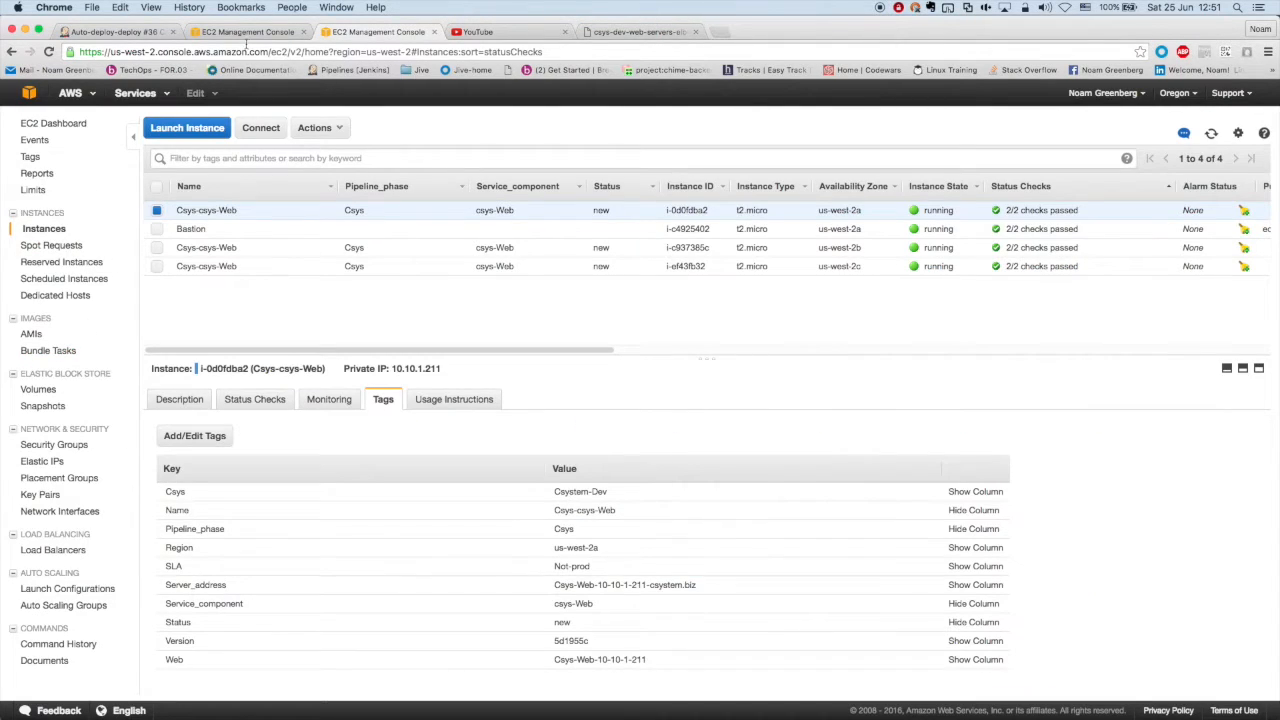
{"action": "left_click", "coordinate": [56, 548]}
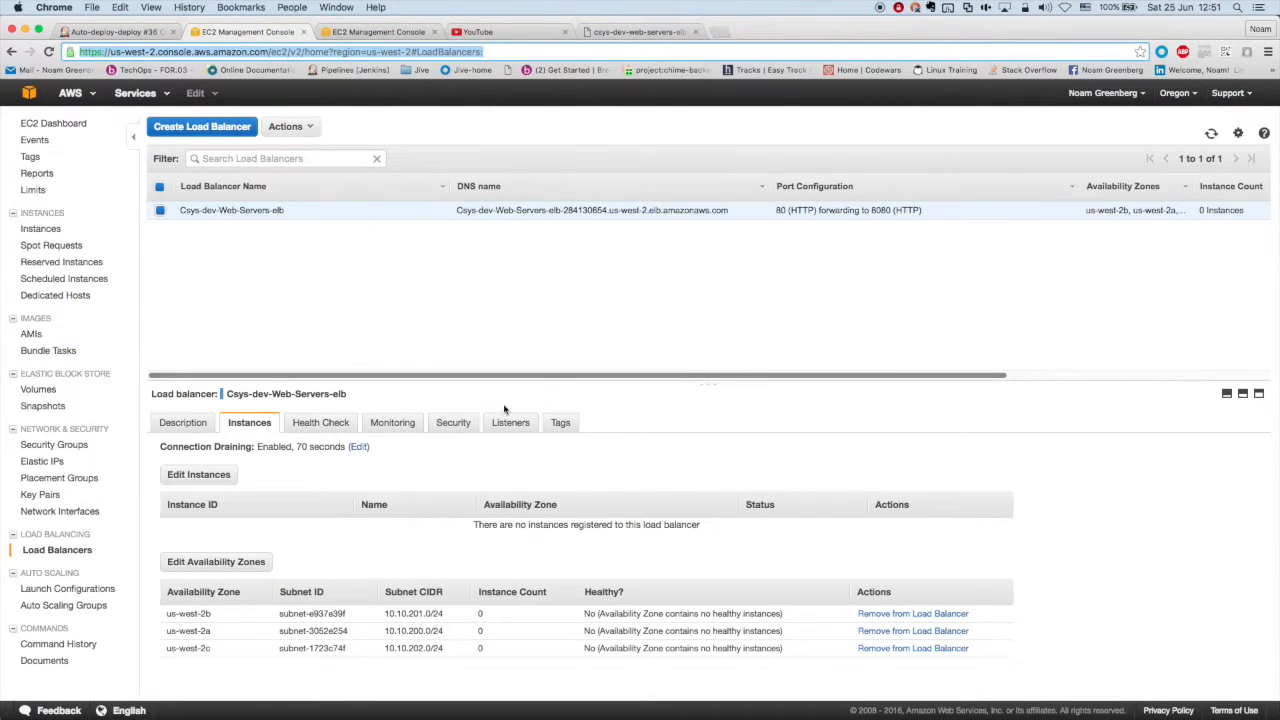
{"action": "left_click", "coordinate": [1212, 132]}
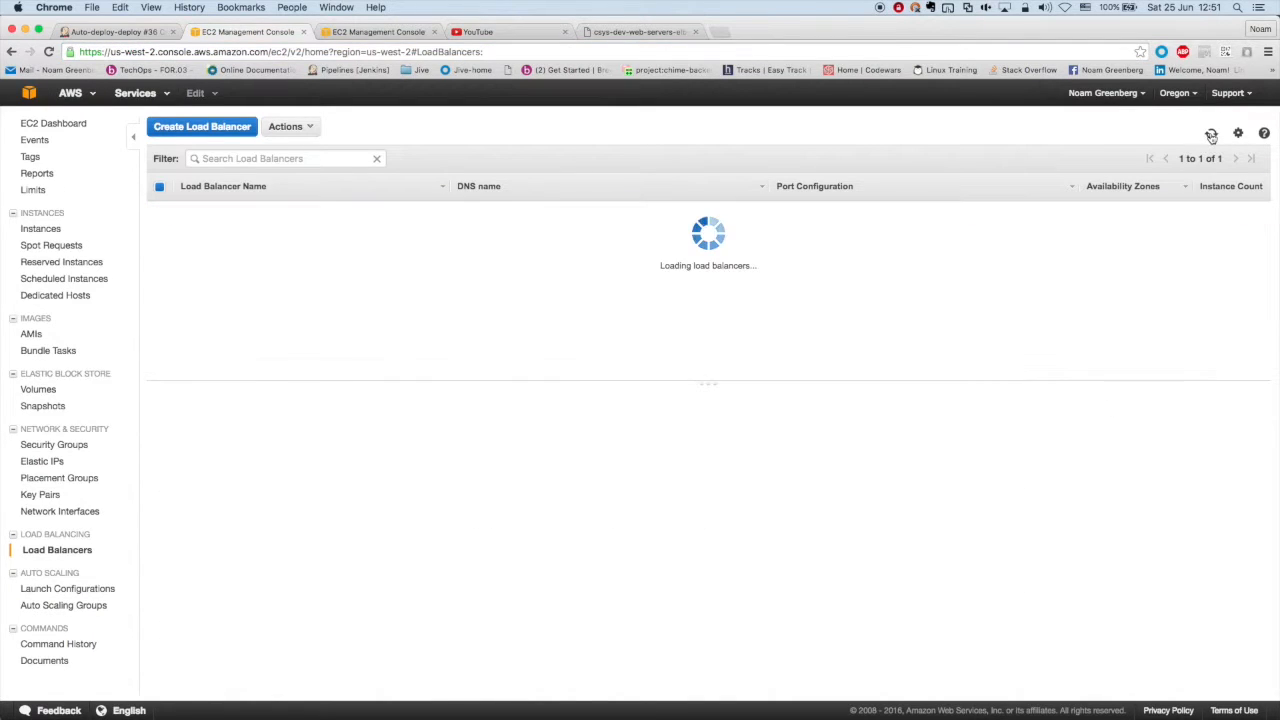
{"action": "left_click", "coordinate": [232, 210]}
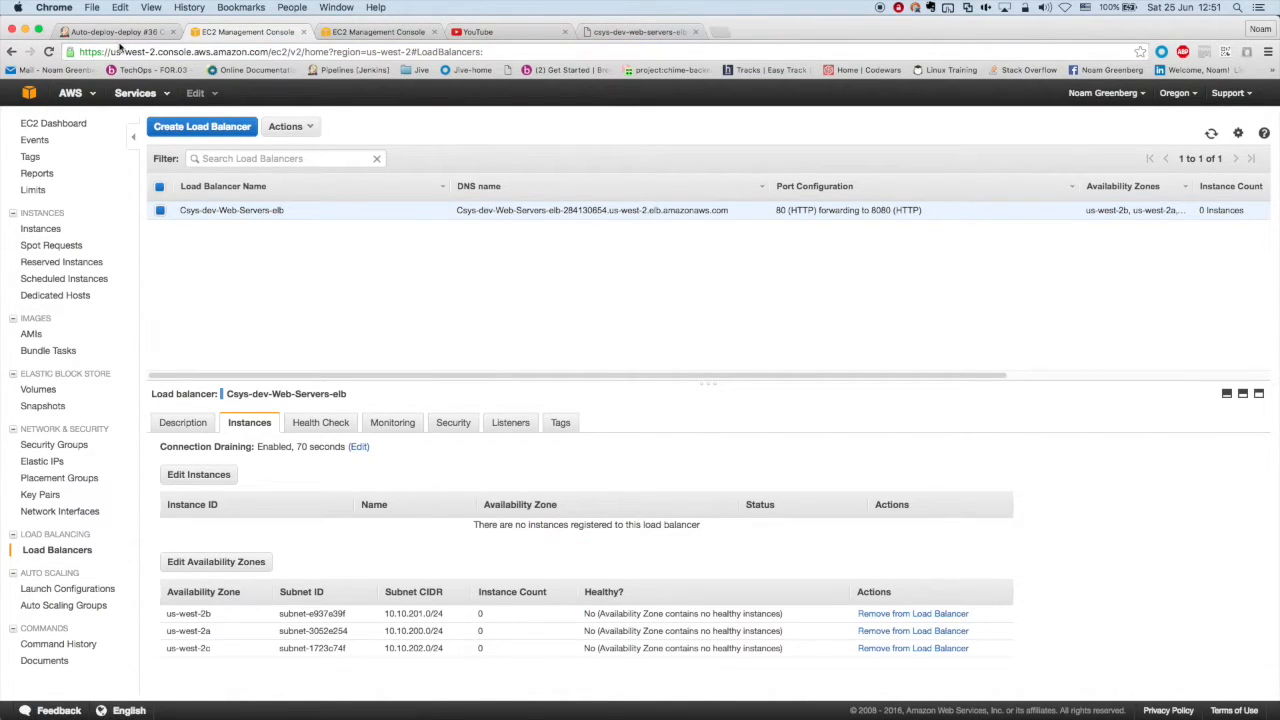
{"action": "left_click", "coordinate": [112, 32]}
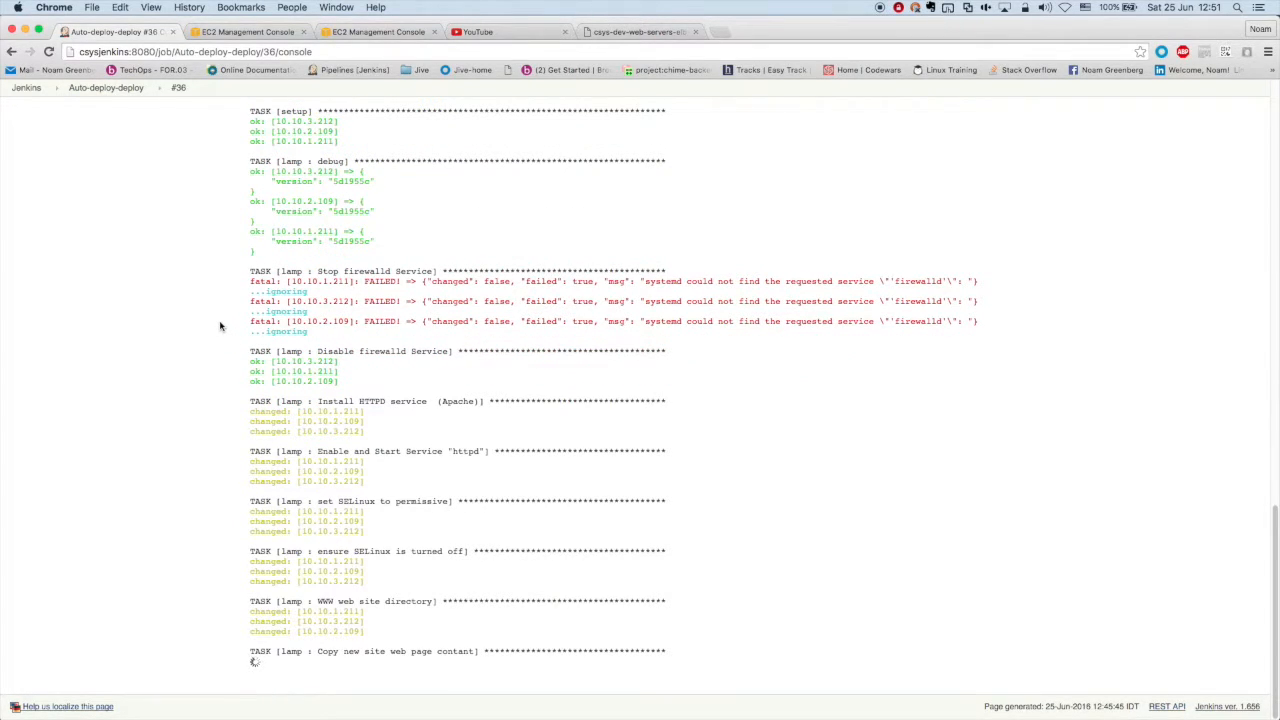
Follow build #96's Ansible run through httpd config, virtual hosts, instance tagging and the httpd restart.
{"action": "scroll", "scroll_direction": "down", "scroll_amount": 3}
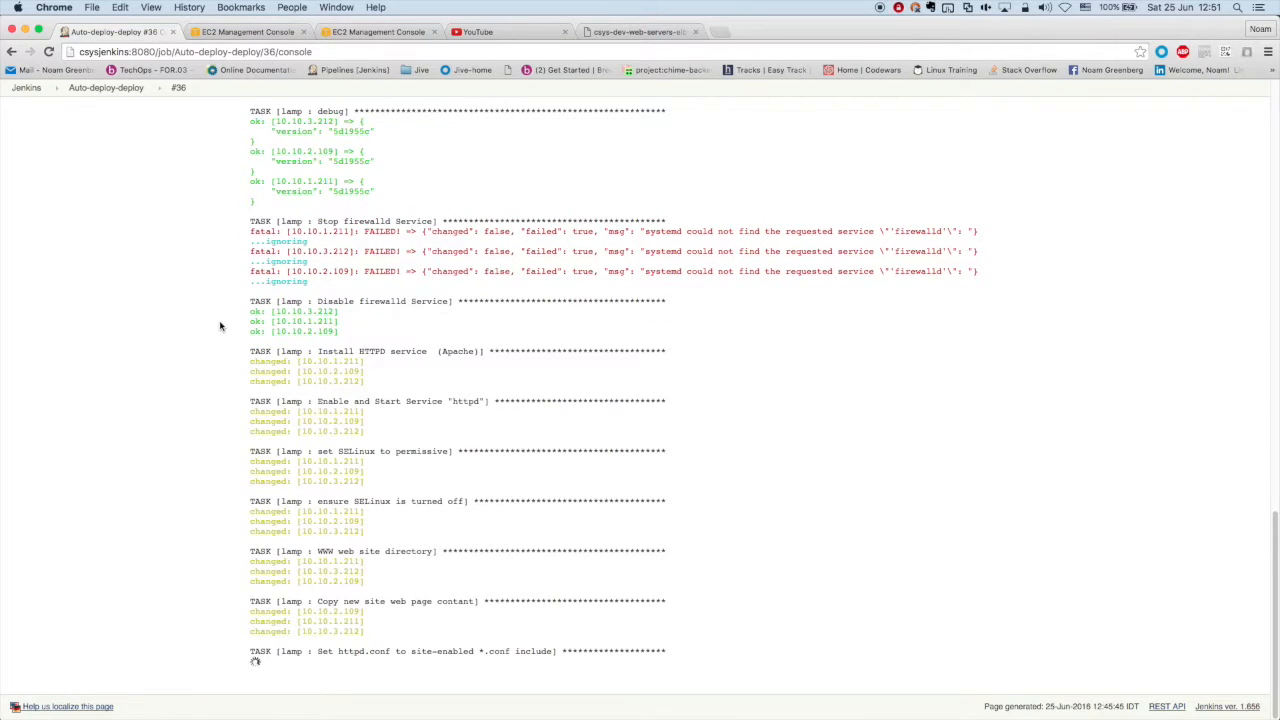
{"action": "scroll", "scroll_direction": "down", "scroll_amount": 3}
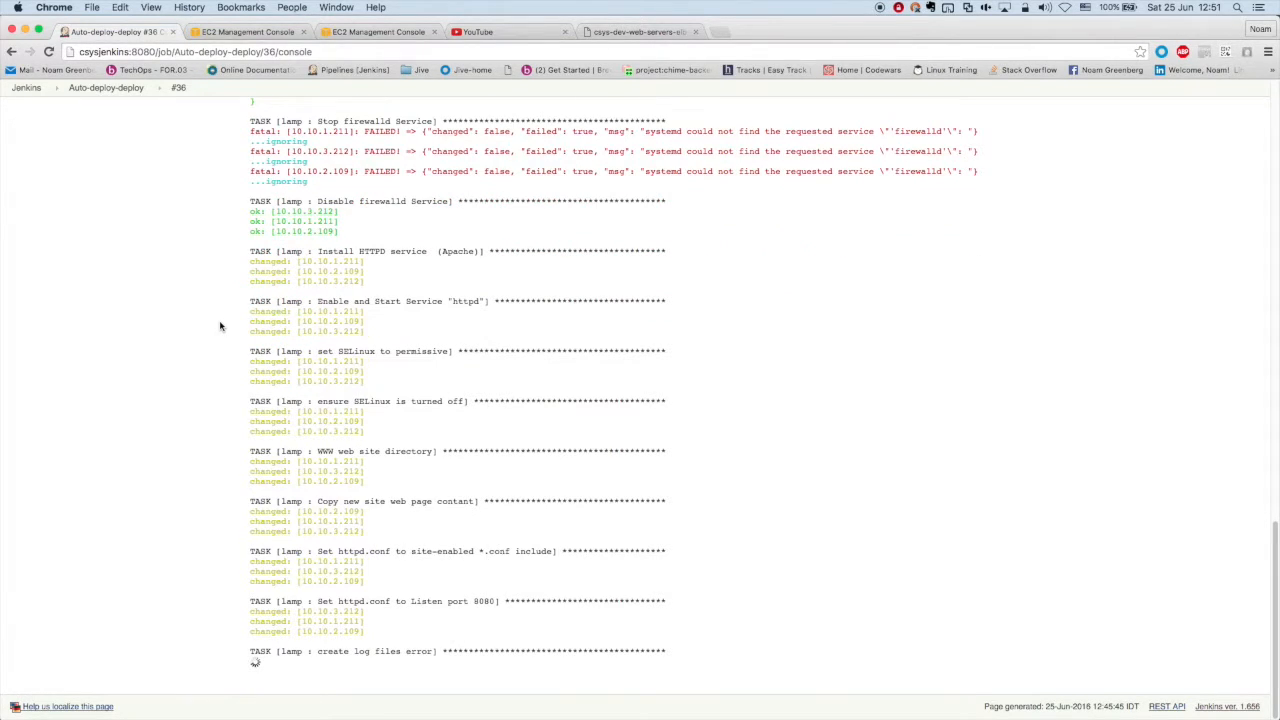
{"action": "scroll", "scroll_direction": "down", "scroll_amount": 3}
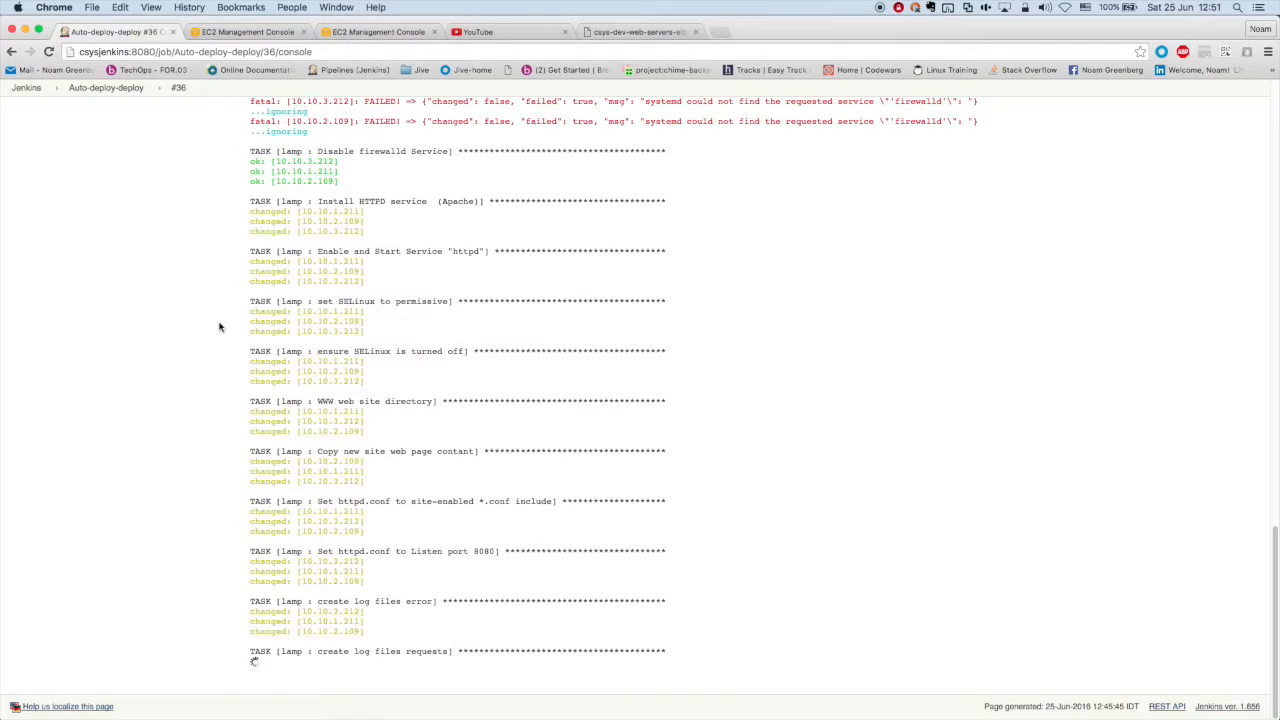
{"action": "scroll", "scroll_direction": "down", "scroll_amount": 3}
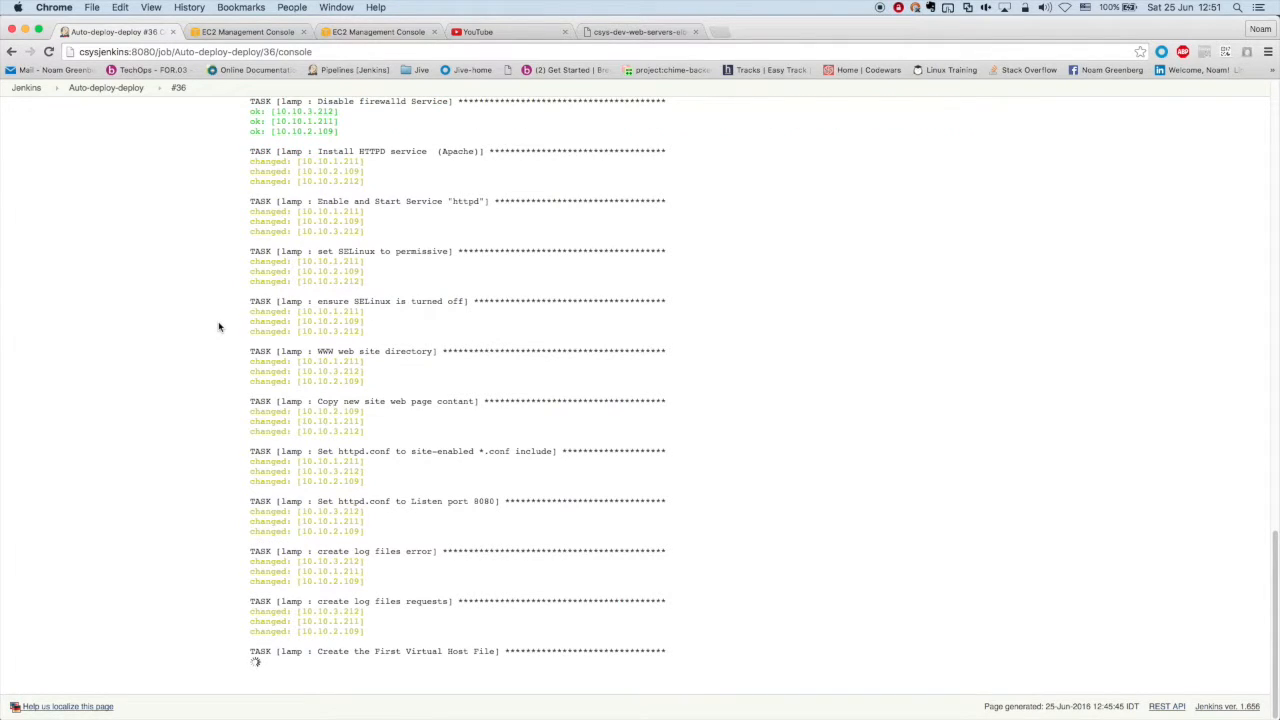
{"action": "scroll", "scroll_direction": "down", "scroll_amount": 3}
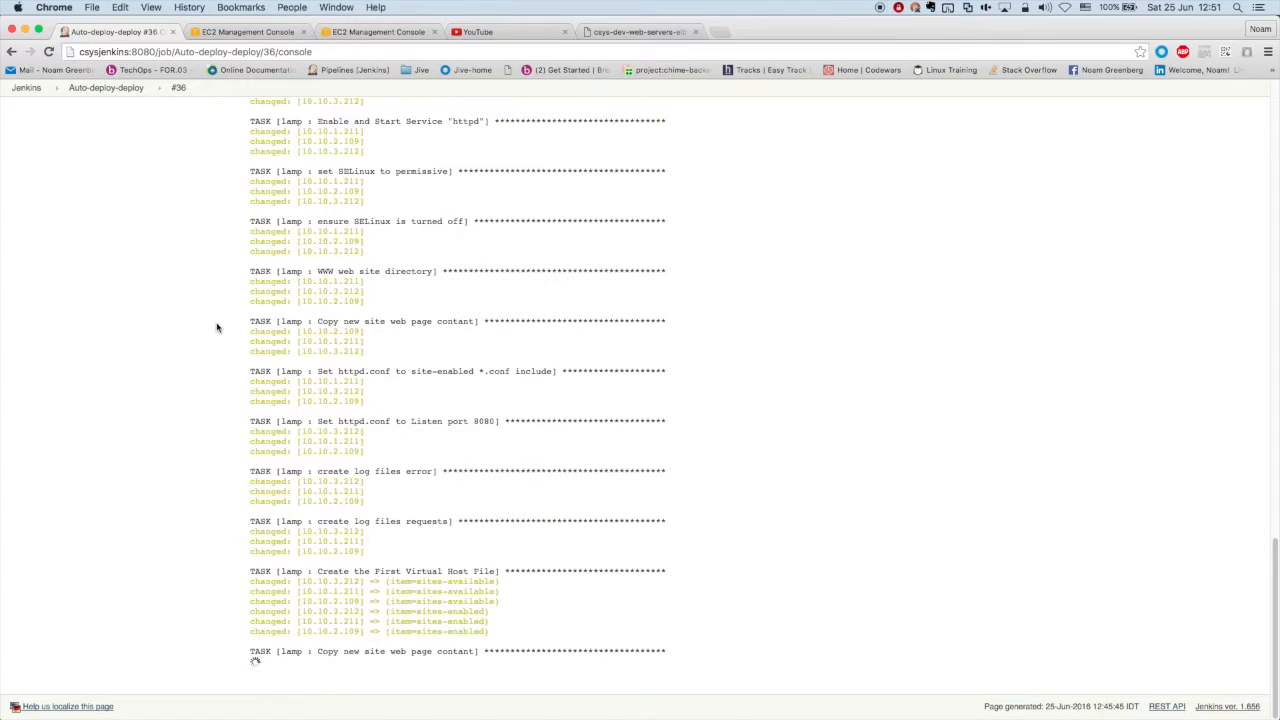
{"action": "scroll", "scroll_direction": "down", "scroll_amount": 3}
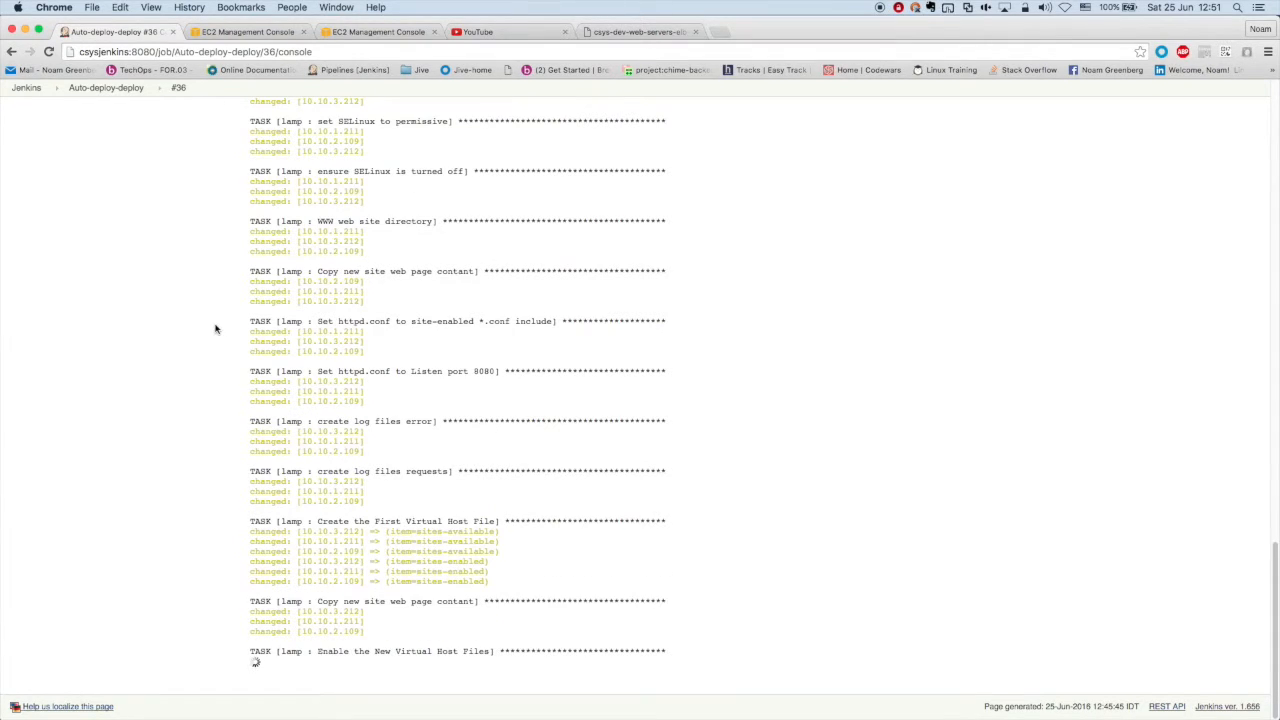
{"action": "scroll", "scroll_direction": "down", "scroll_amount": 3}
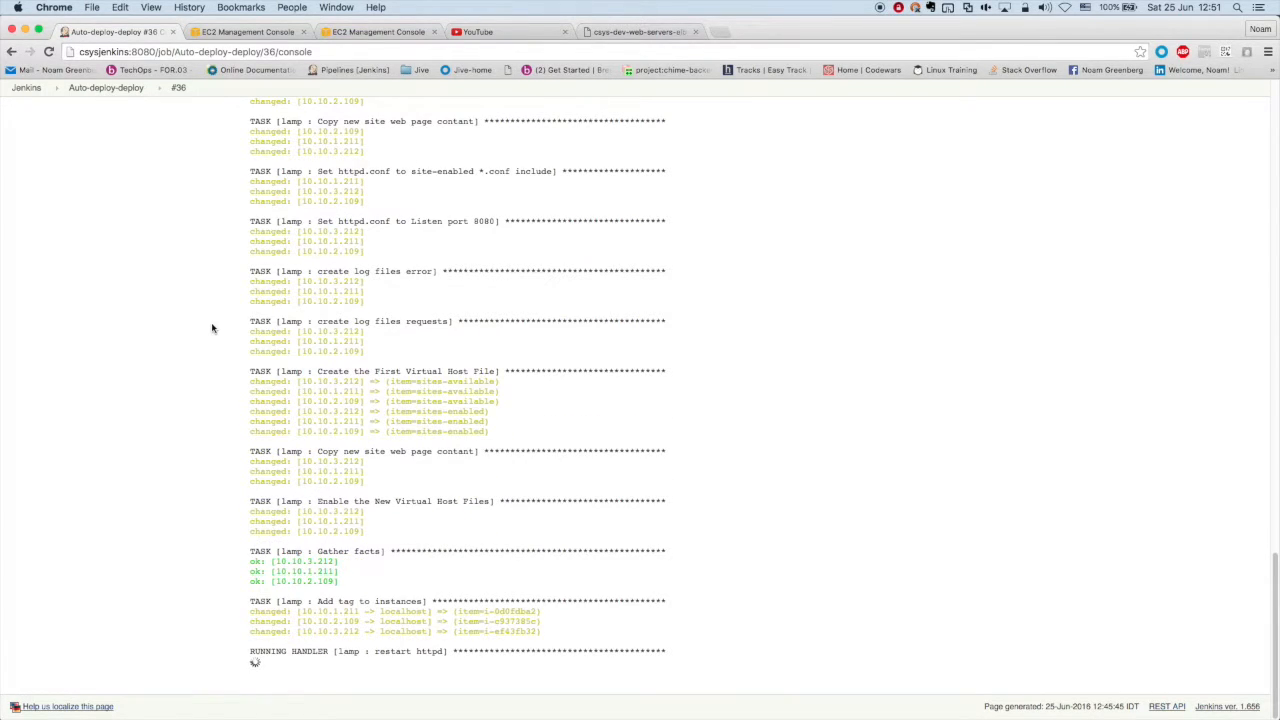
{"action": "scroll", "scroll_direction": "down", "scroll_amount": 3}
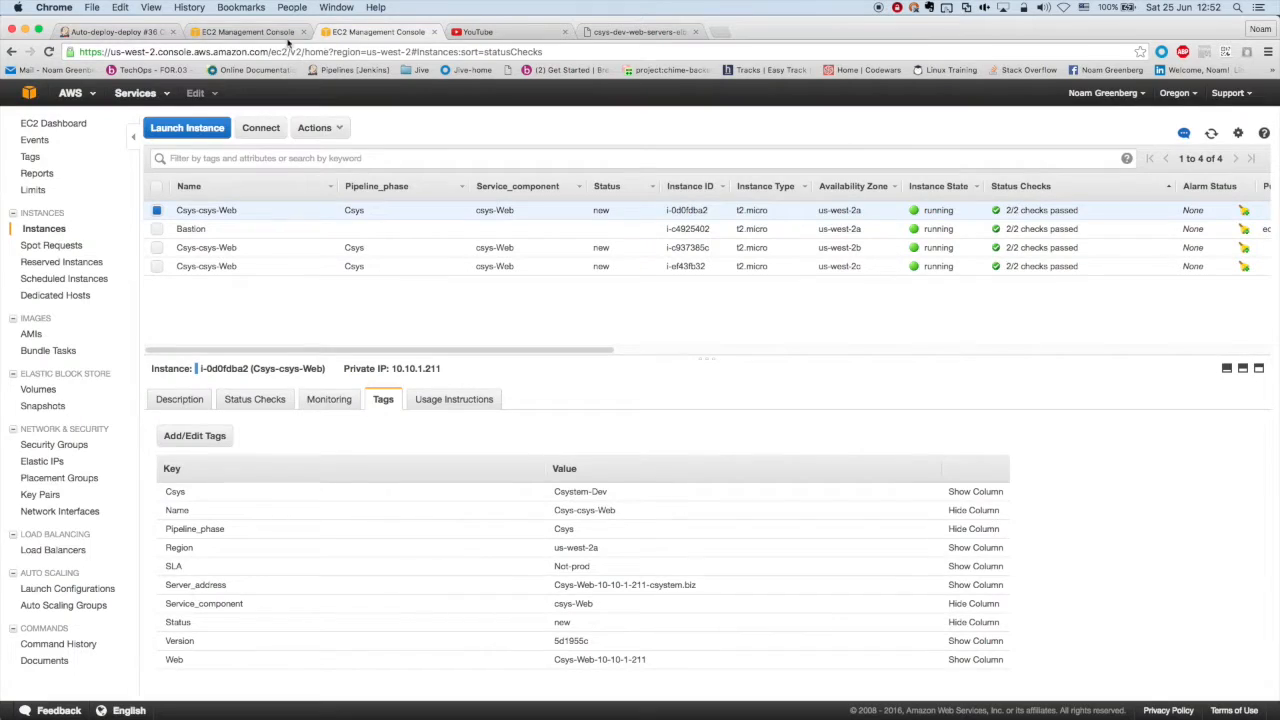
Confirm three instances InService behind Cays-dev-Web-Servers-elb and switch to the site at its DNS address.
{"action": "left_click", "coordinate": [56, 550]}
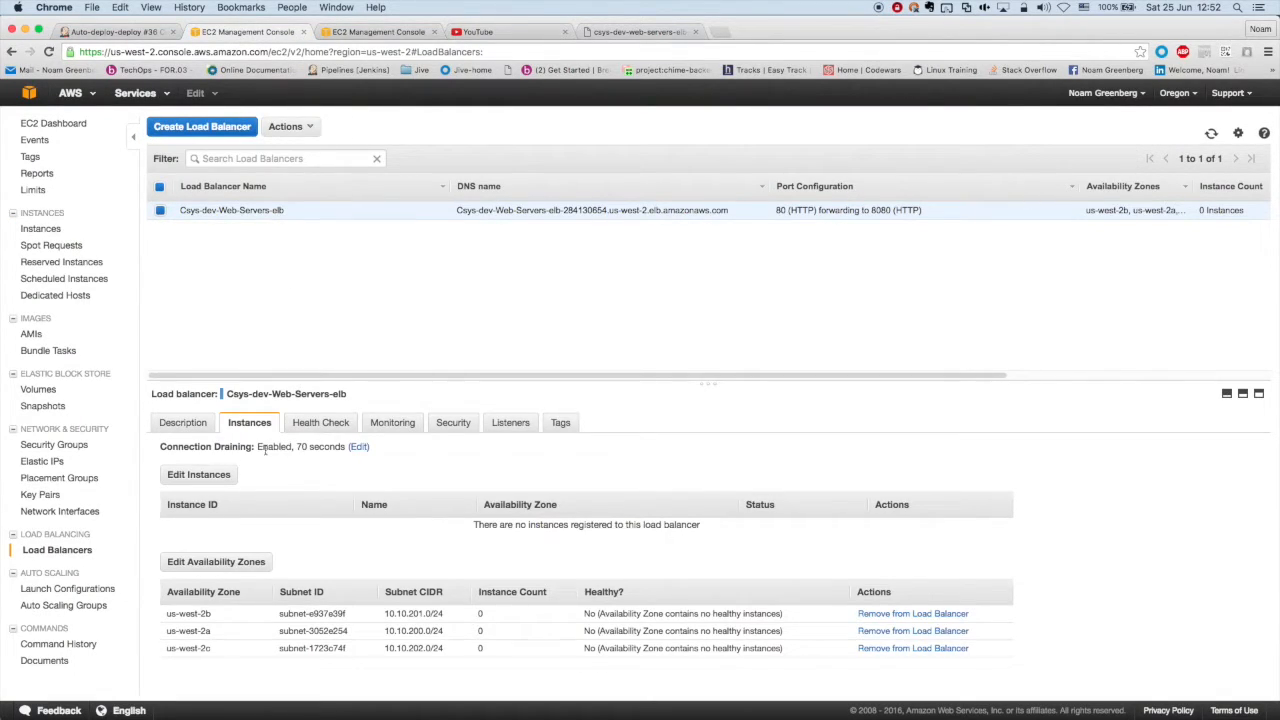
{"action": "left_click", "coordinate": [1212, 132]}
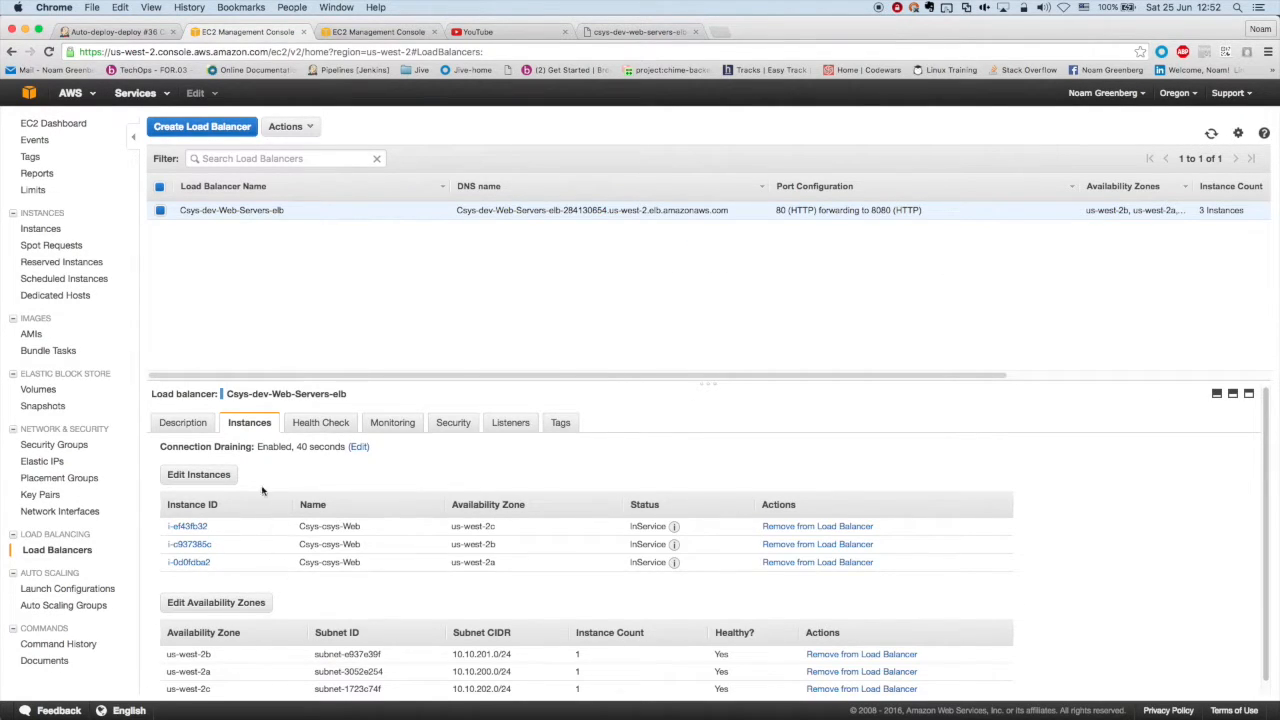
{"action": "left_click", "coordinate": [184, 422]}
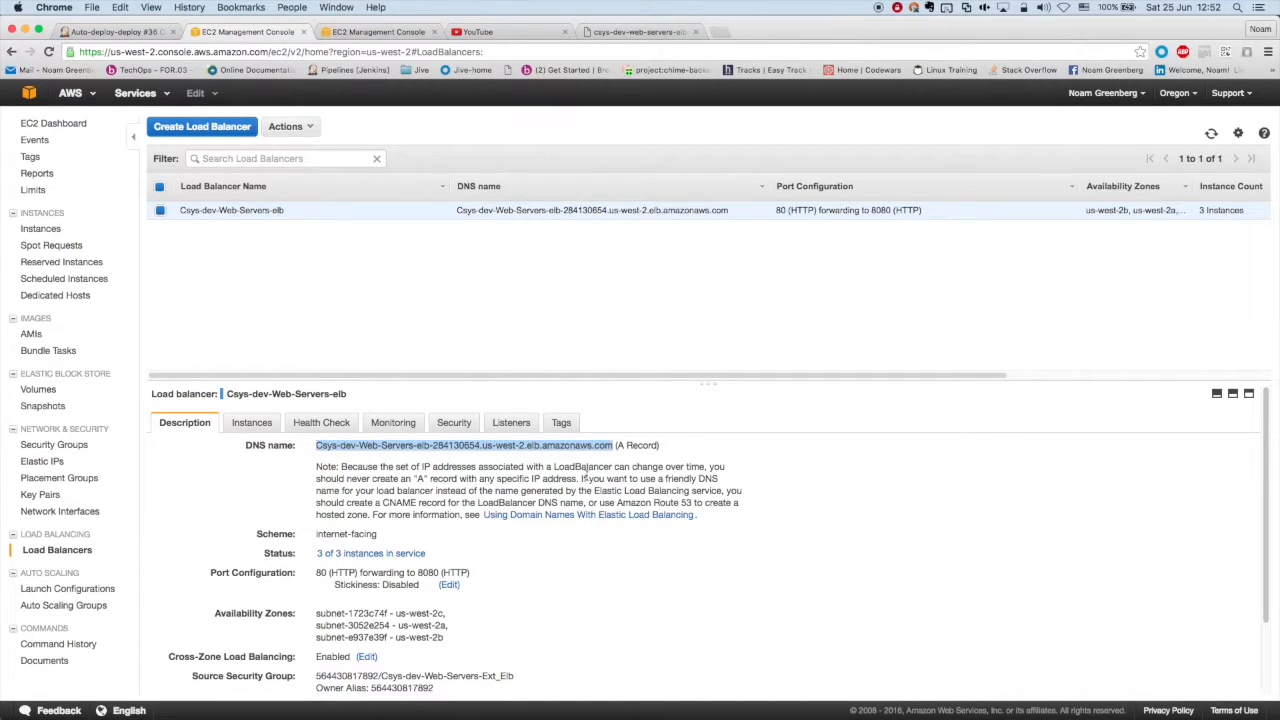
{"action": "left_click", "coordinate": [636, 32]}
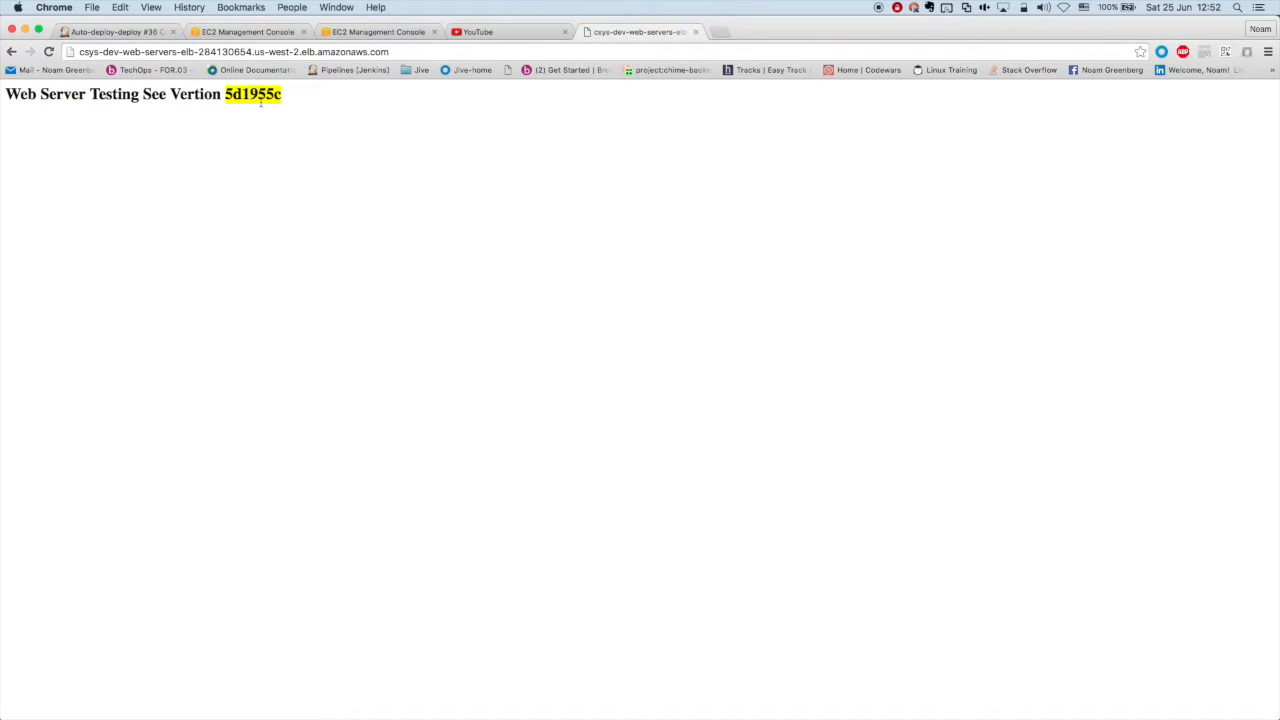
{"action": "mouse_move", "coordinate": [226, 94]}
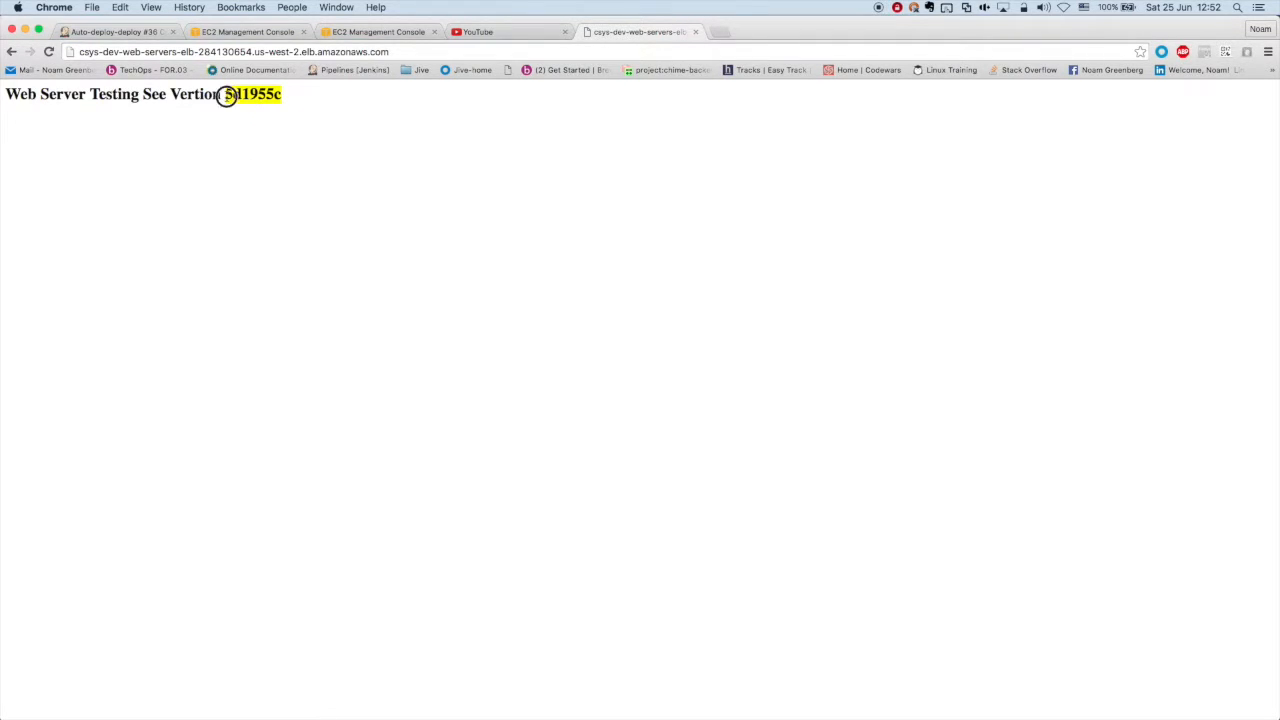
Match the web instance's Version tag 5d1955c against the served page, then switch to the elb.py source.
{"action": "left_click", "coordinate": [248, 32]}
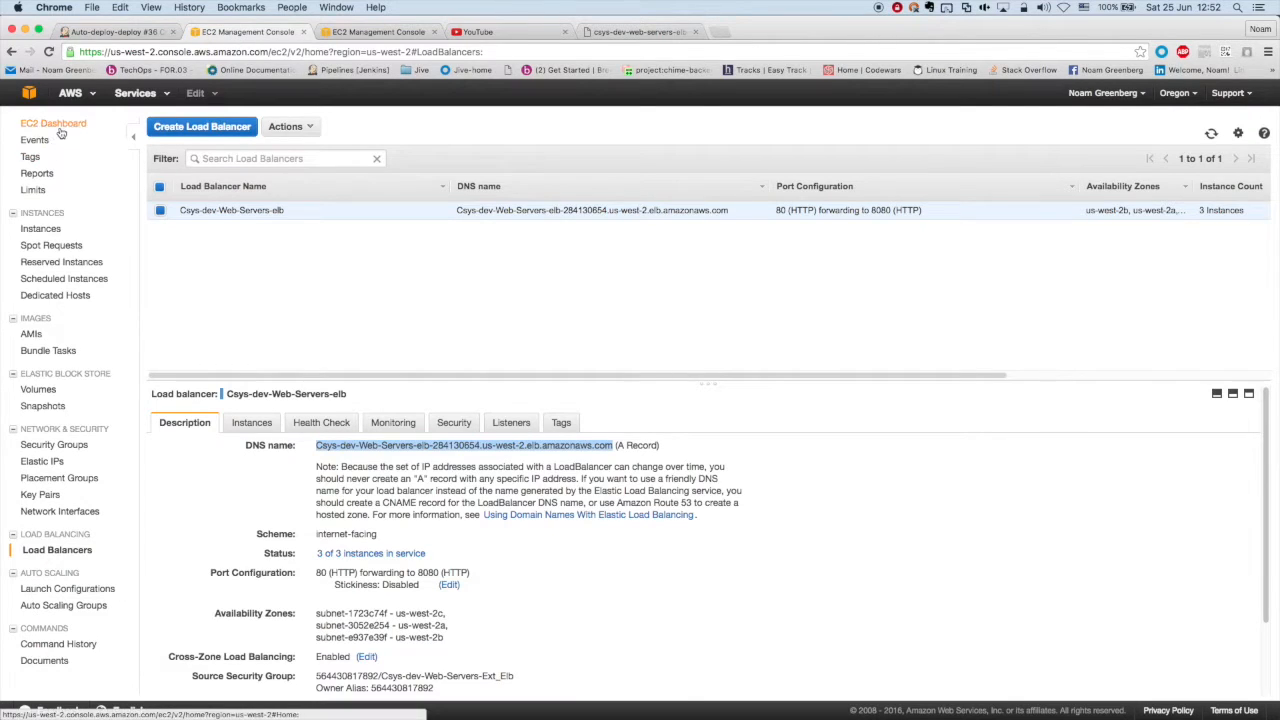
{"action": "left_click", "coordinate": [44, 228]}
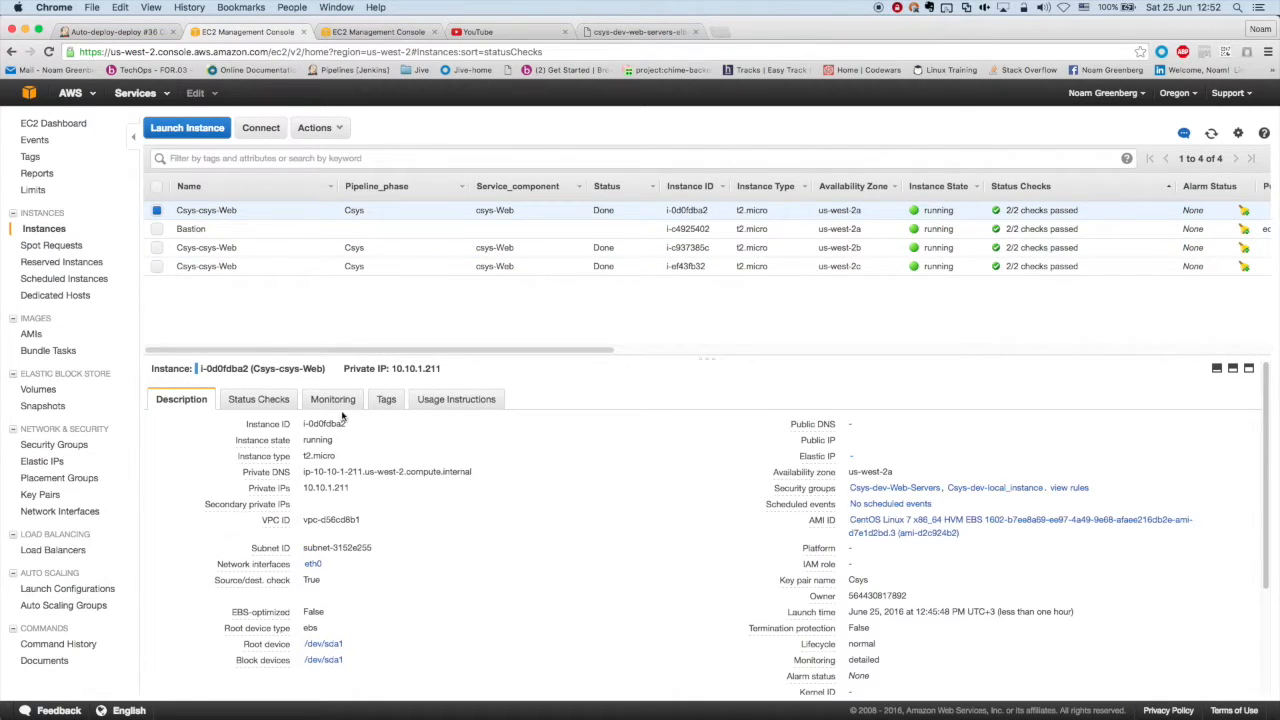
{"action": "left_click", "coordinate": [384, 400]}
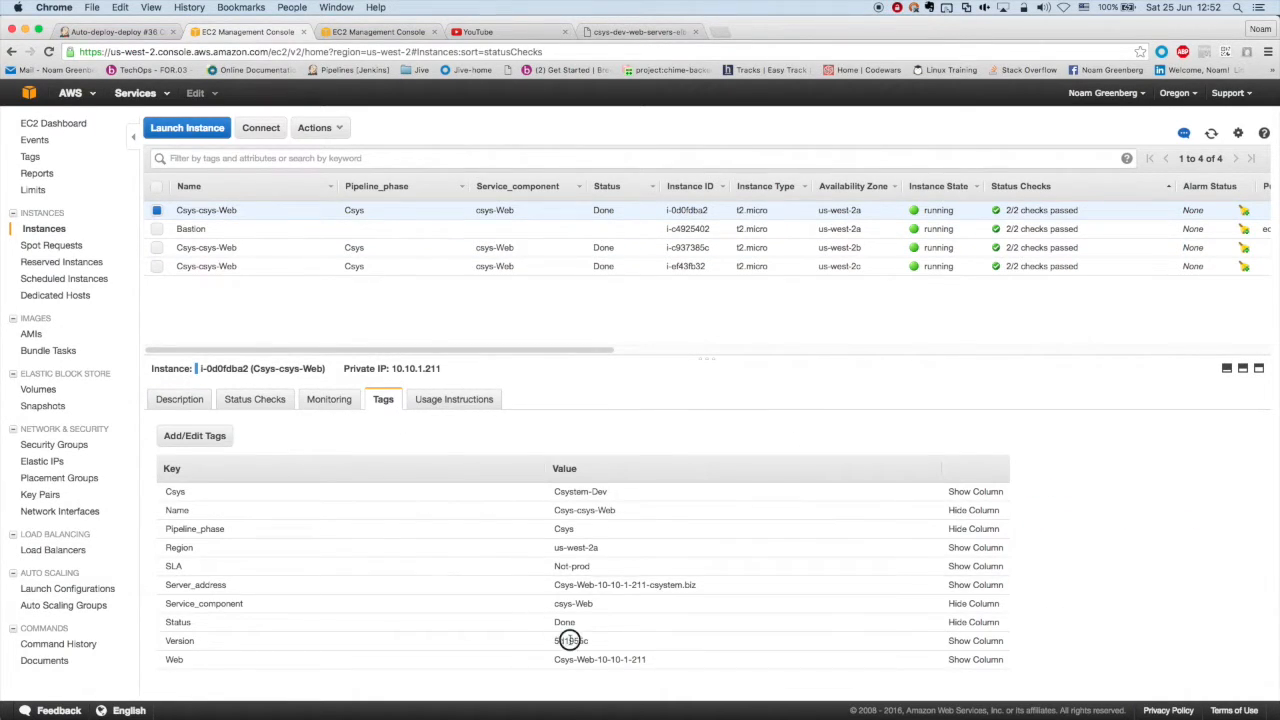
{"action": "double_click", "coordinate": [572, 640]}
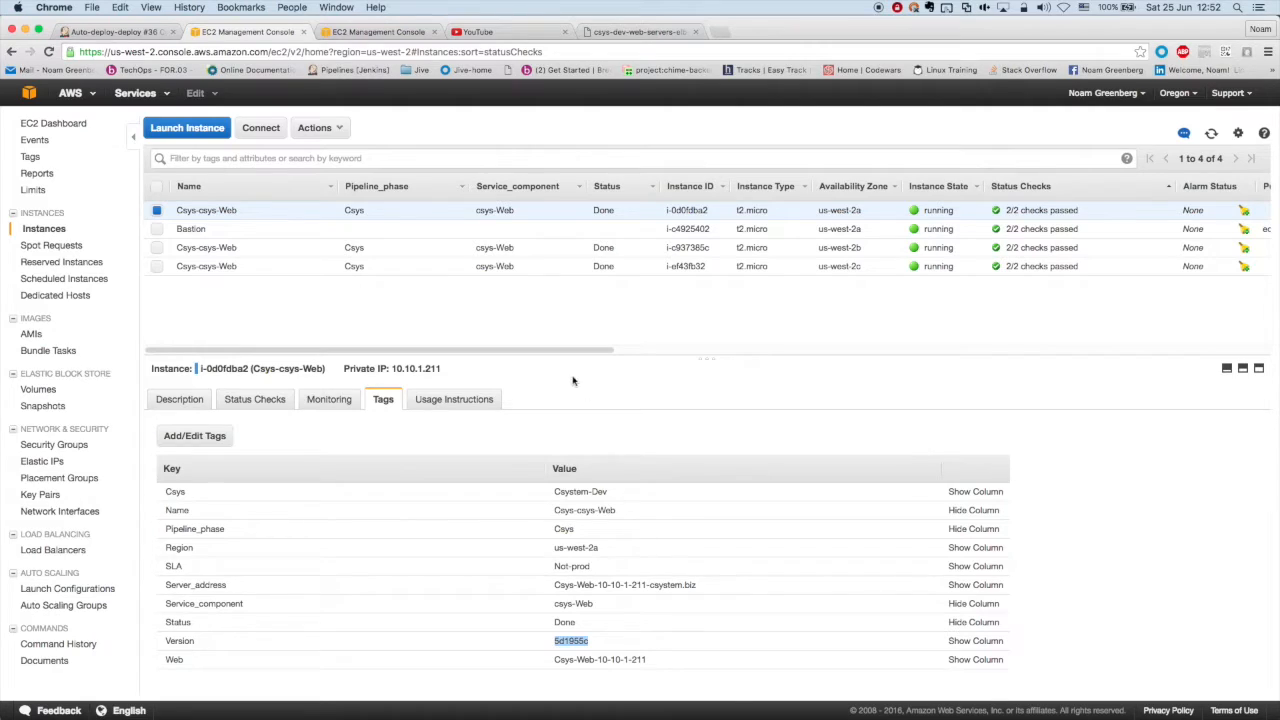
{"action": "left_click", "coordinate": [636, 32]}
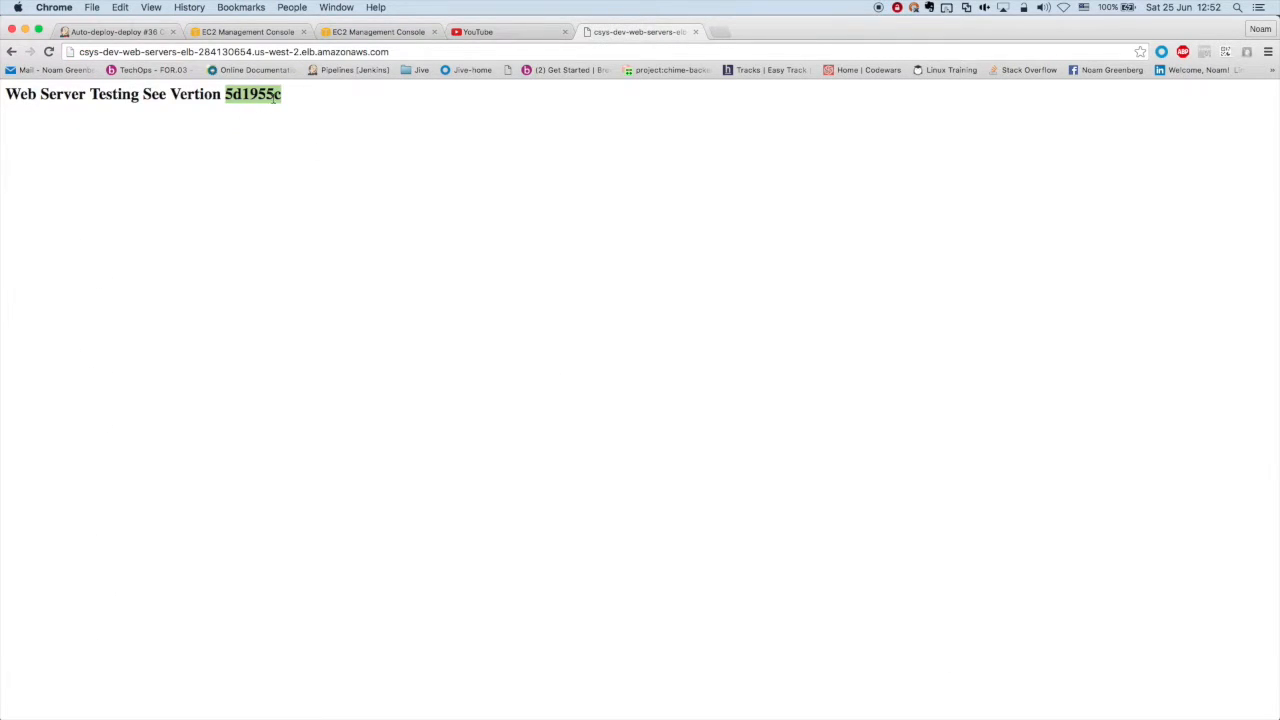
{"action": "left_click", "coordinate": [112, 32]}
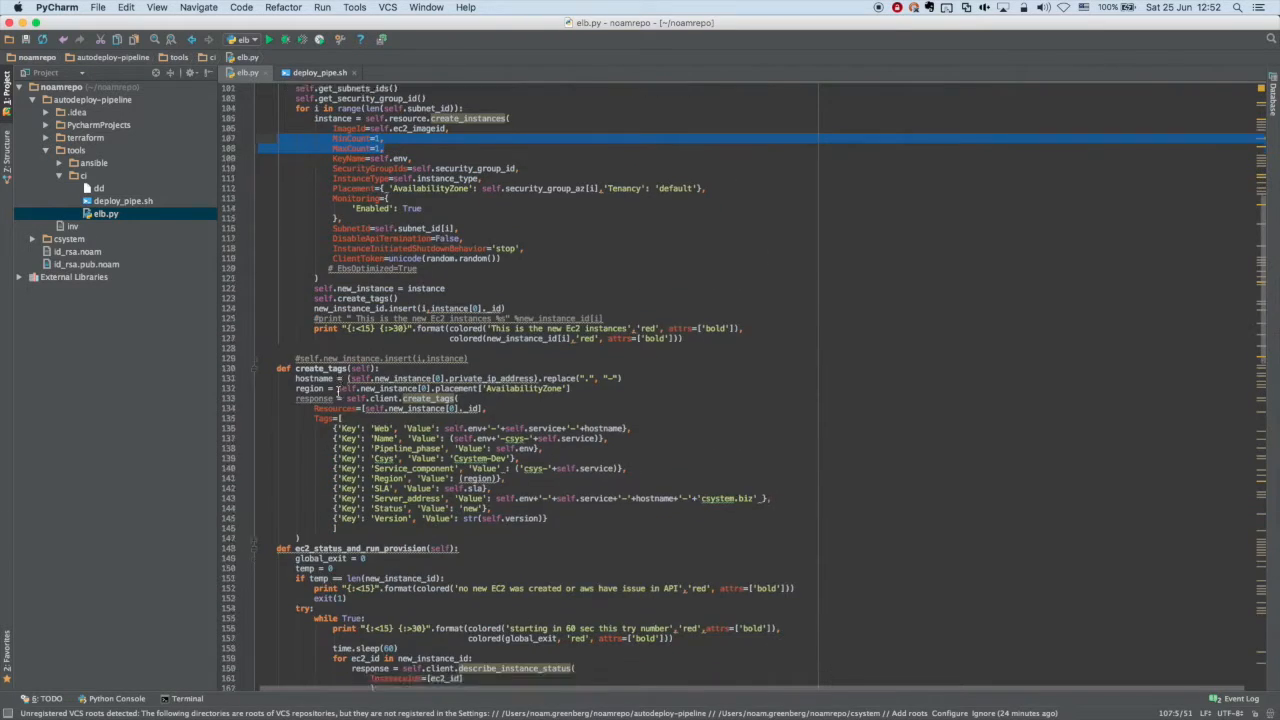
Append a print "Test" line after ec2.terminate_ec2() at the end of main in elb.py.
{"action": "scroll", "scroll_direction": "down", "scroll_amount": 3}
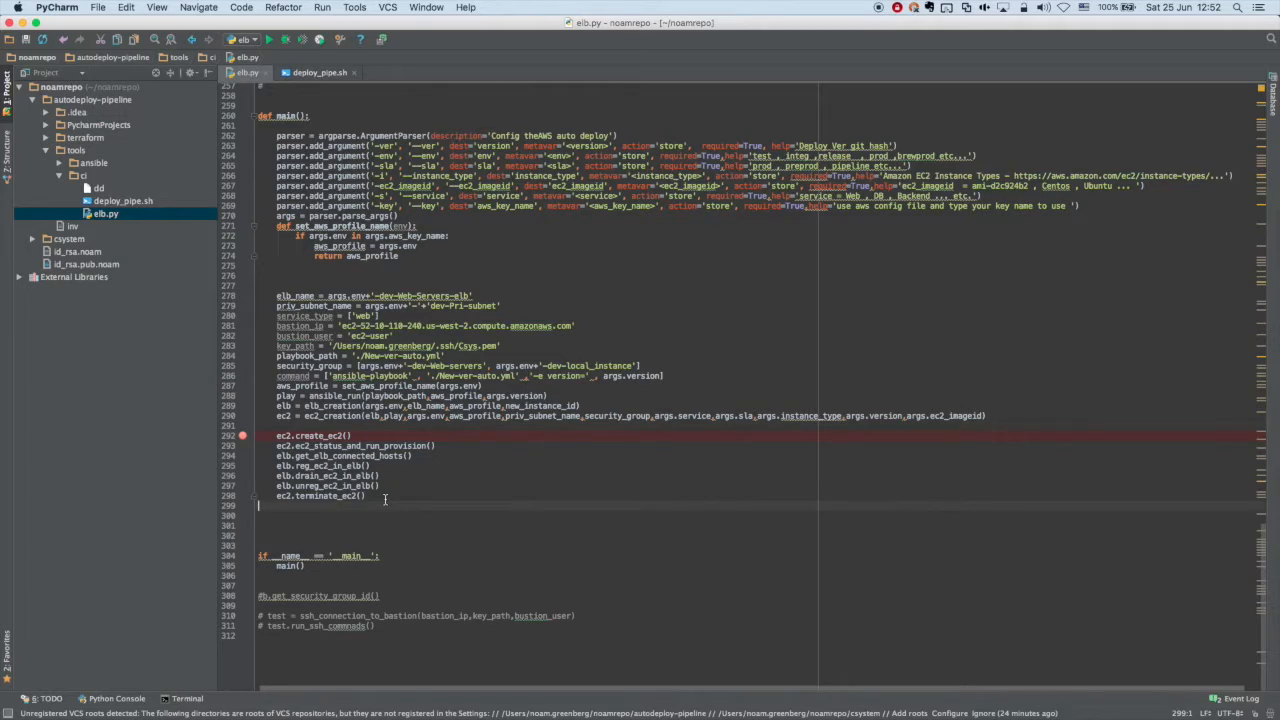
{"action": "type", "text": "print \""}
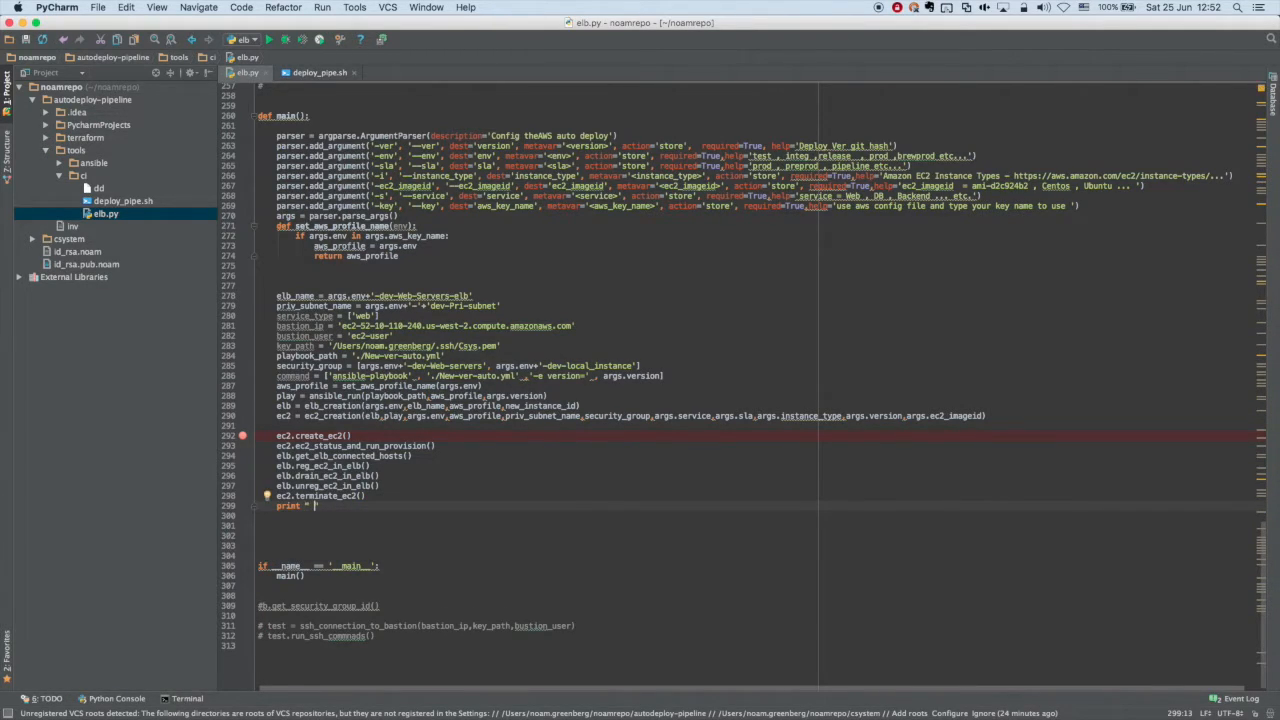
{"action": "type", "text": "Test"}
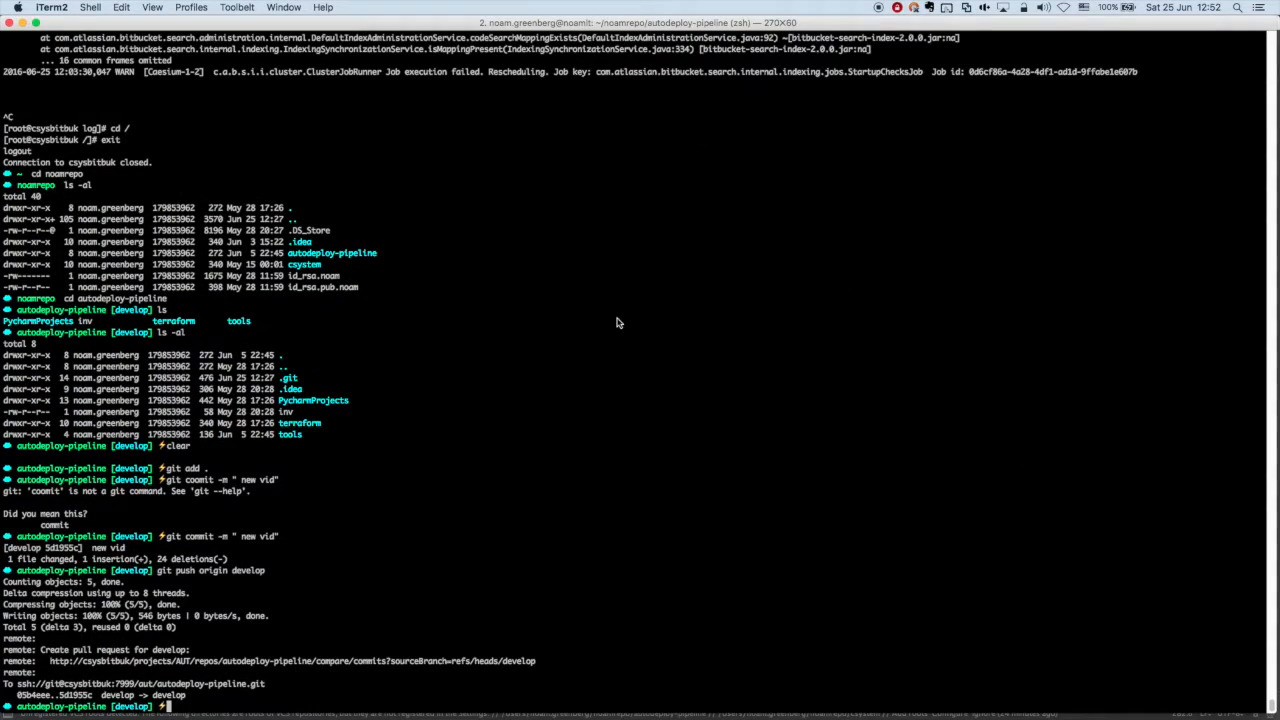
Stage, commit as "new vid2" and push to develop, then return to the Jenkins build page.
{"action": "type", "text": "git add ."}
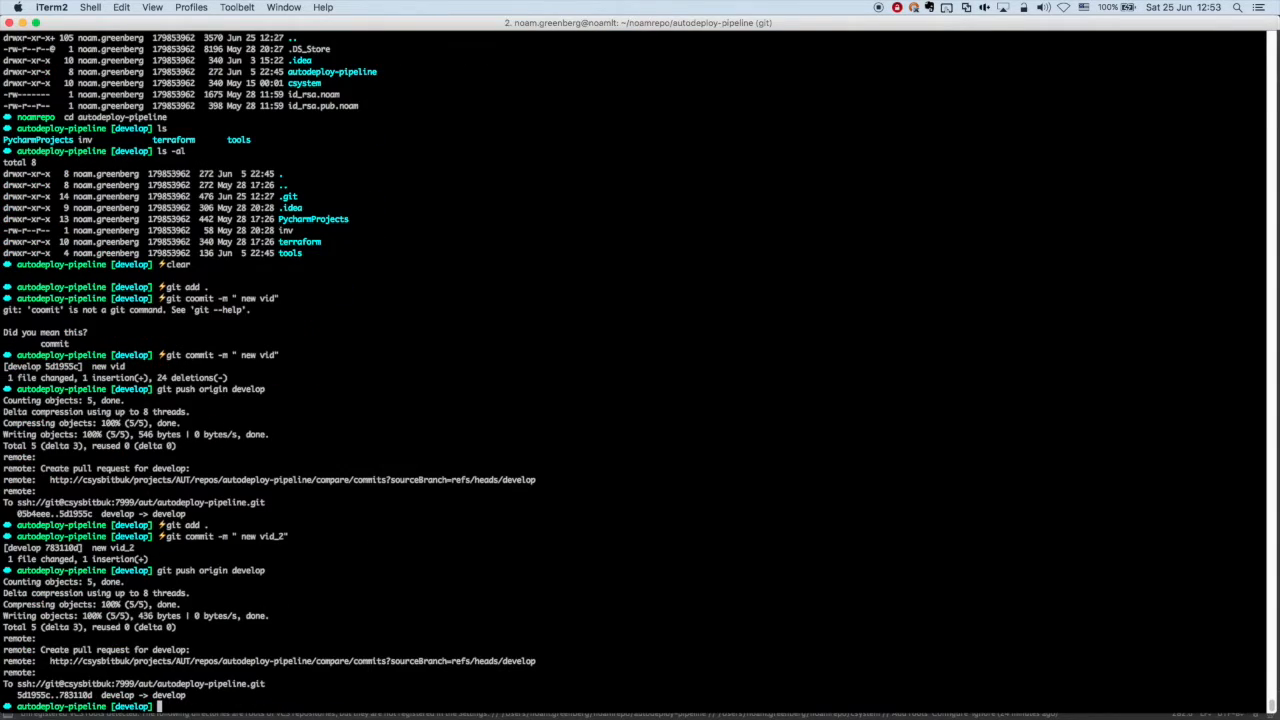
{"action": "double_click", "coordinate": [52, 696]}
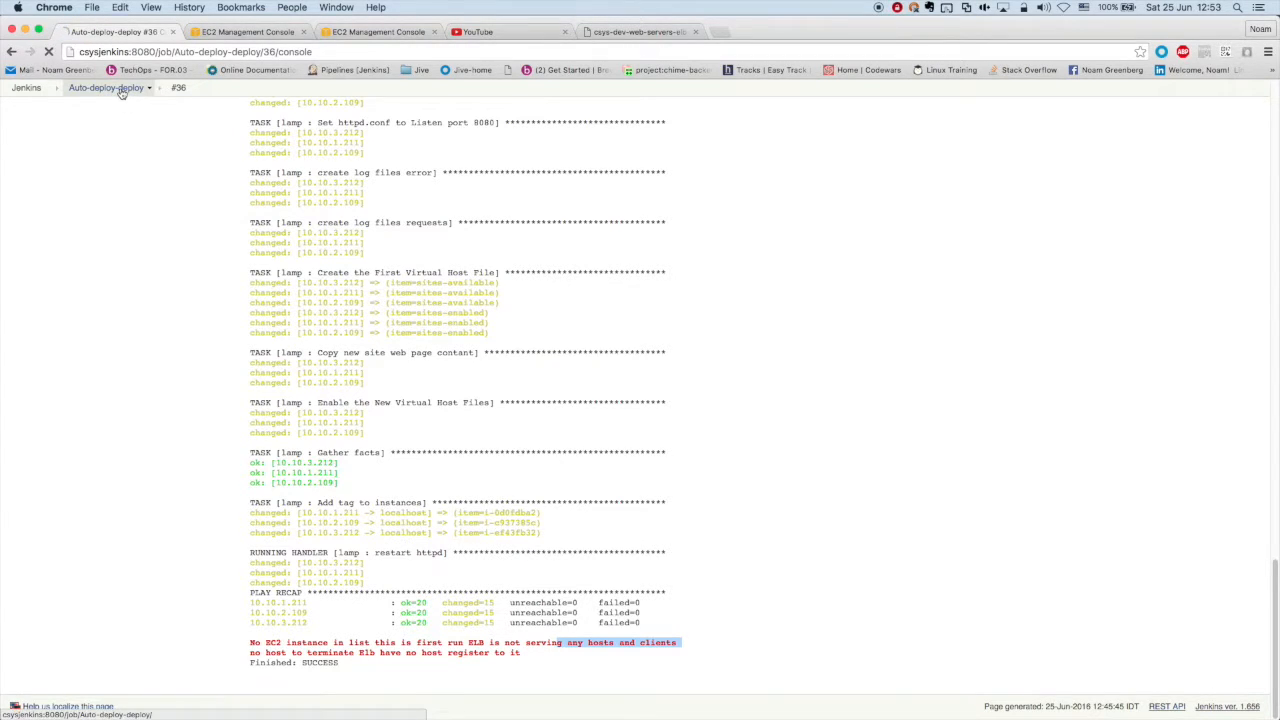
Verify build #96 succeeded and the web instances are tagged Done, then switch to build #97's output.
{"action": "left_click", "coordinate": [106, 88]}
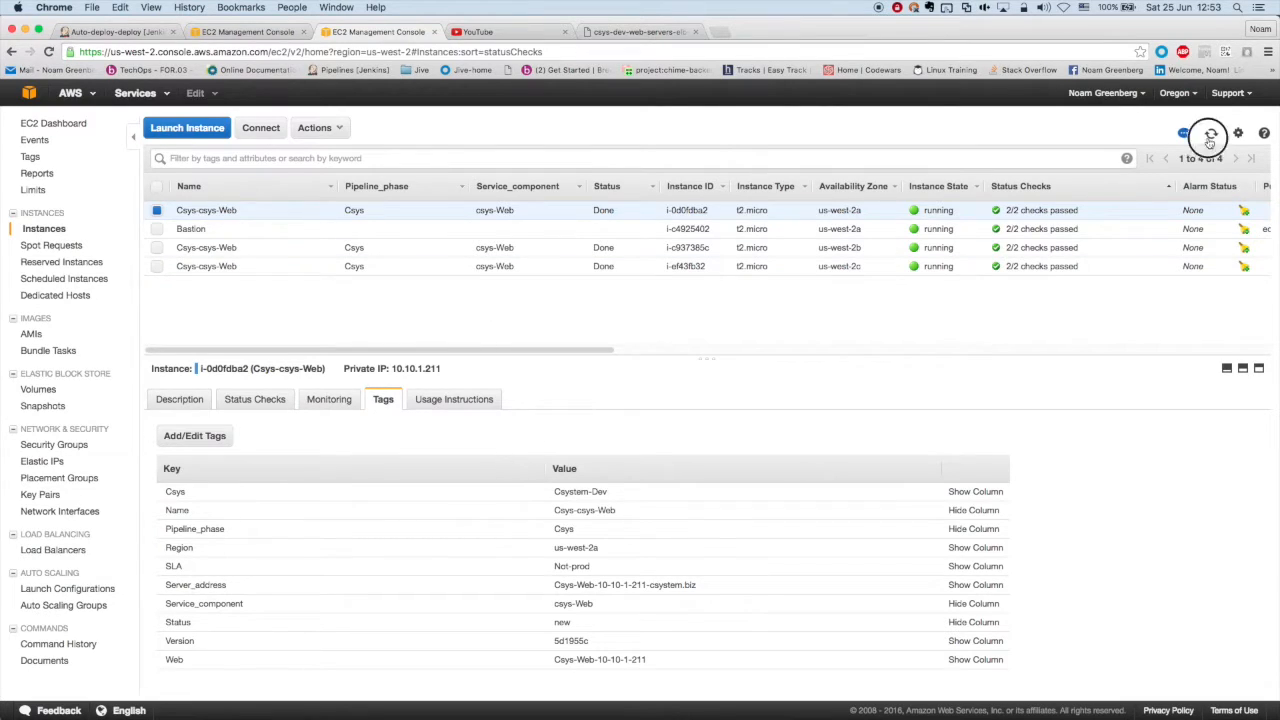
{"action": "left_click", "coordinate": [206, 248]}
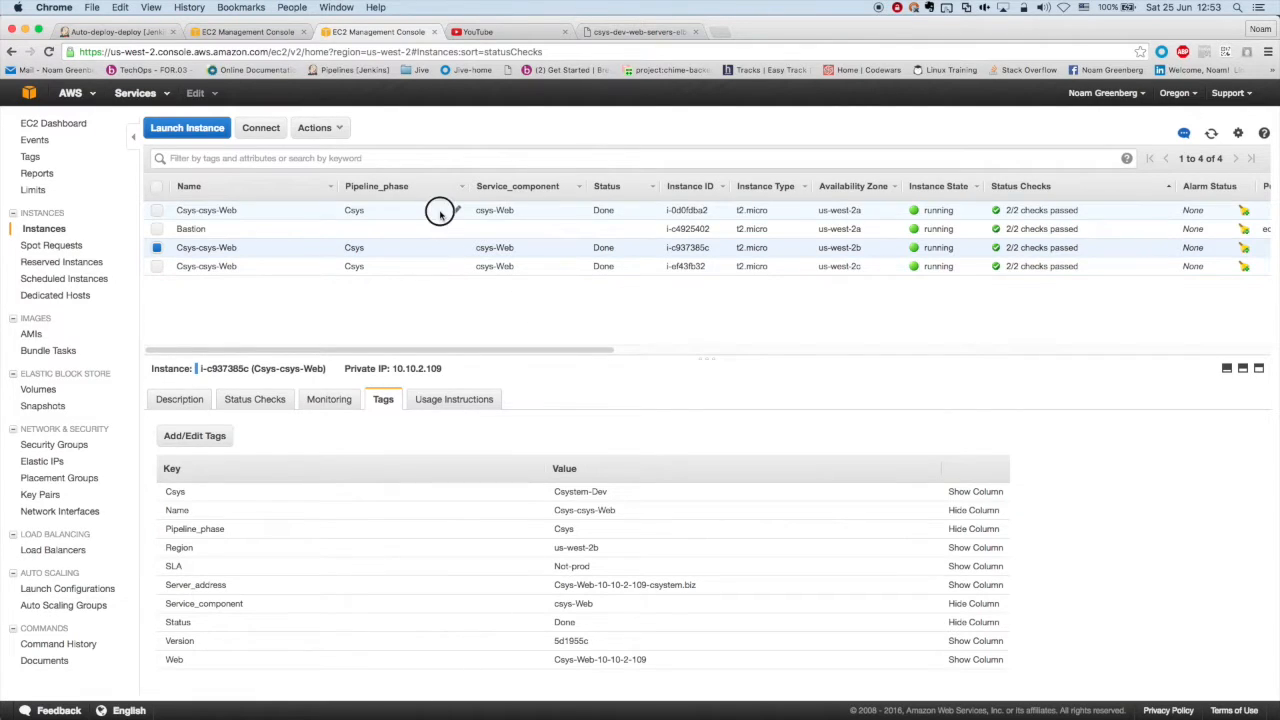
{"action": "left_click", "coordinate": [206, 210]}
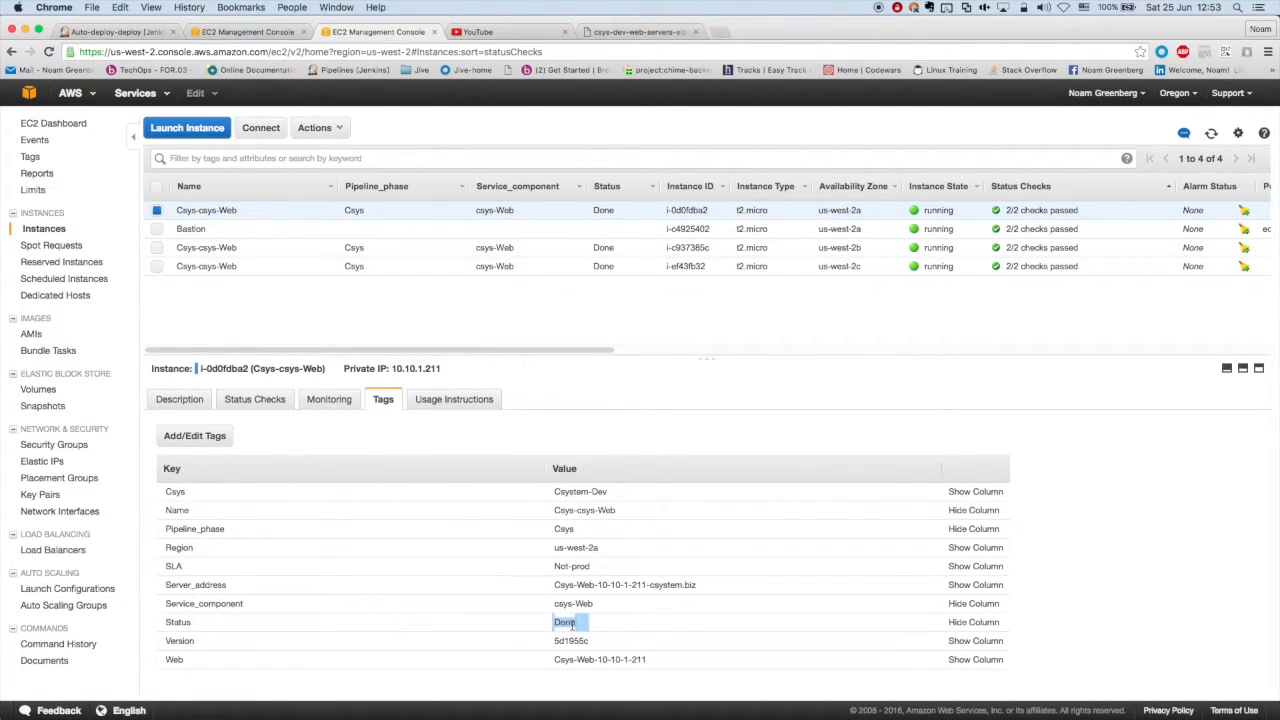
{"action": "mouse_move", "coordinate": [678, 634]}
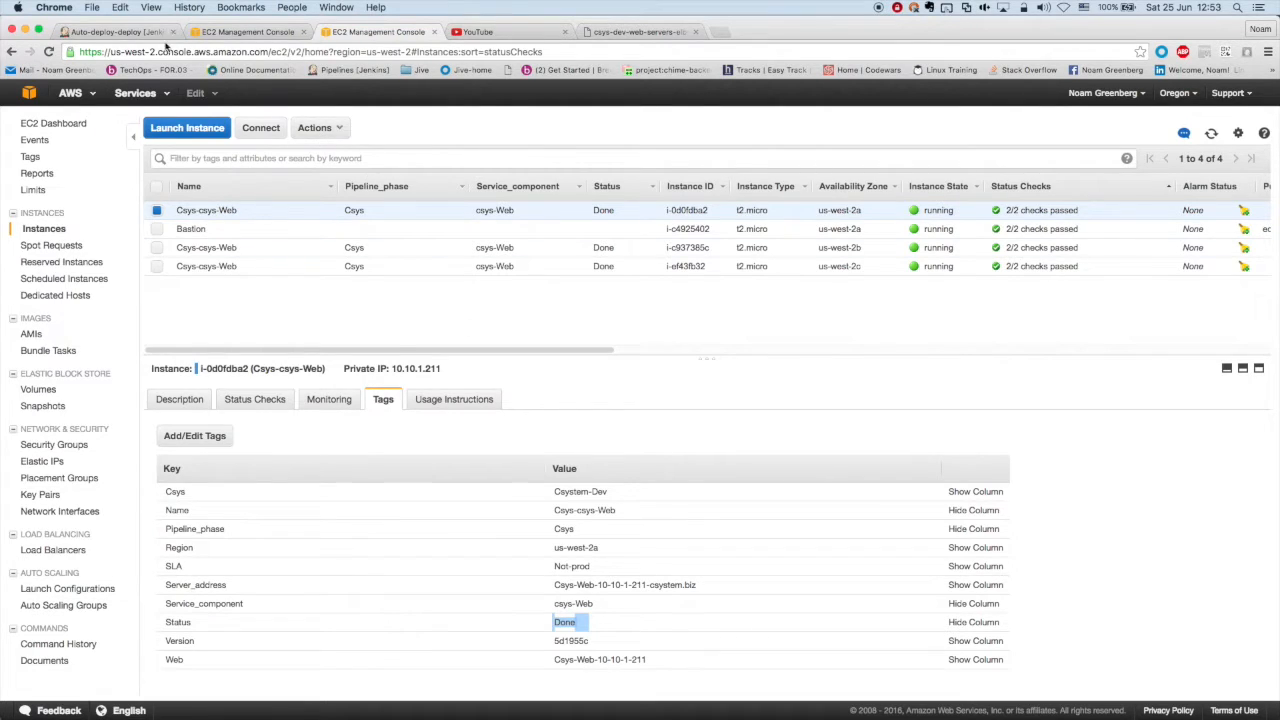
{"action": "left_click", "coordinate": [110, 32]}
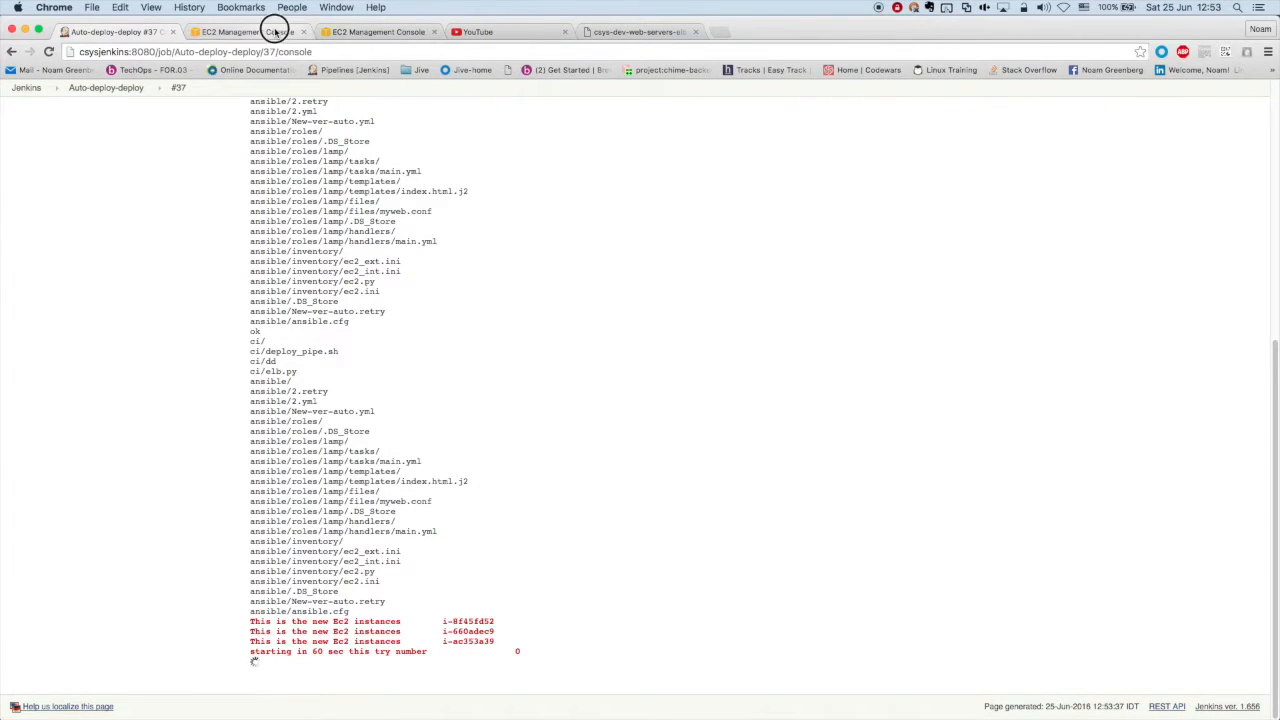
Check the EC2 list shows three pending instances whose Status tag is new beside the Done ones.
{"action": "left_click", "coordinate": [248, 32]}
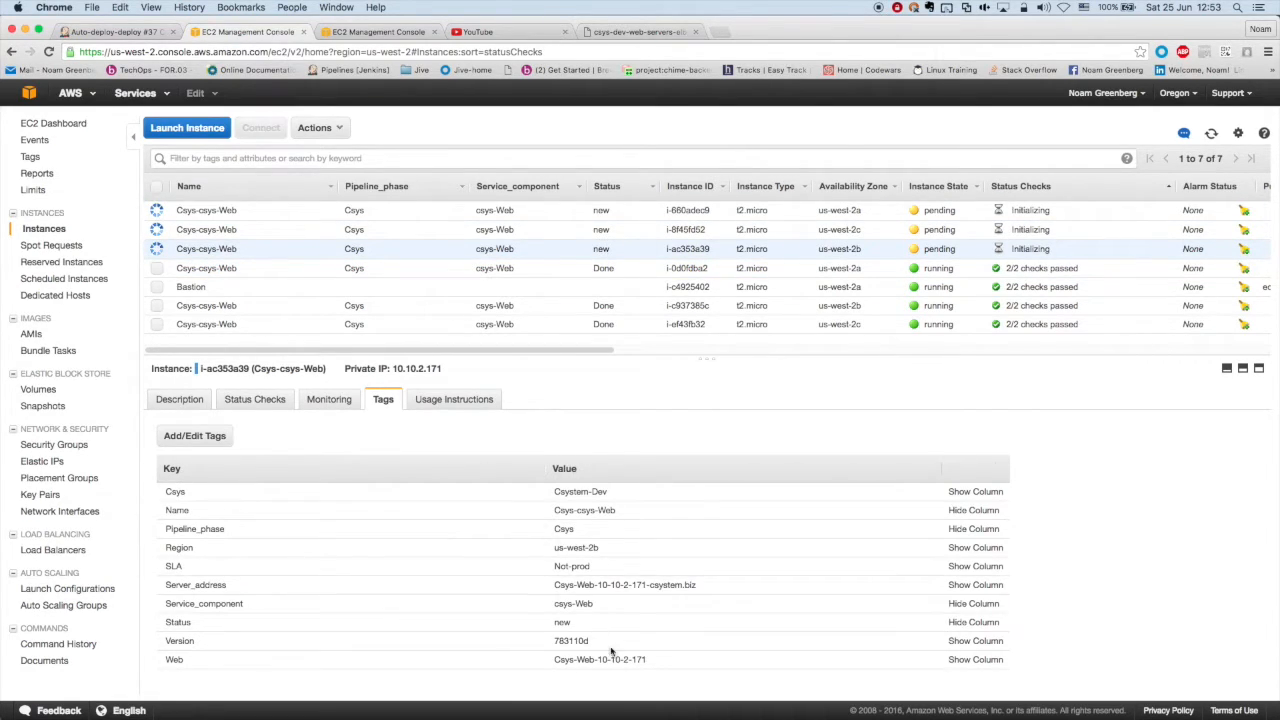
{"action": "double_click", "coordinate": [572, 640]}
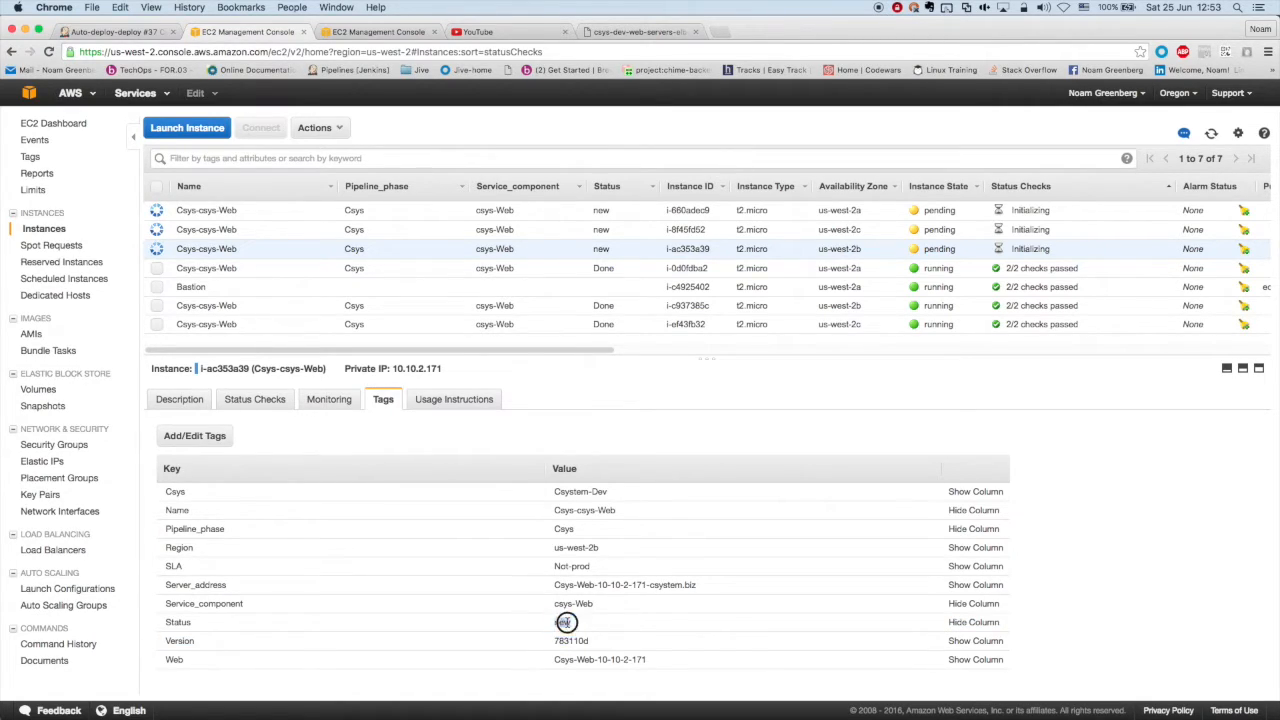
{"action": "double_click", "coordinate": [562, 620]}
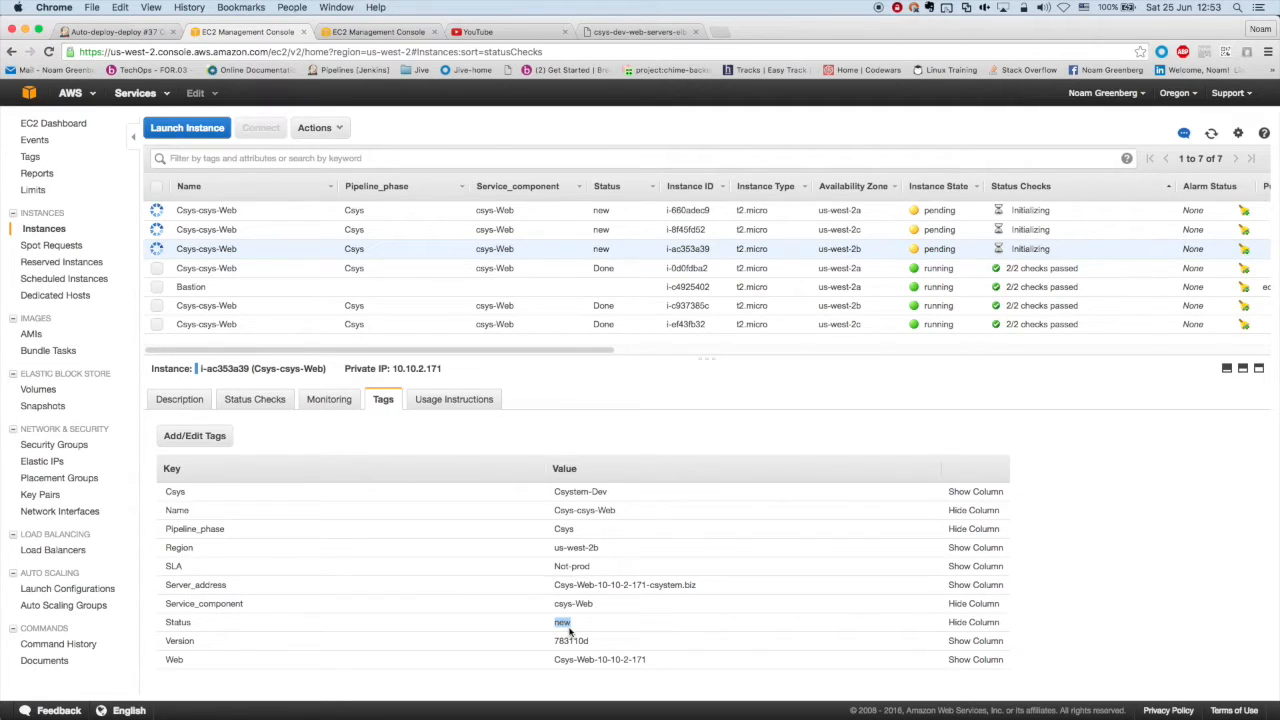
{"action": "left_click", "coordinate": [110, 32]}
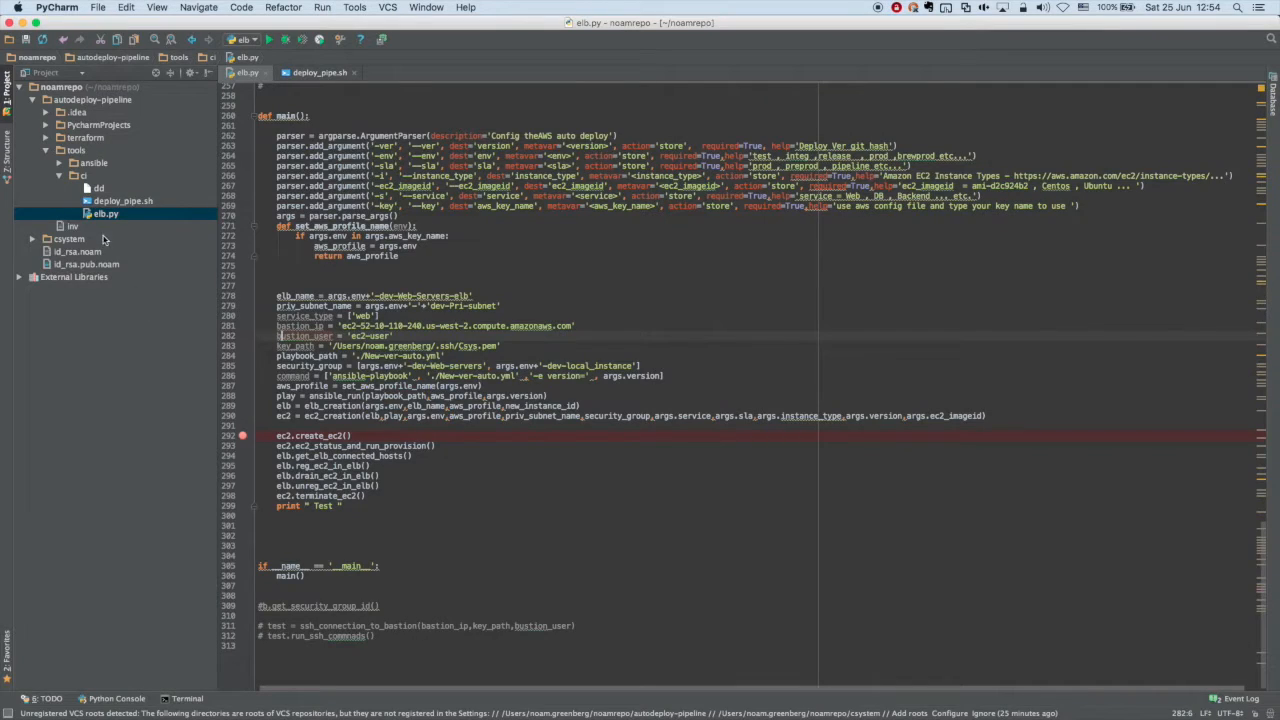
Show New-ver-auto.yml from the ansible folder, targeting hosts tagged Status new.
{"action": "left_click", "coordinate": [92, 162]}
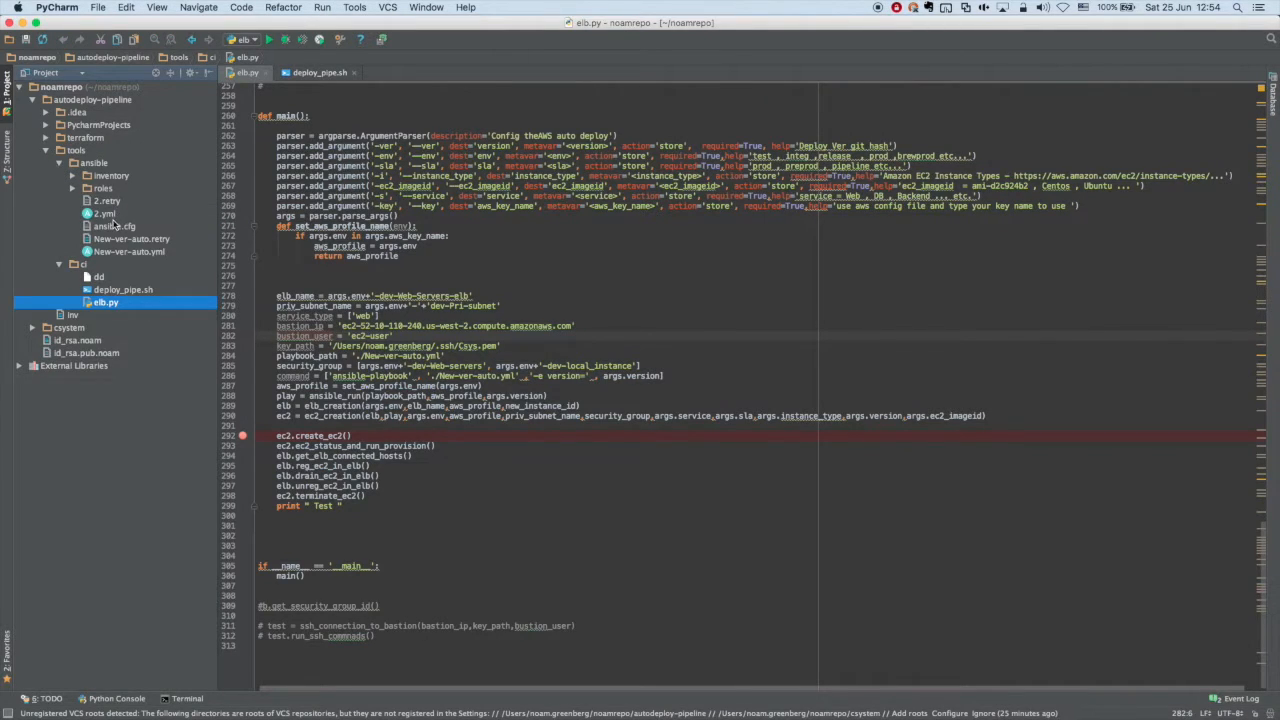
{"action": "left_click", "coordinate": [128, 252]}
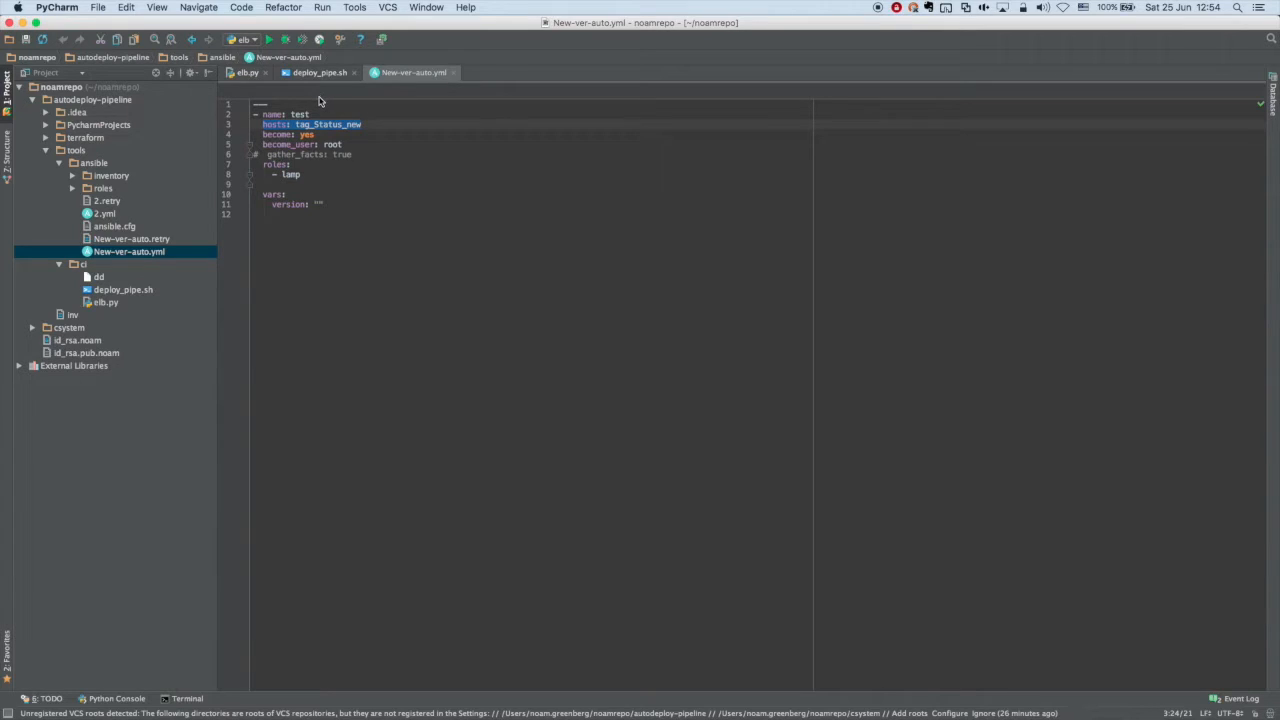
{"action": "mouse_move", "coordinate": [312, 106]}
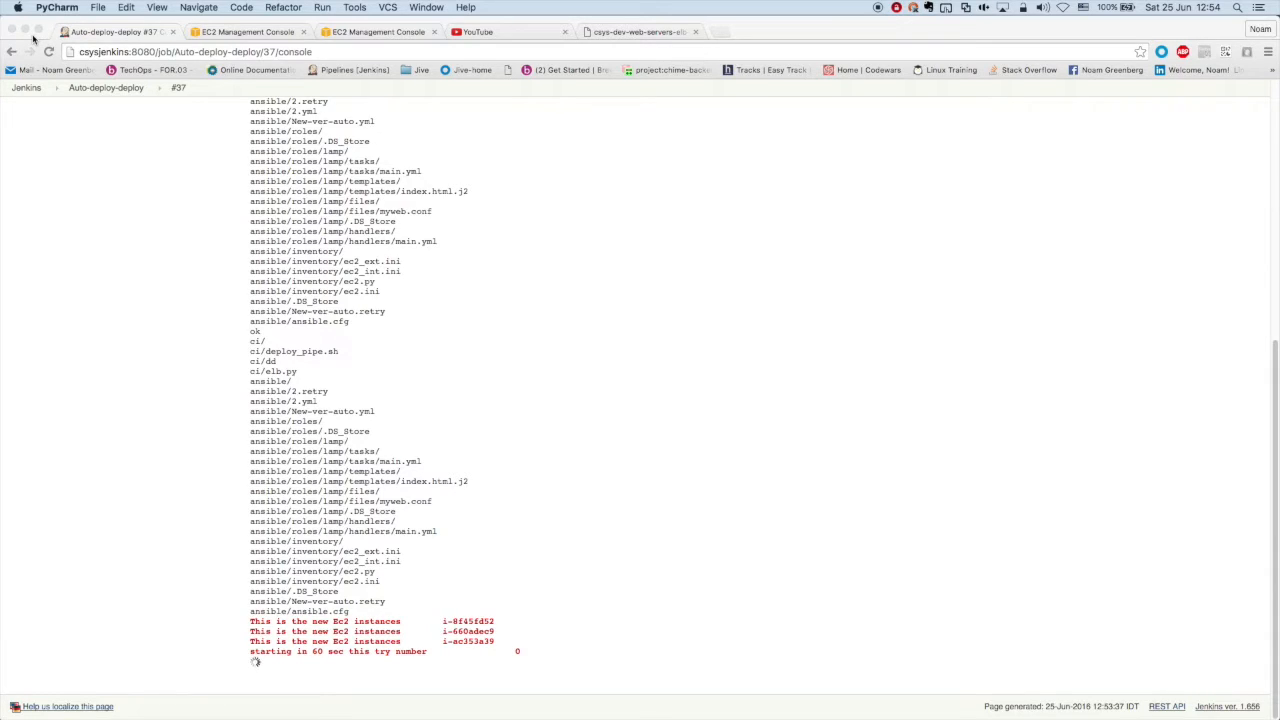
{"action": "mouse_move", "coordinate": [390, 242]}
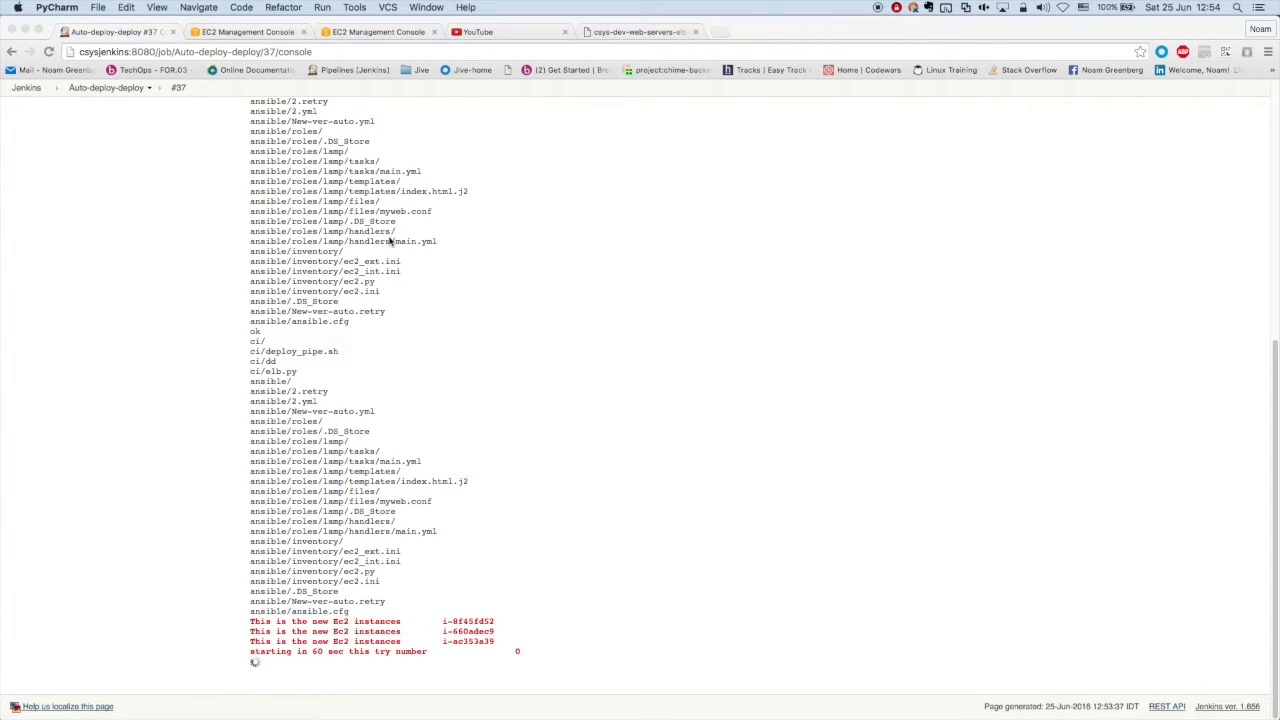
Check the new instances in EC2, then follow build #97's status-check retries in the console.
{"action": "left_click", "coordinate": [248, 32]}
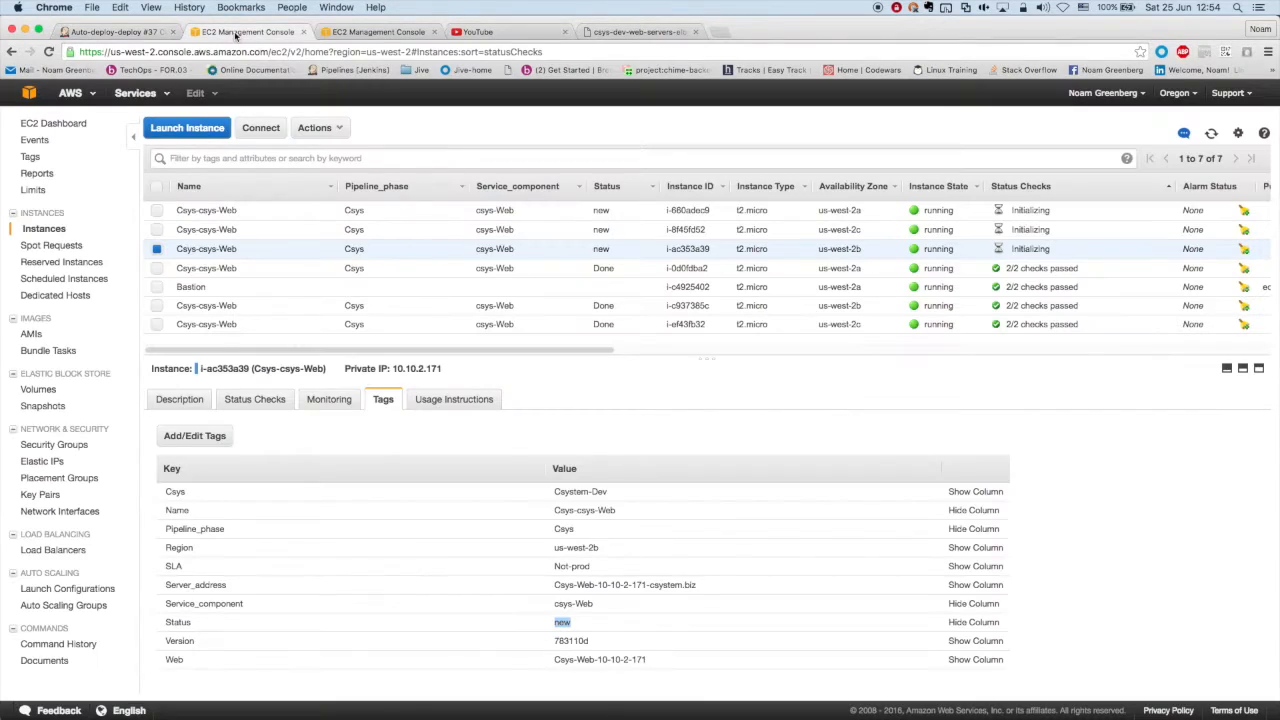
{"action": "left_click", "coordinate": [1210, 132]}
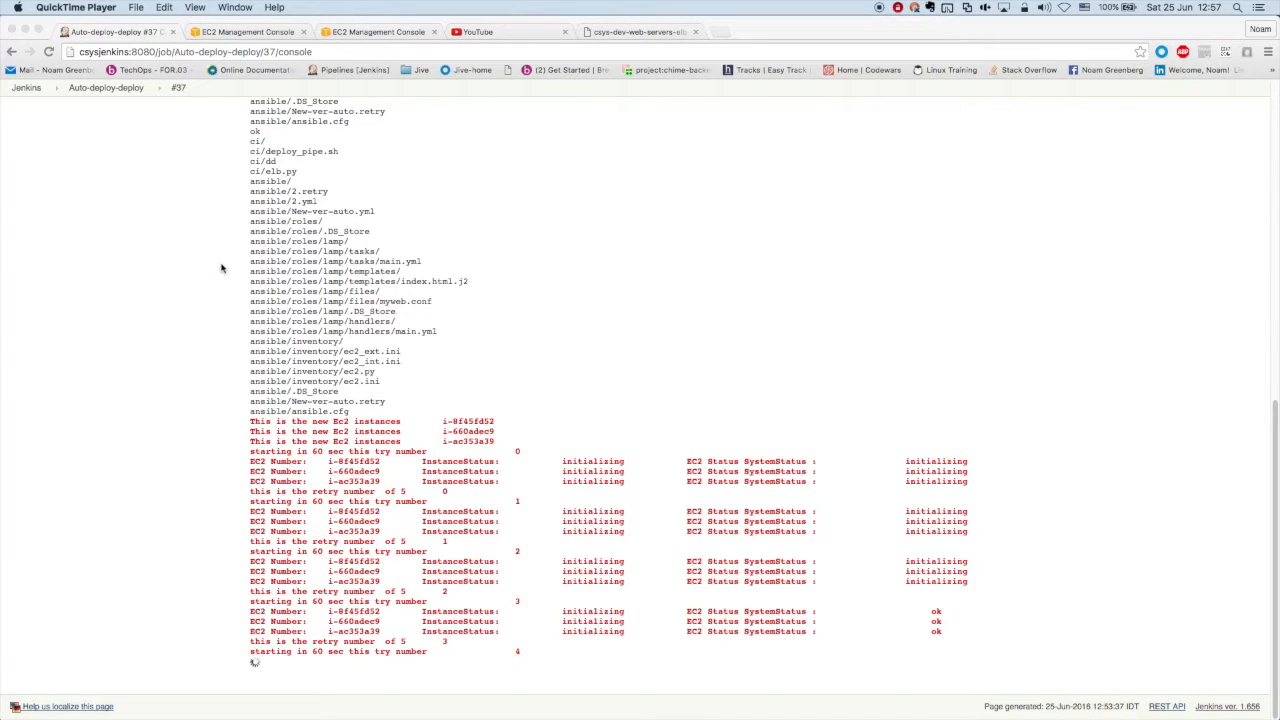
{"action": "mouse_move", "coordinate": [324, 156]}
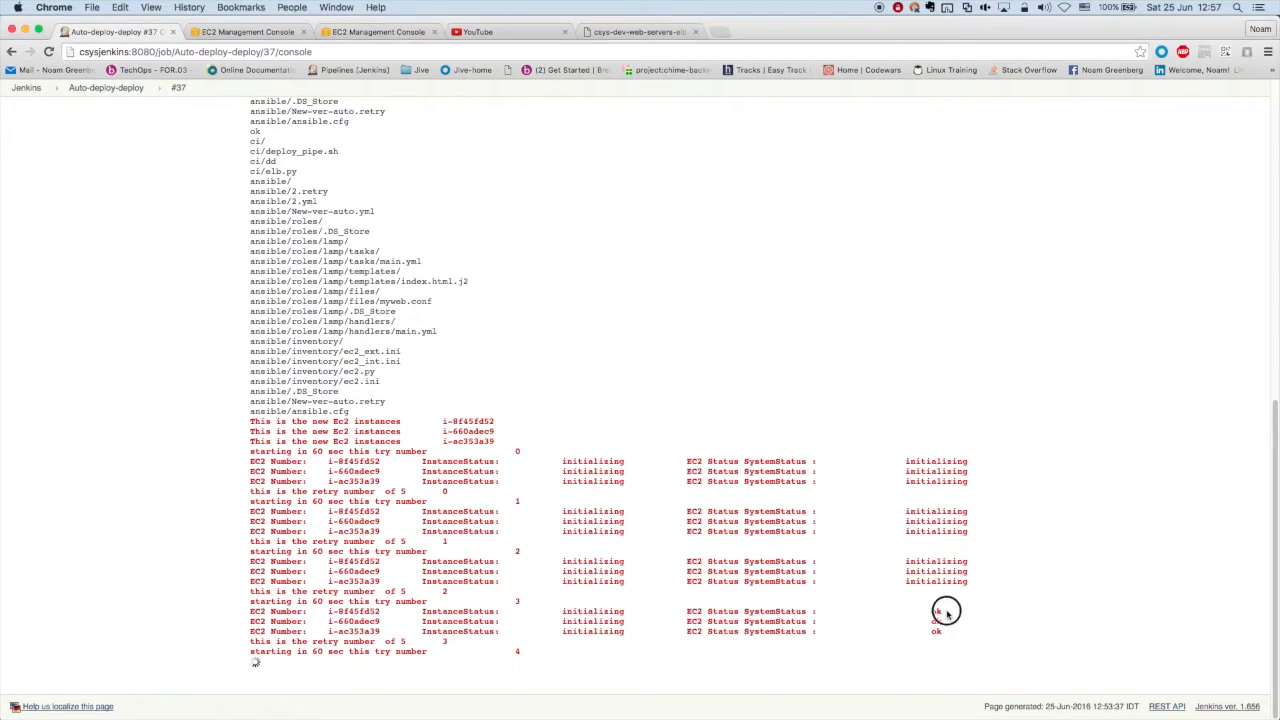
{"action": "left_click_drag", "start_coordinate": [948, 612], "coordinate": [876, 626]}
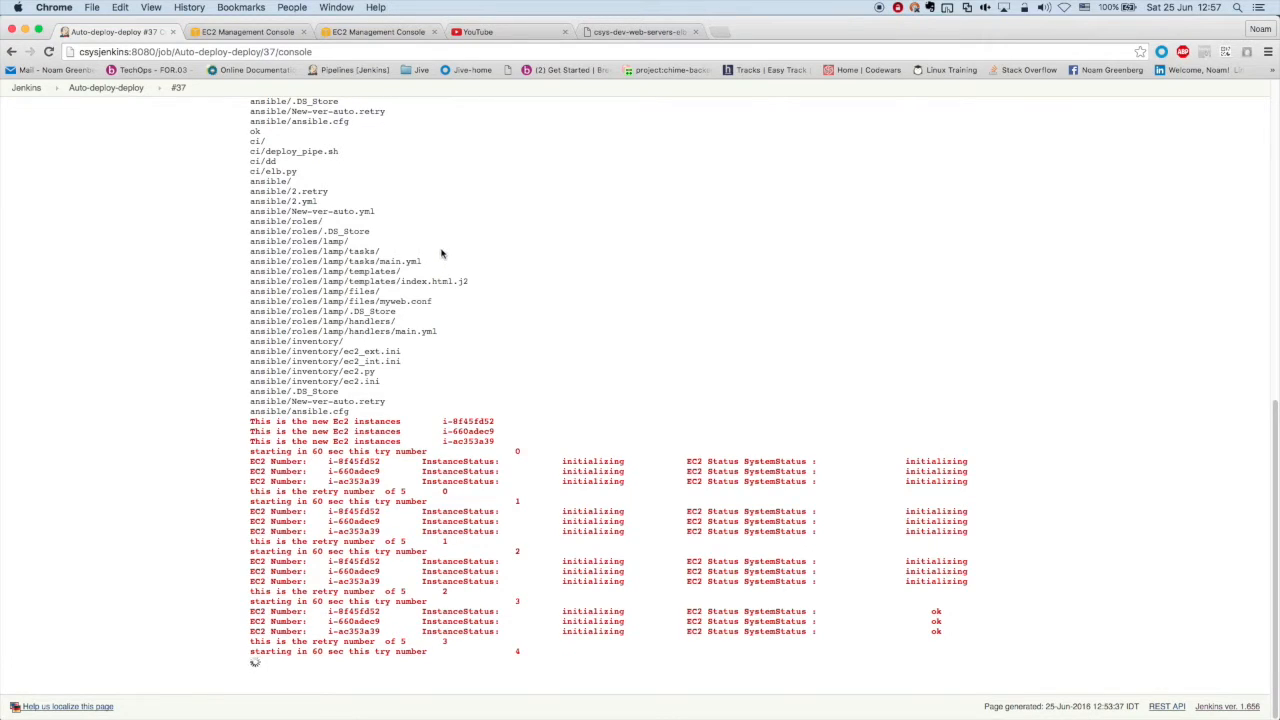
{"action": "mouse_move", "coordinate": [420, 140]}
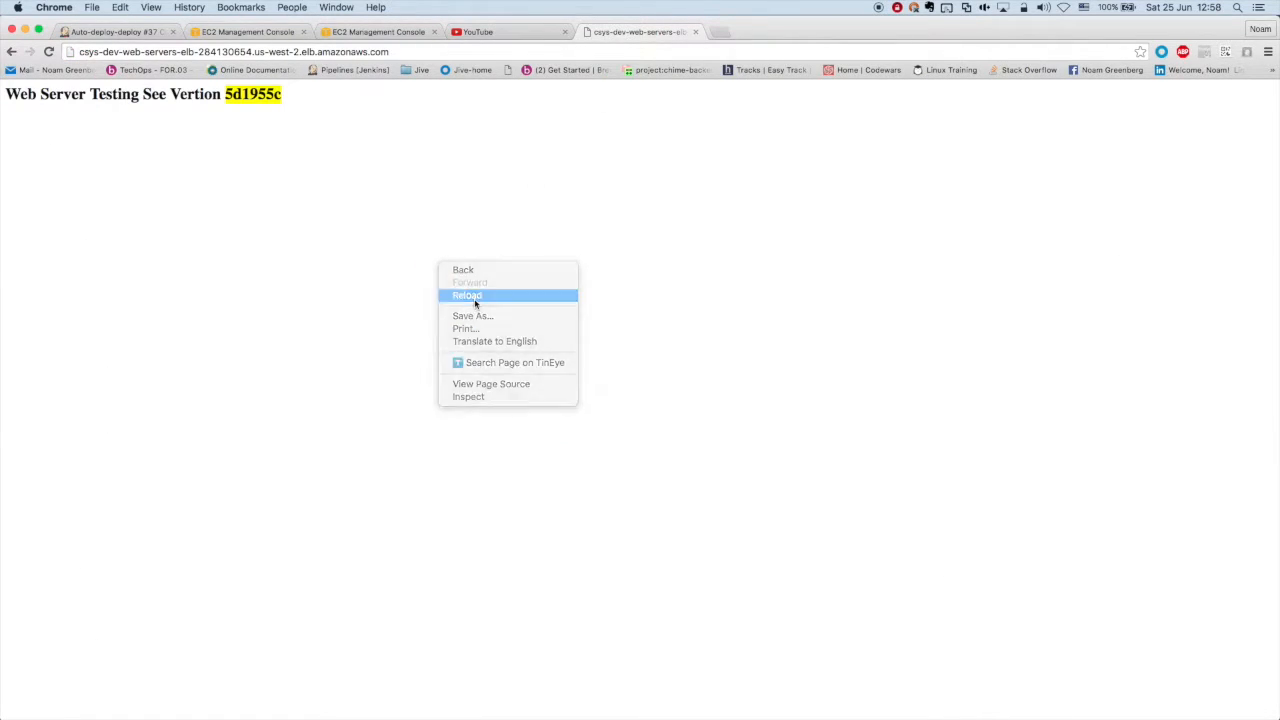
Reload the site to see the served version, then read the console reporting instances ready and Ansible starting.
{"action": "left_click", "coordinate": [112, 32]}
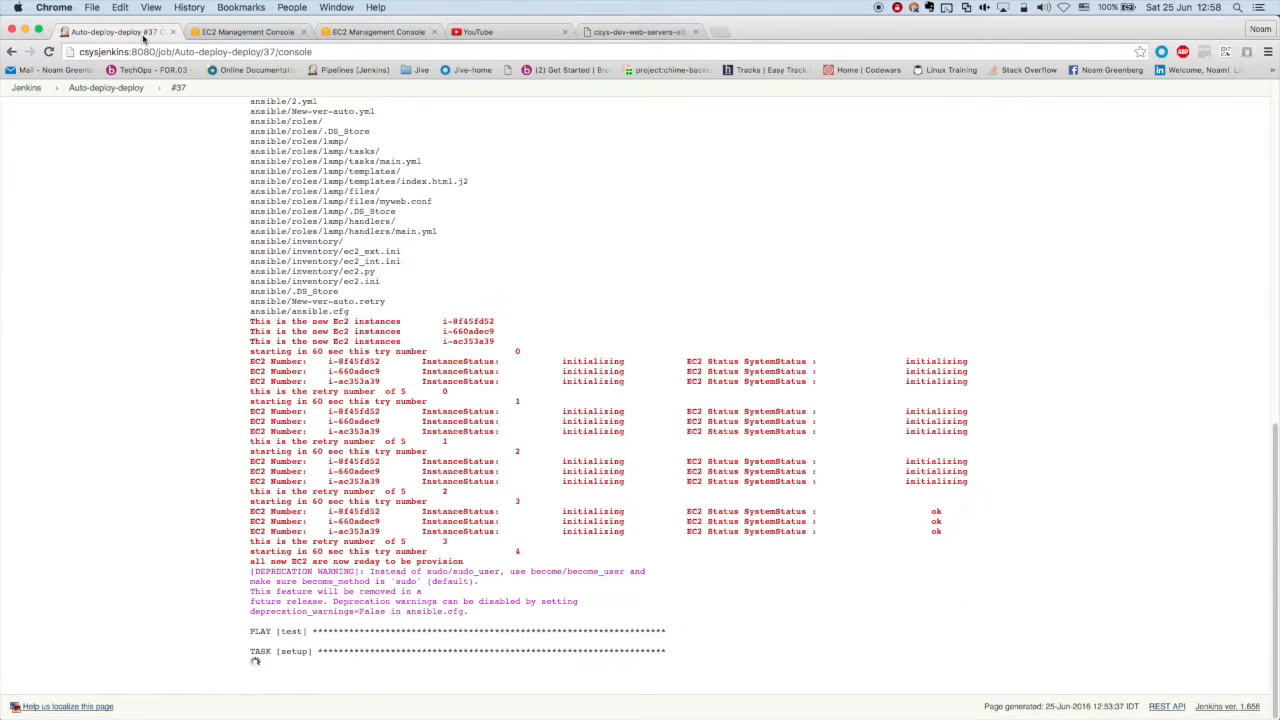
{"action": "scroll", "scroll_direction": "down", "scroll_amount": 3}
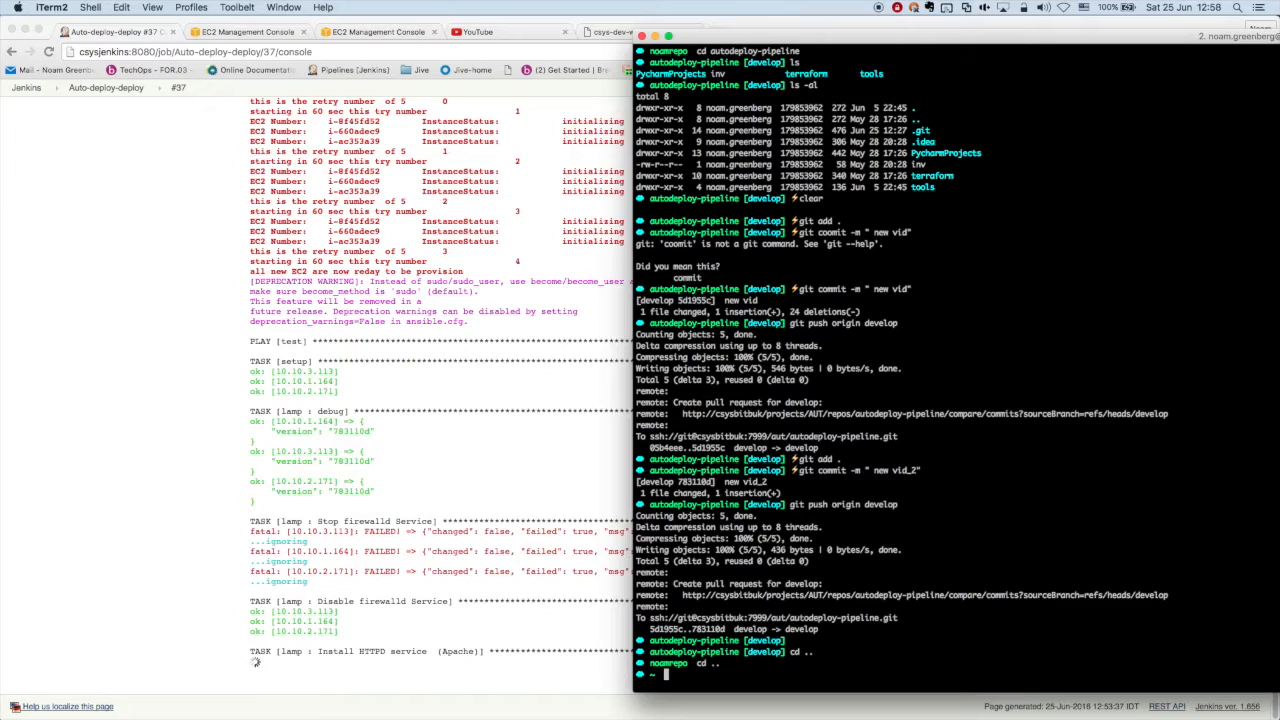
Run the ./ls curl loop, still returning 5d1955c, while the console reaches the httpd restart.
{"action": "type", "text": "ls"}
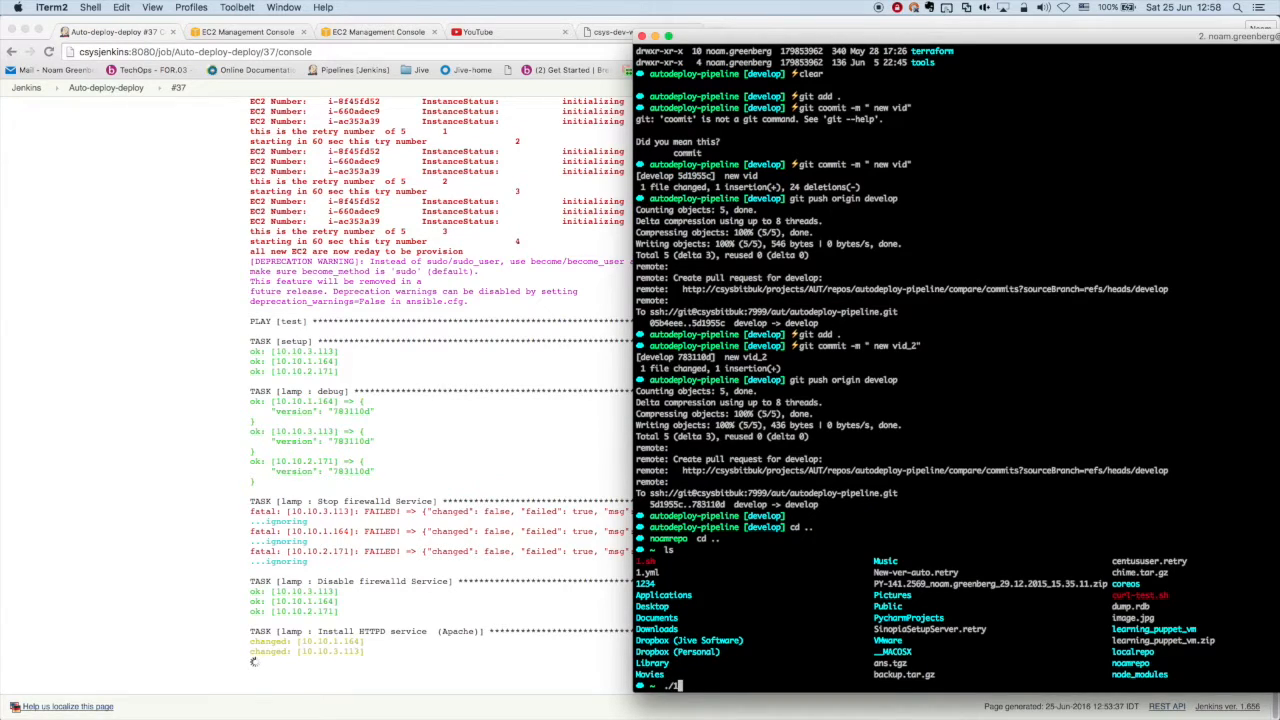
{"action": "type", "text": "./ls"}
{"action": "type", "text": "./1.sh"}
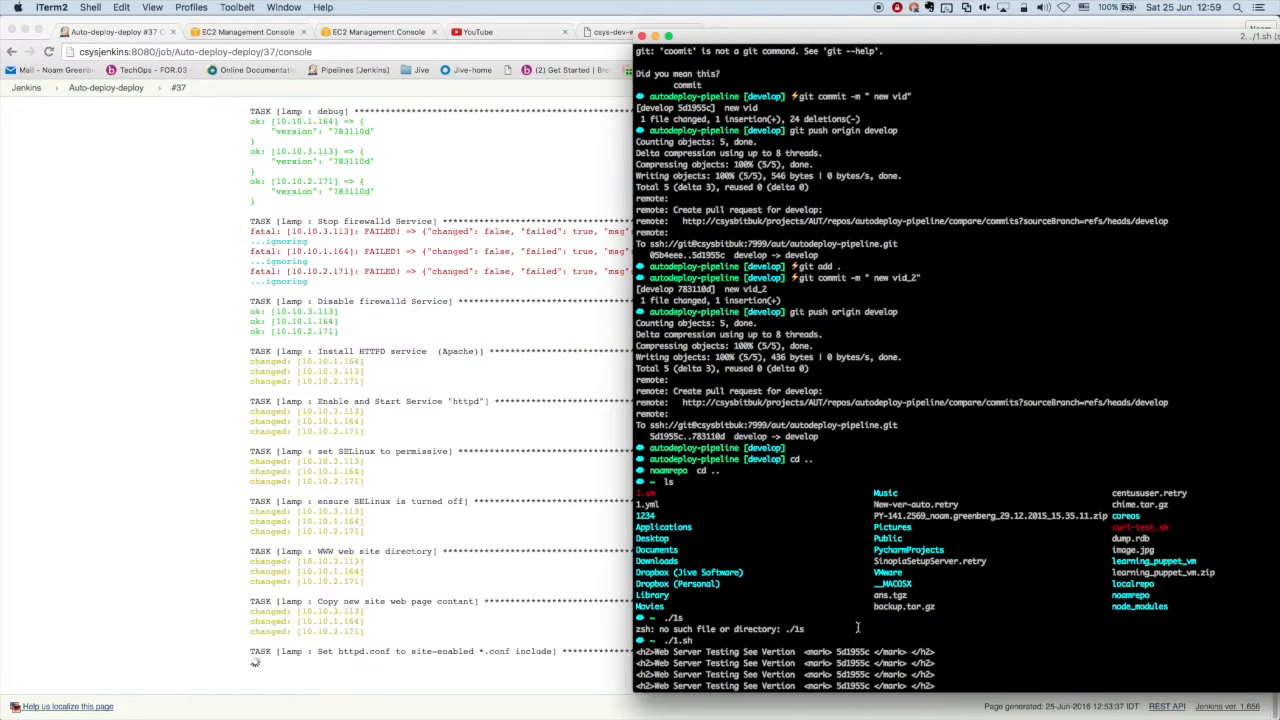
{"action": "scroll", "scroll_direction": "down", "scroll_amount": 3}
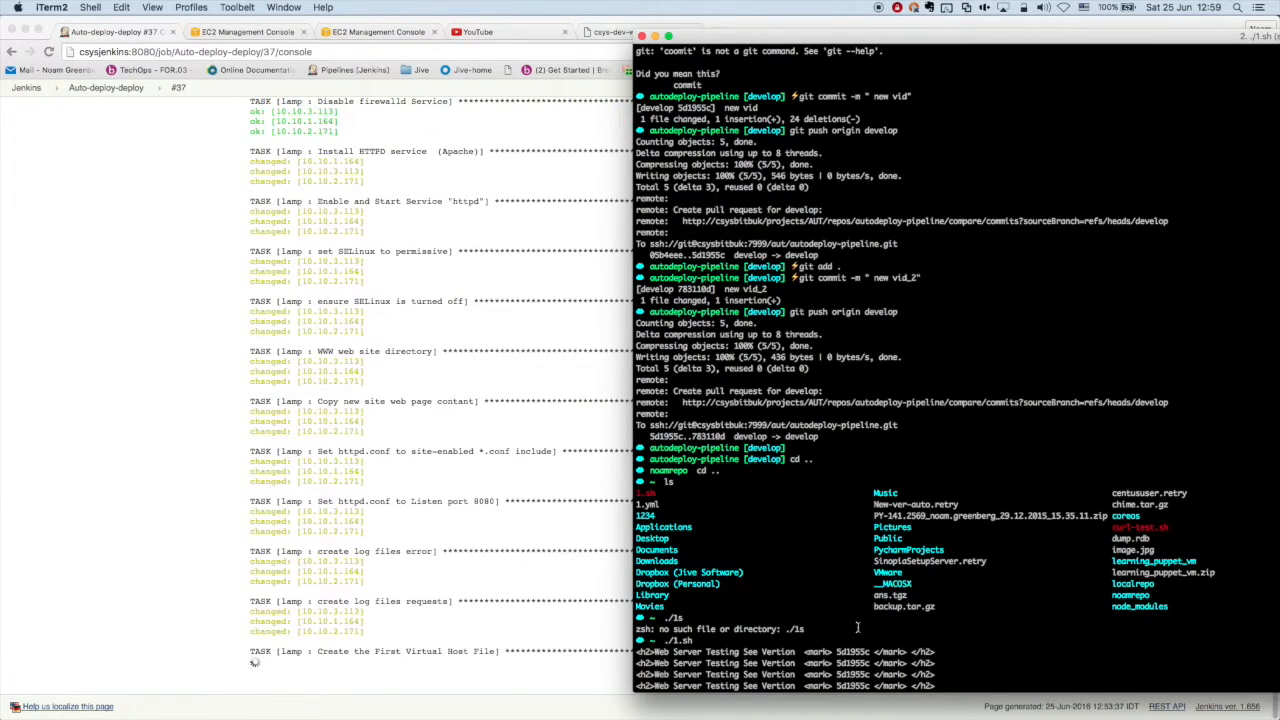
{"action": "scroll", "scroll_direction": "down", "scroll_amount": 3}
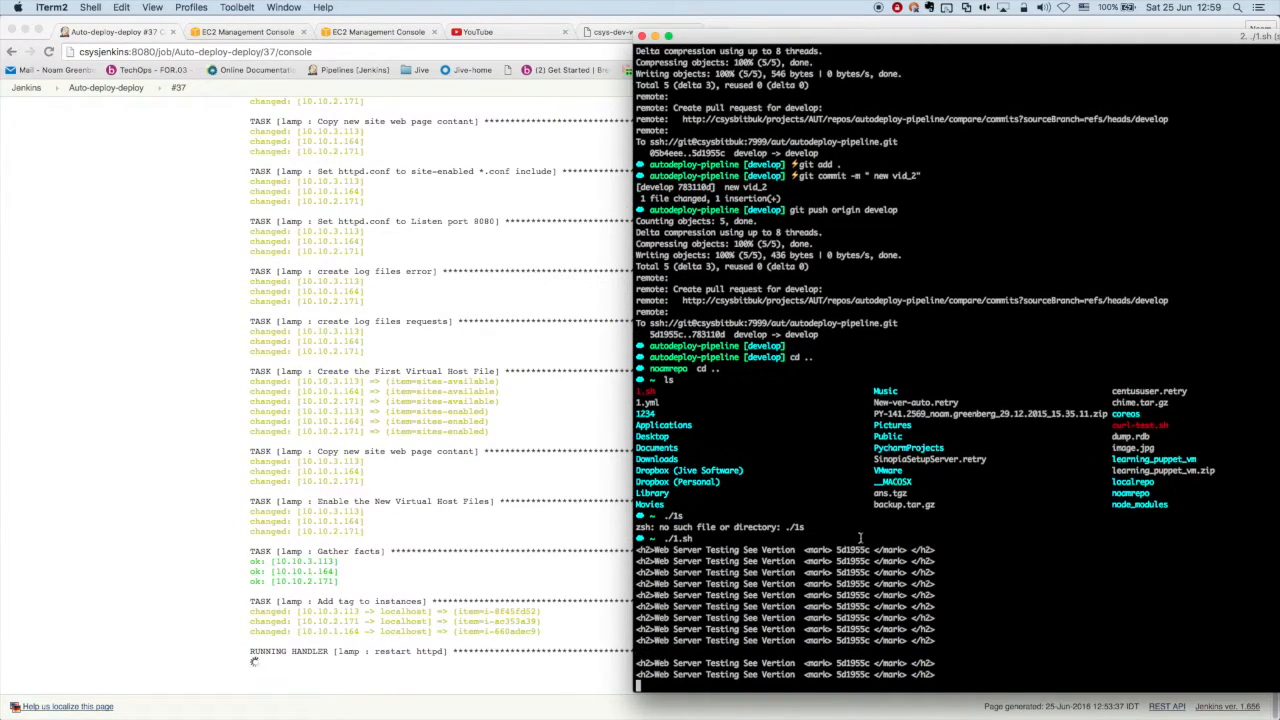
{"action": "scroll", "scroll_direction": "down", "scroll_amount": 3}
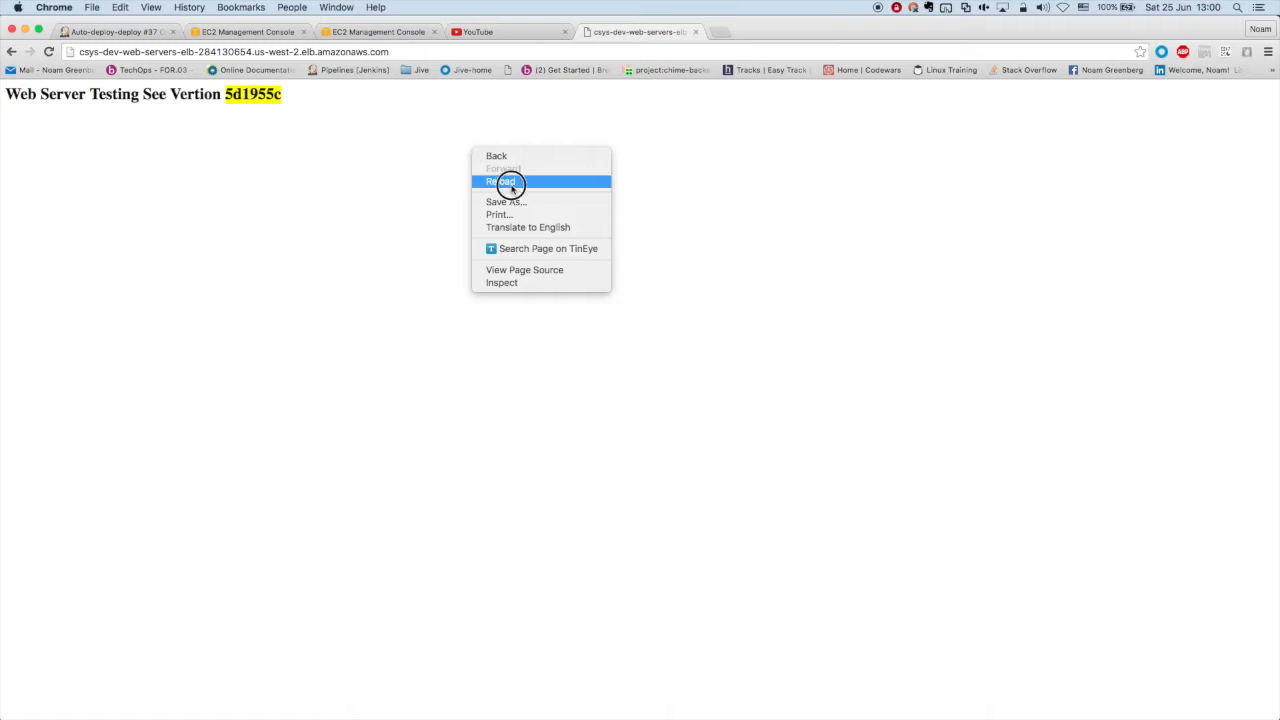
Reload the site now serving 783110d, inspect a new instance's tags, and return to the finished build.
{"action": "left_click", "coordinate": [504, 180]}
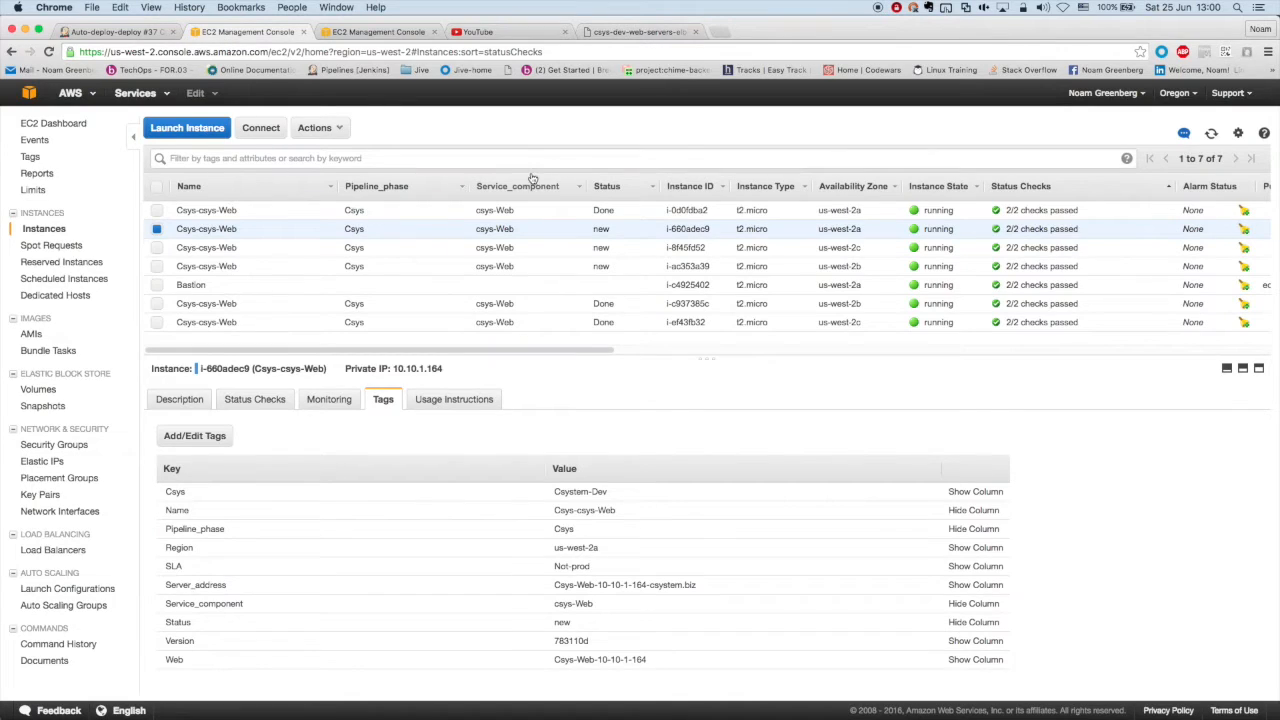
{"action": "left_click", "coordinate": [1212, 132]}
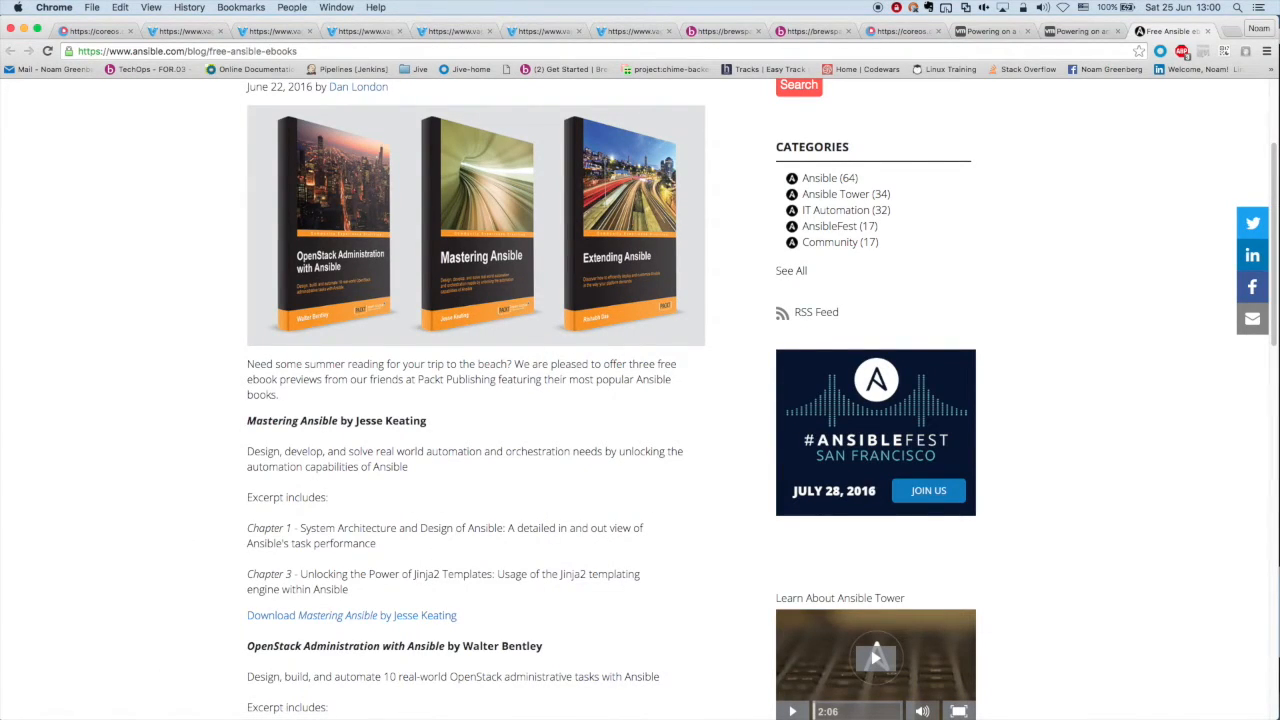
{"action": "mouse_move", "coordinate": [352, 616]}
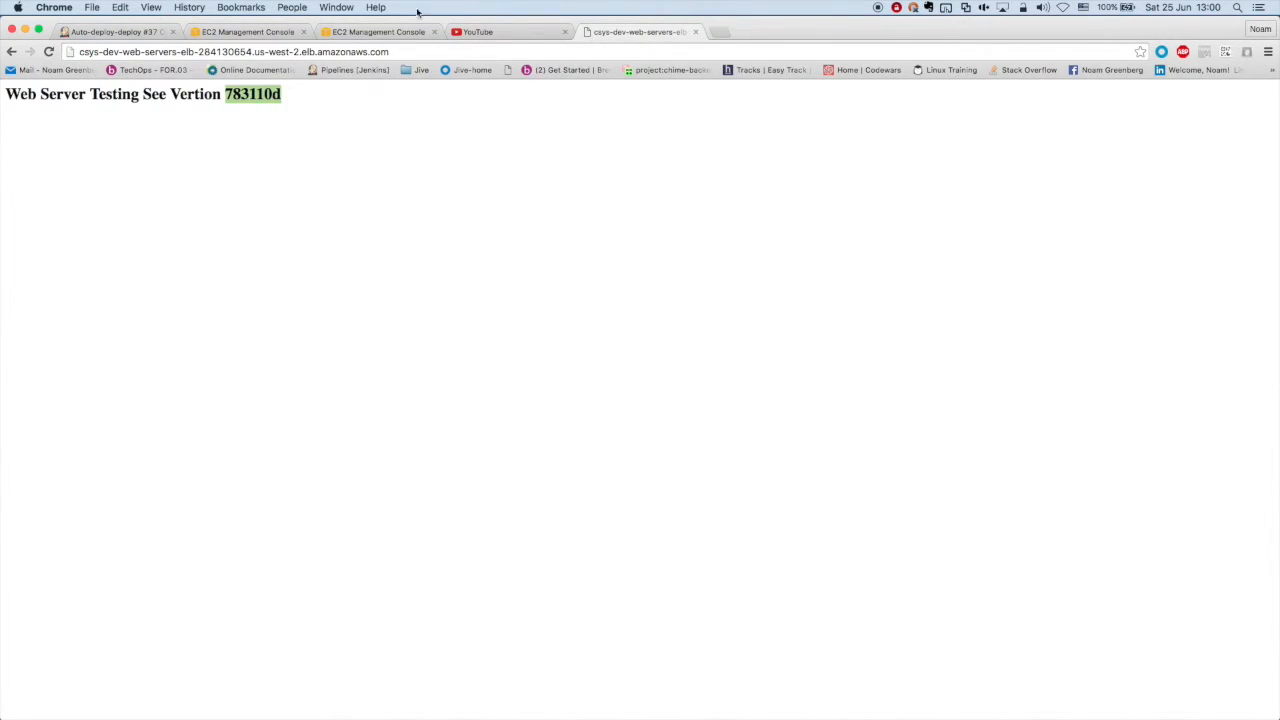
{"action": "left_click", "coordinate": [112, 32]}
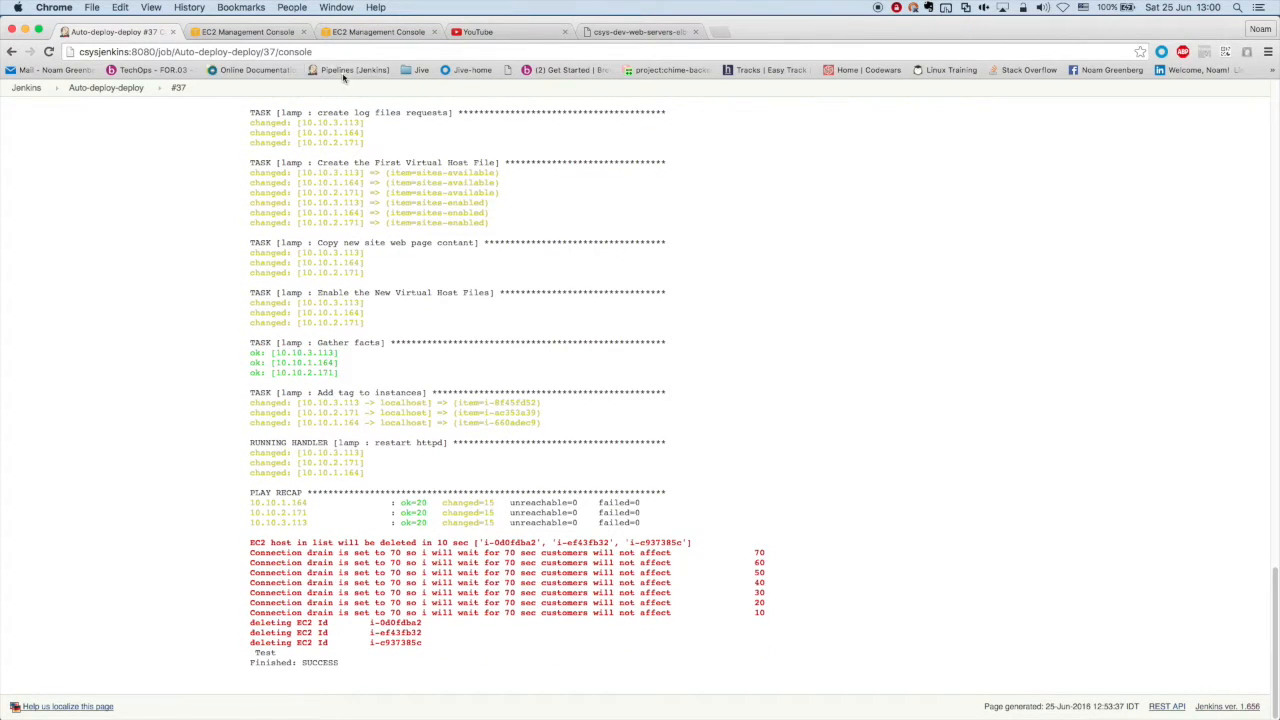
Refresh the EC2 instance list to see the three old Done instances shutting down.
{"action": "left_click", "coordinate": [248, 32]}
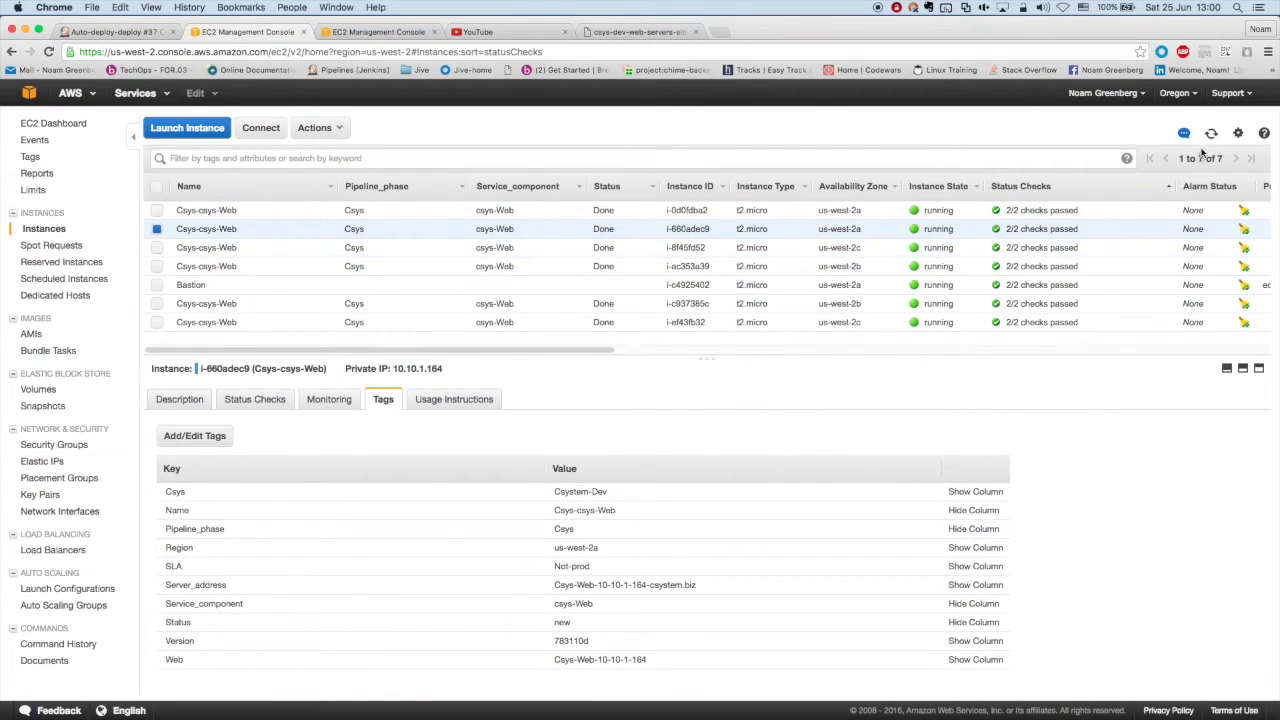
{"action": "left_click", "coordinate": [1212, 132]}
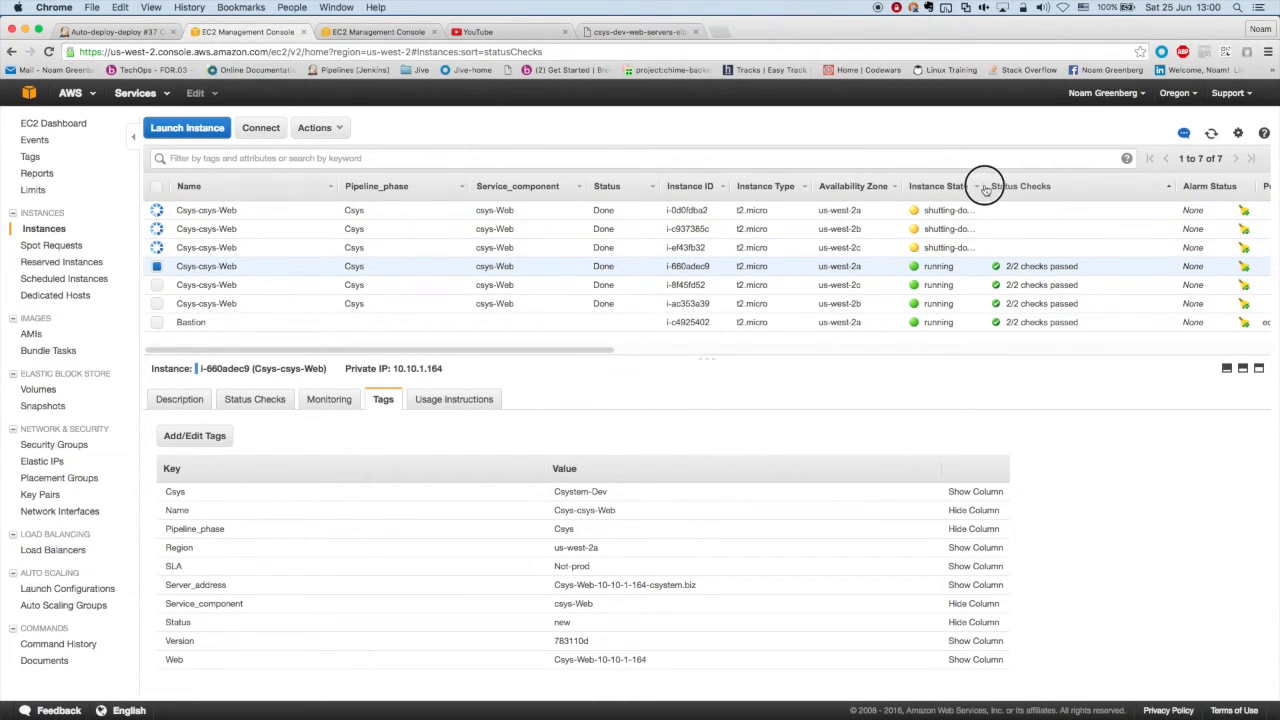
{"action": "left_click", "coordinate": [938, 186]}
{"action": "type", "text": "te"}
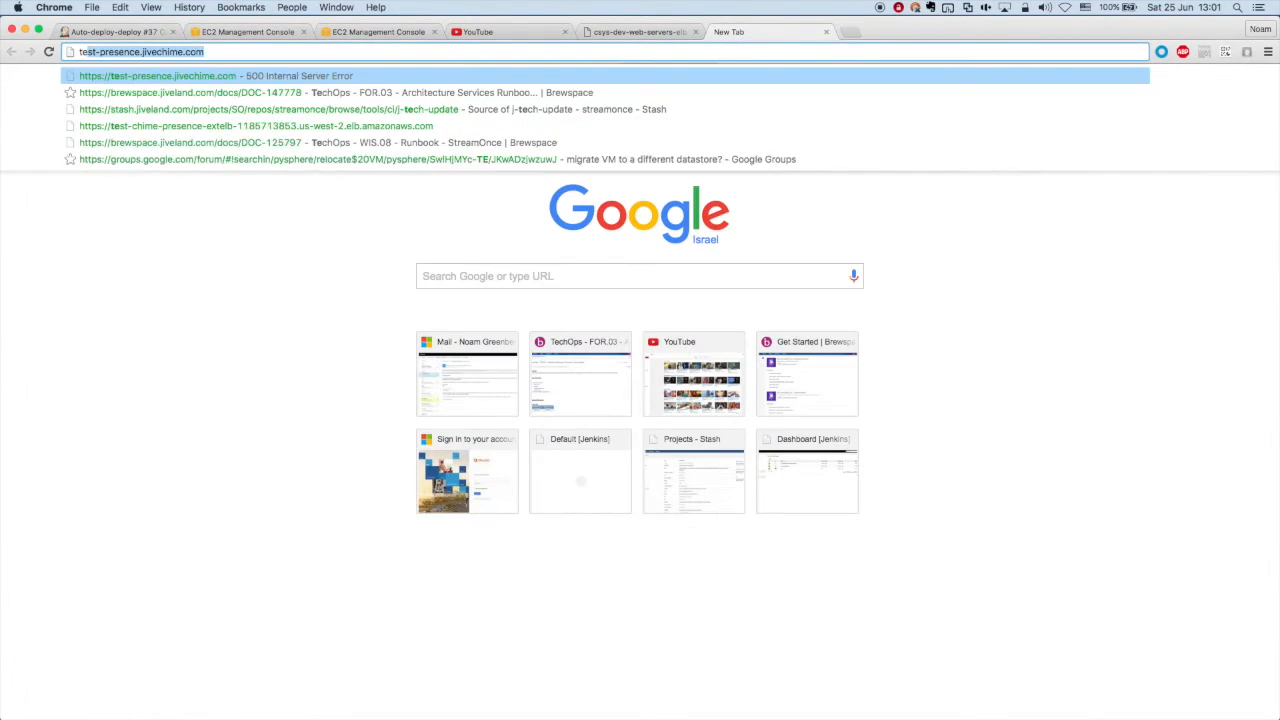
{"action": "key", "text": "escape"}
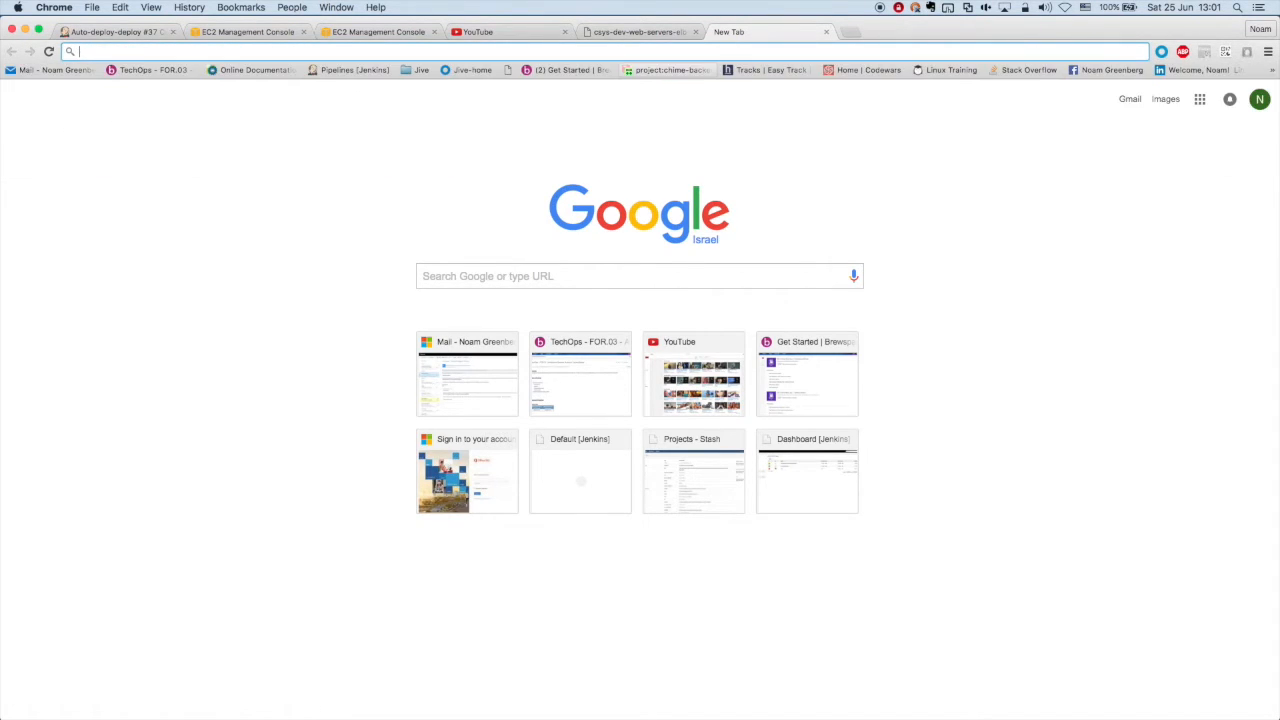
{"action": "type", "text": "https://www.terraform.io/docs/commands/apply.html"}
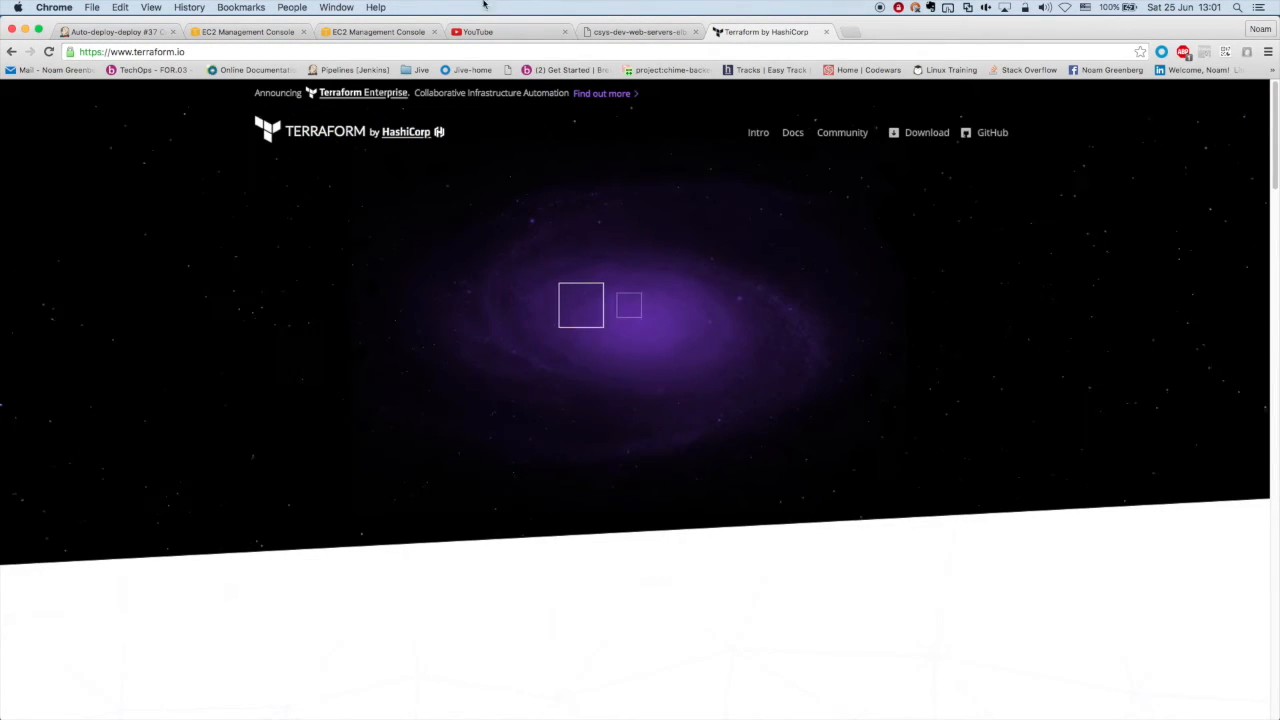
{"action": "left_click", "coordinate": [116, 32]}
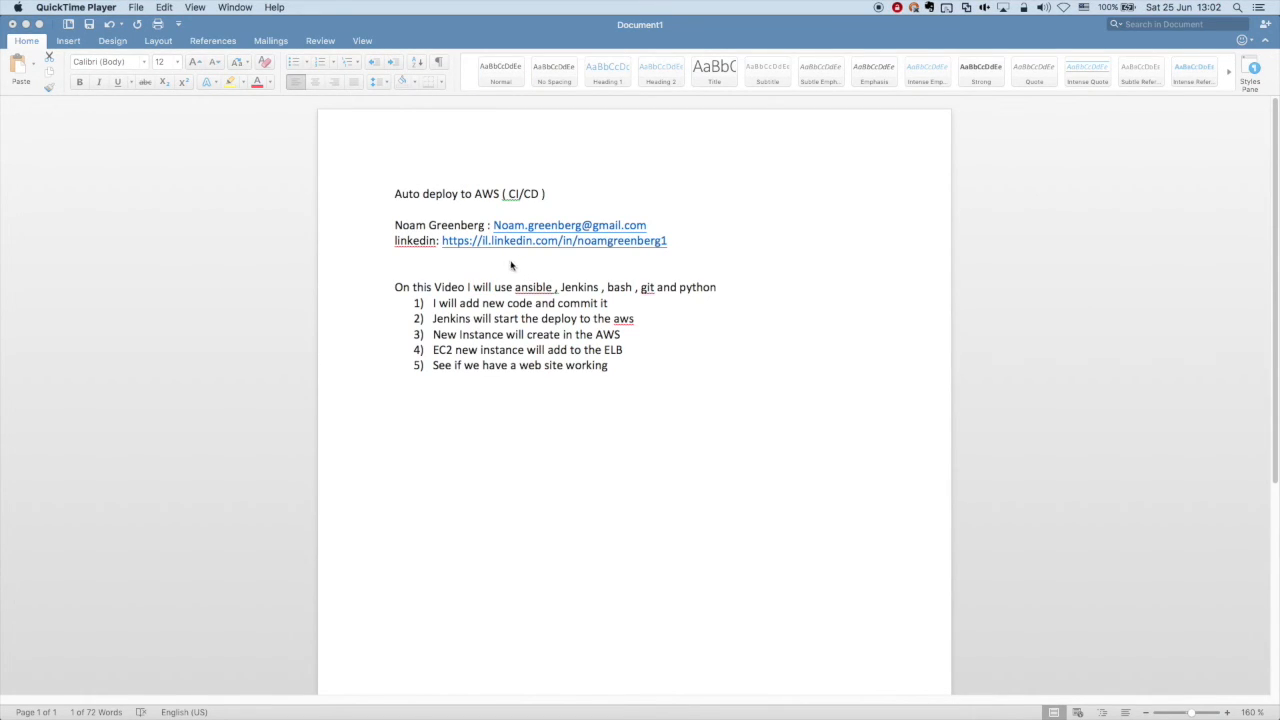
{"action": "mouse_move", "coordinate": [504, 268]}
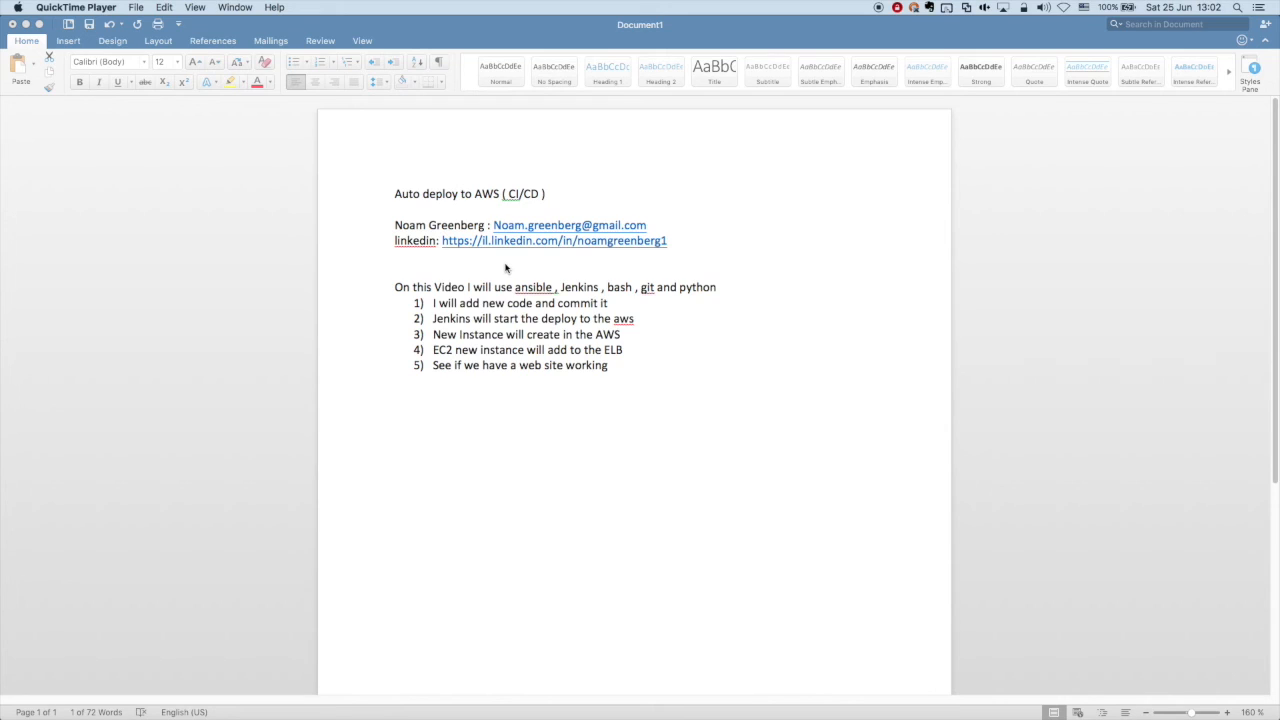
{"action": "mouse_move", "coordinate": [490, 278]}
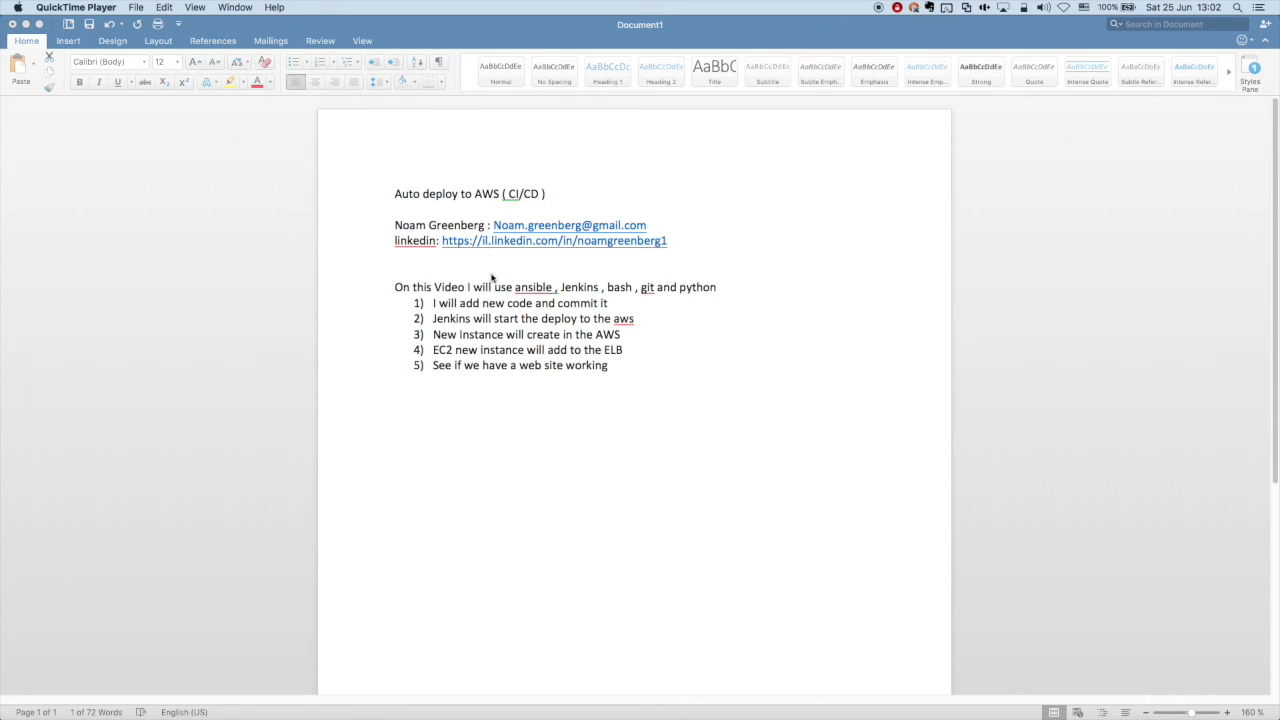
Switch back to the Word auto-deploy outline and select the word 'will' in the intro.
{"action": "double_click", "coordinate": [482, 288]}
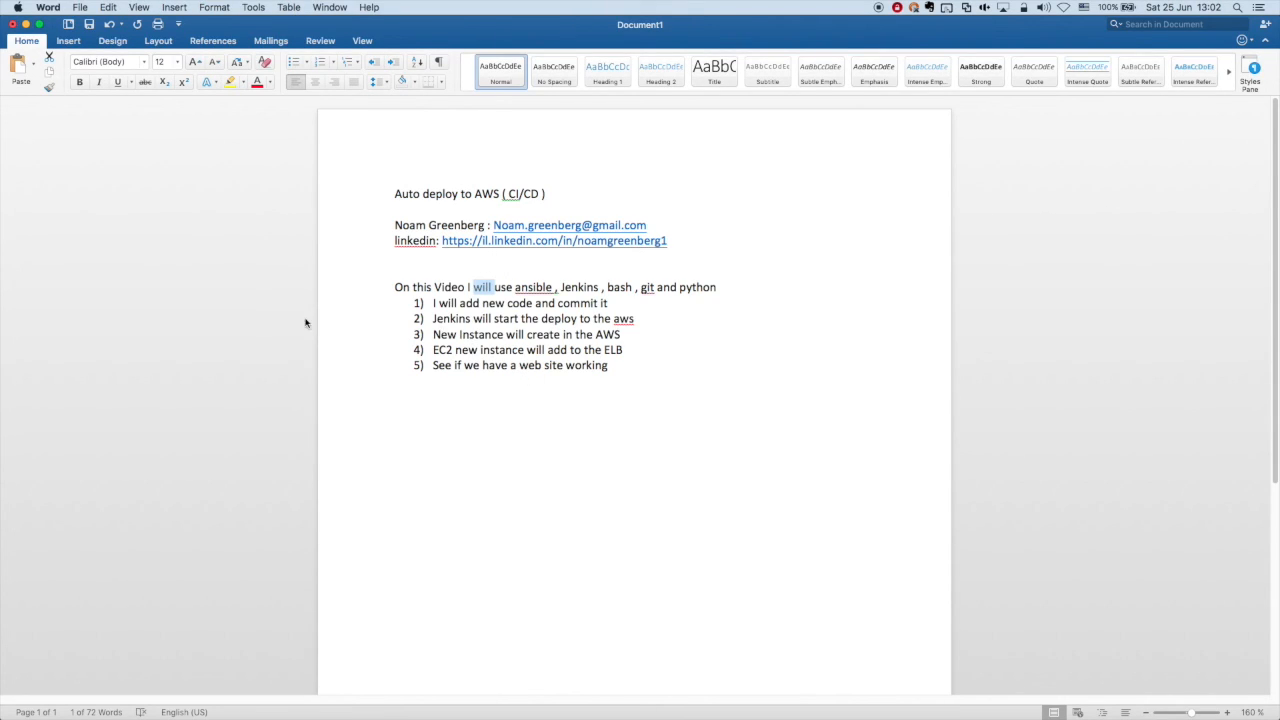